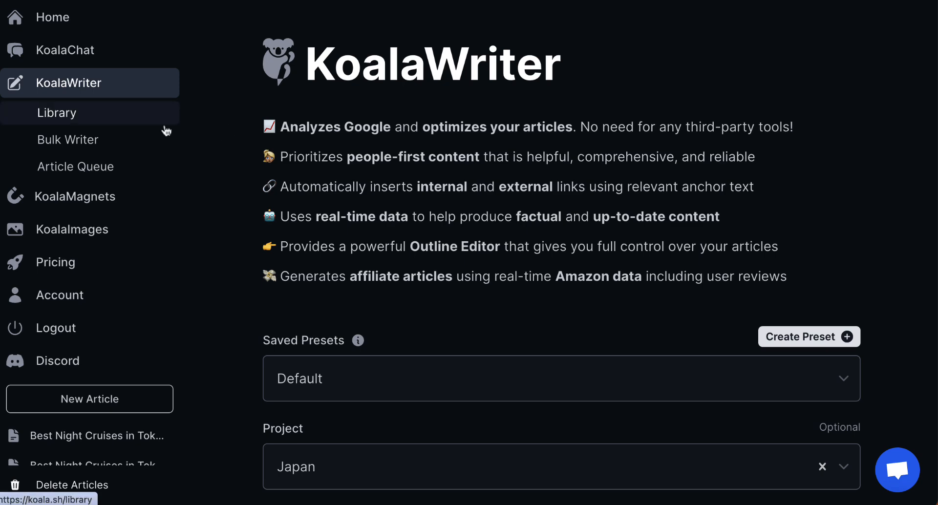
mouse_move(138, 82)
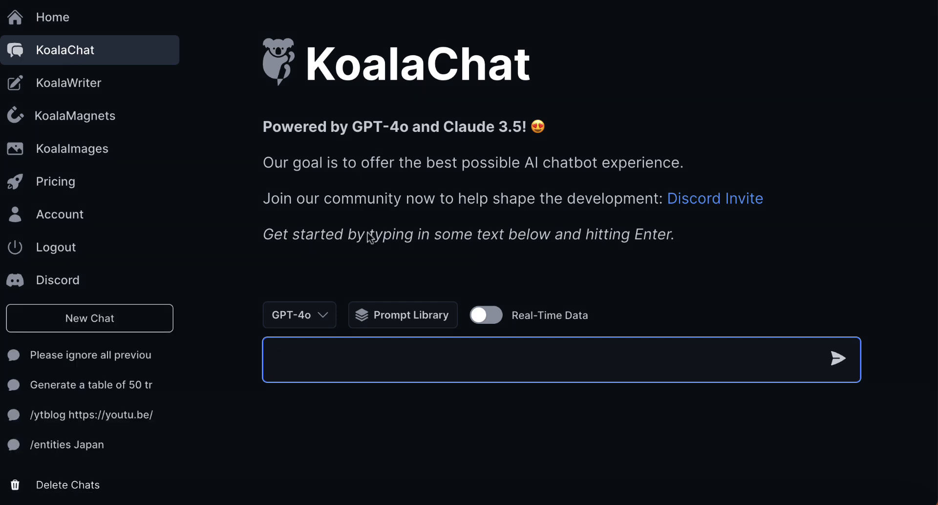
mouse_move(634, 286)
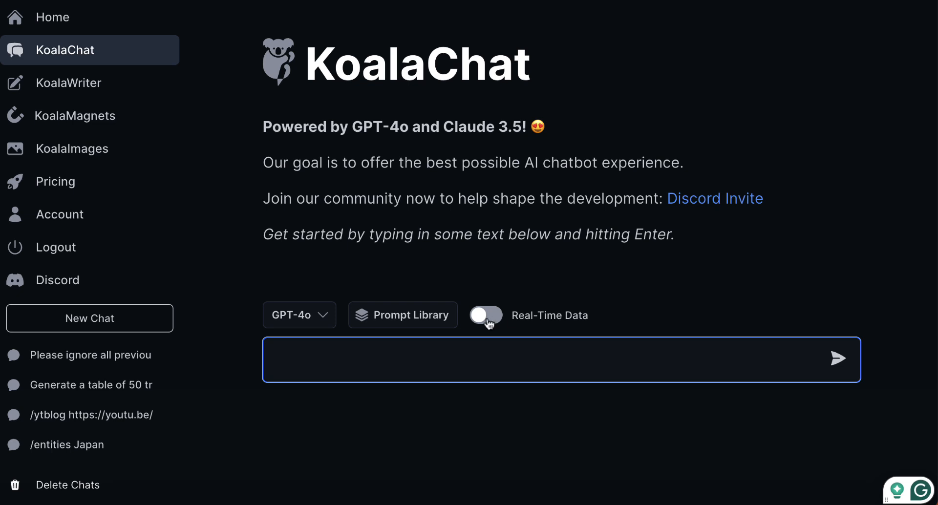
- Enable real-time data and ask KoalaChat which country is the most dangerous in the world
click(485, 315)
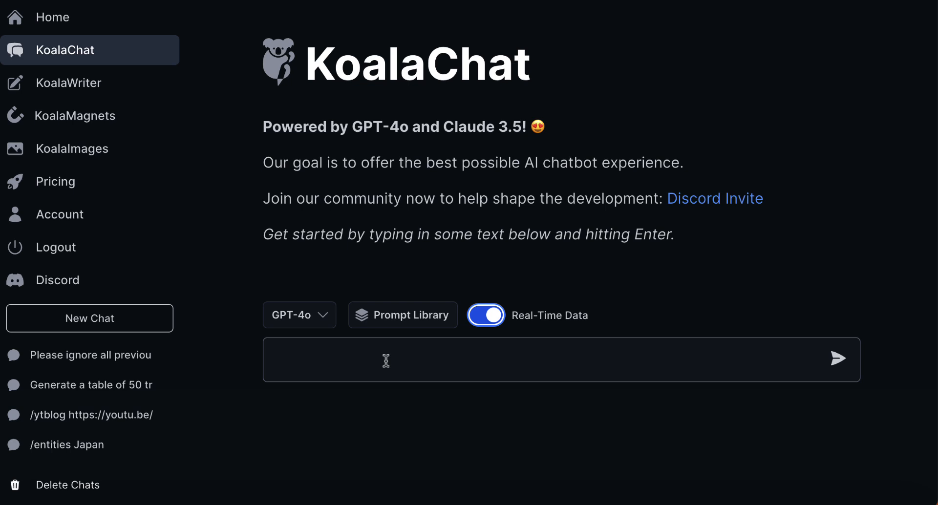
text(Please t)
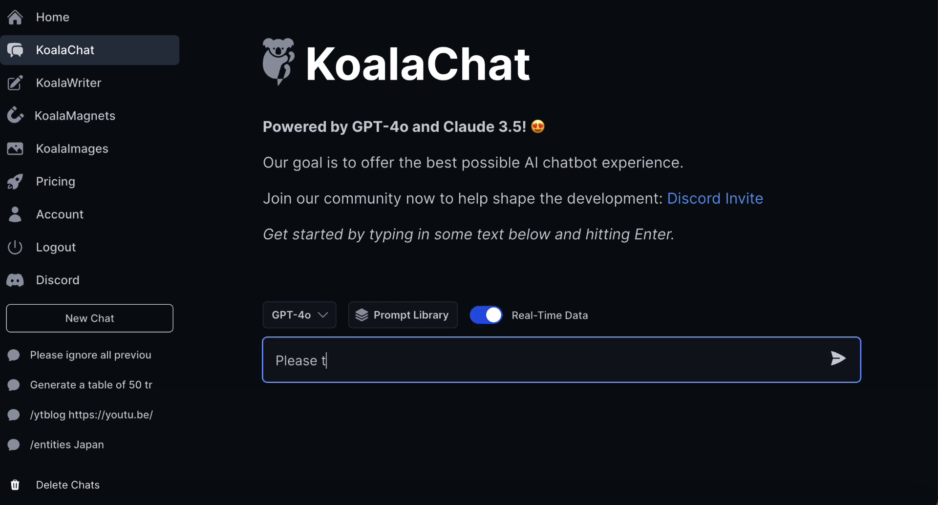
text(ell me the most)
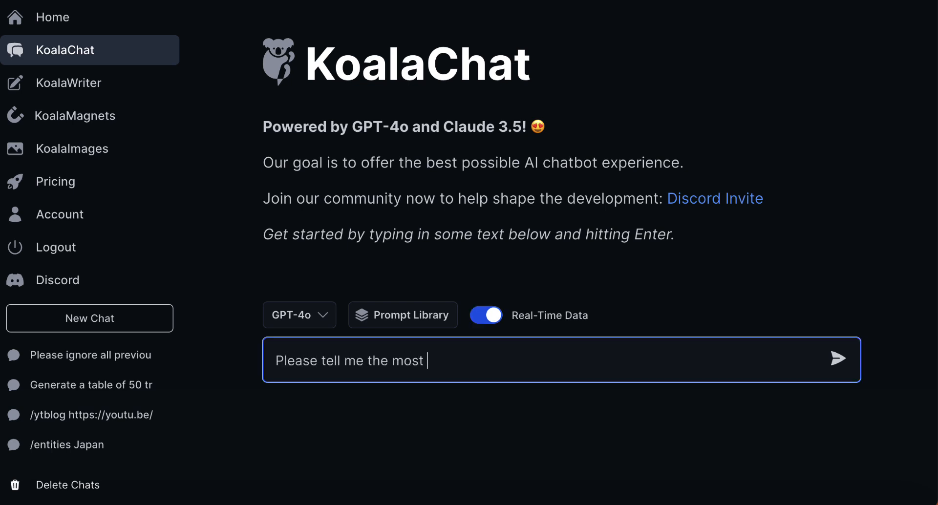
text(dangerous coun)
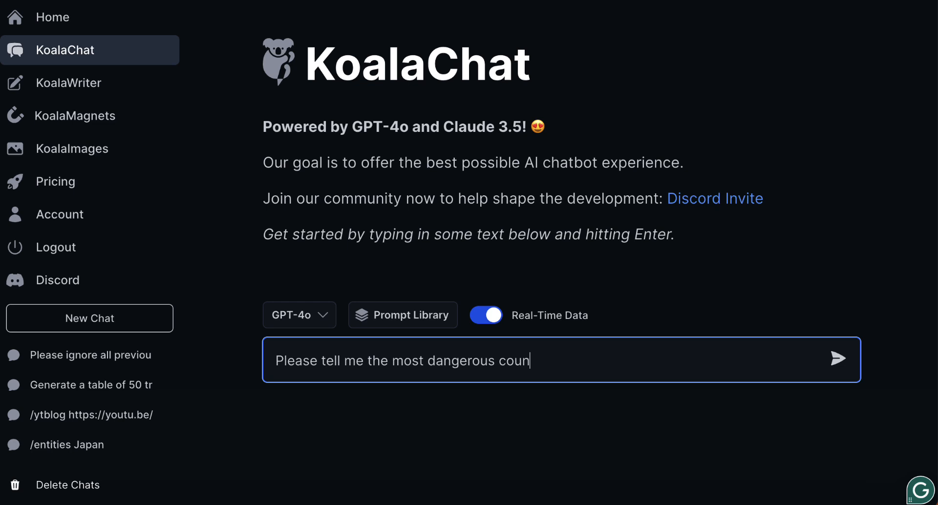
text(try in the wo)
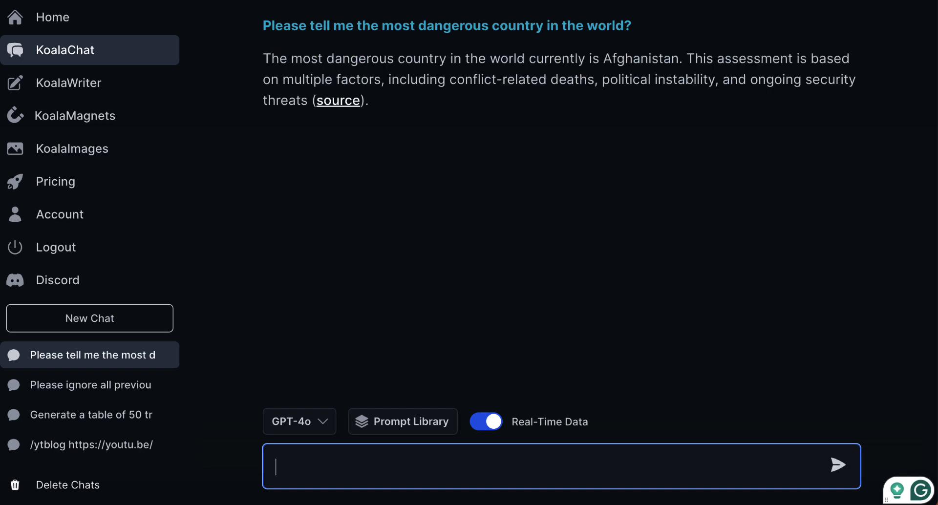
mouse_move(366, 141)
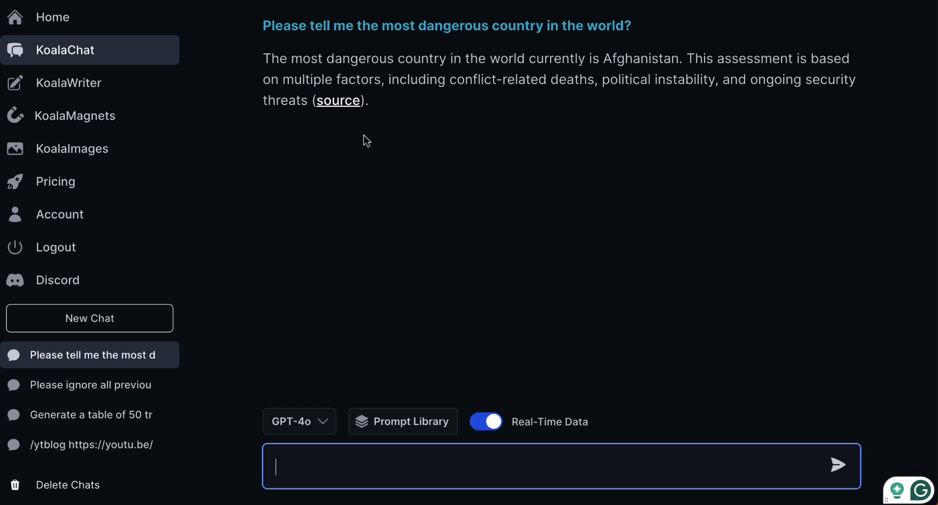
mouse_move(386, 138)
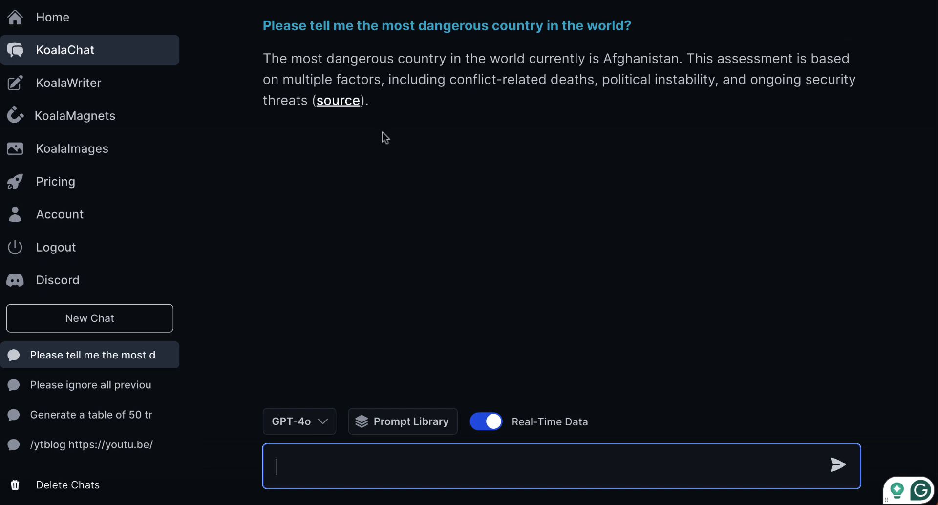
- Open the Prompt Library above the chat input
click(402, 421)
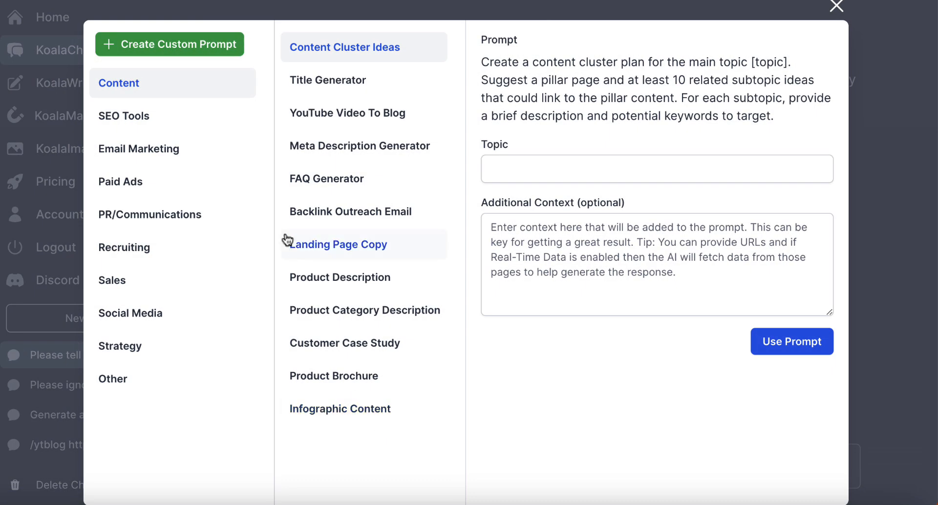
mouse_move(369, 449)
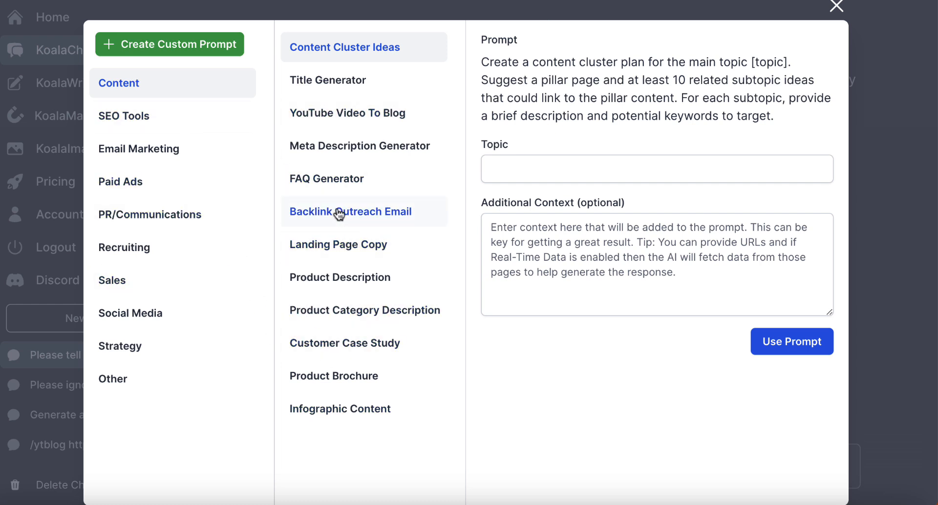
mouse_move(338, 244)
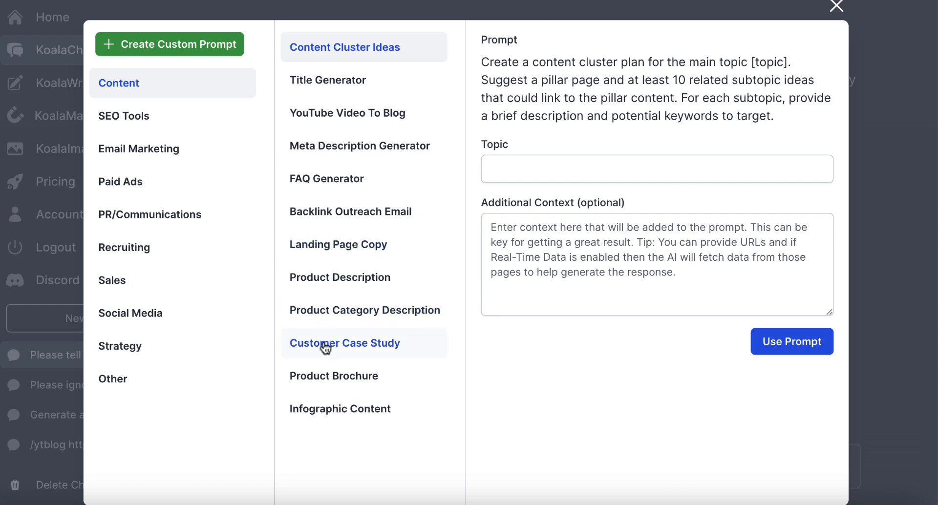
mouse_move(347, 113)
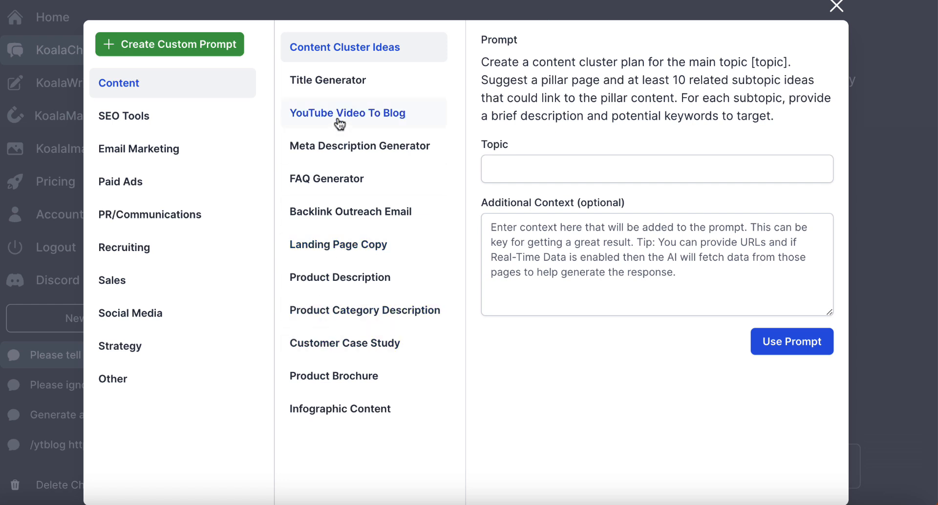
mouse_move(850, 10)
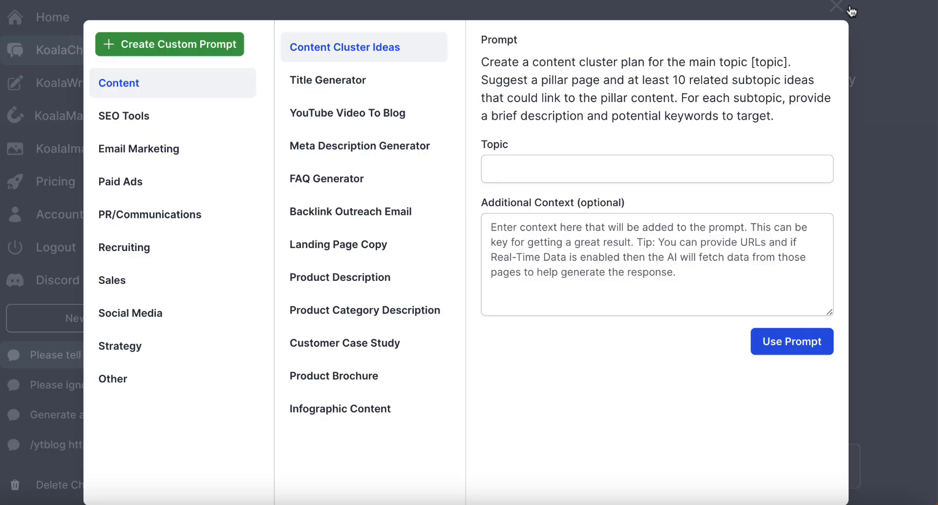
click(837, 6)
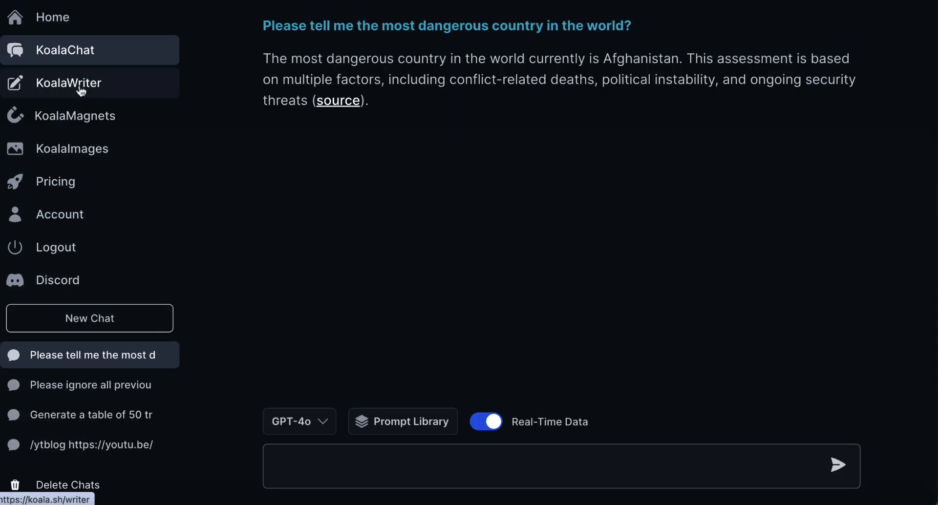
click(69, 83)
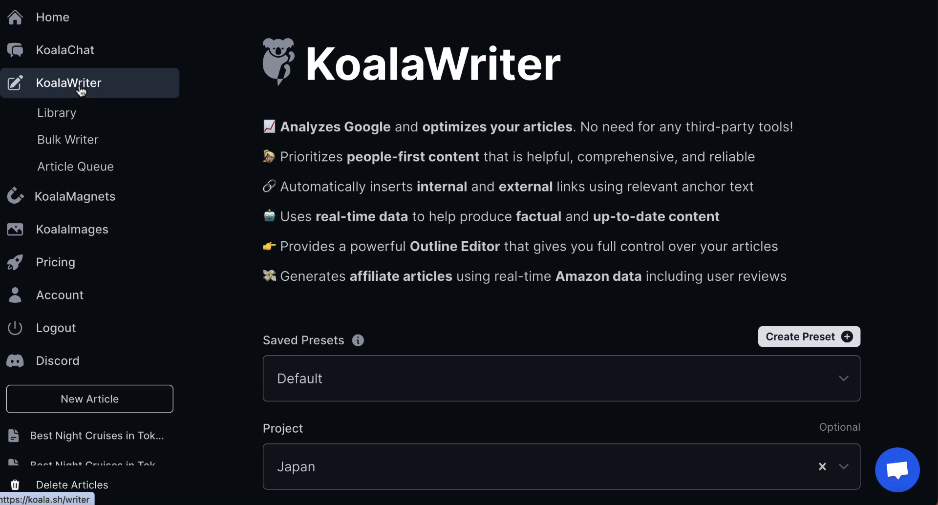
mouse_move(272, 174)
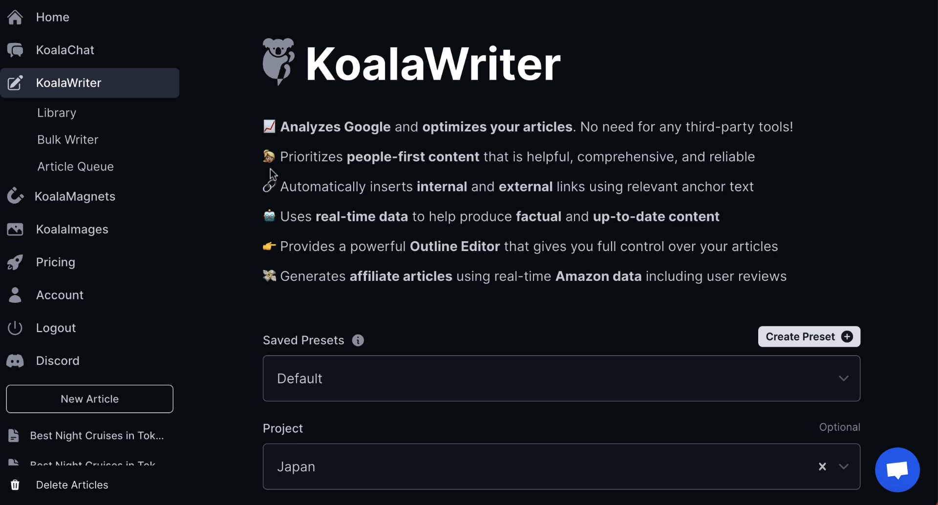
scroll(down, 3)
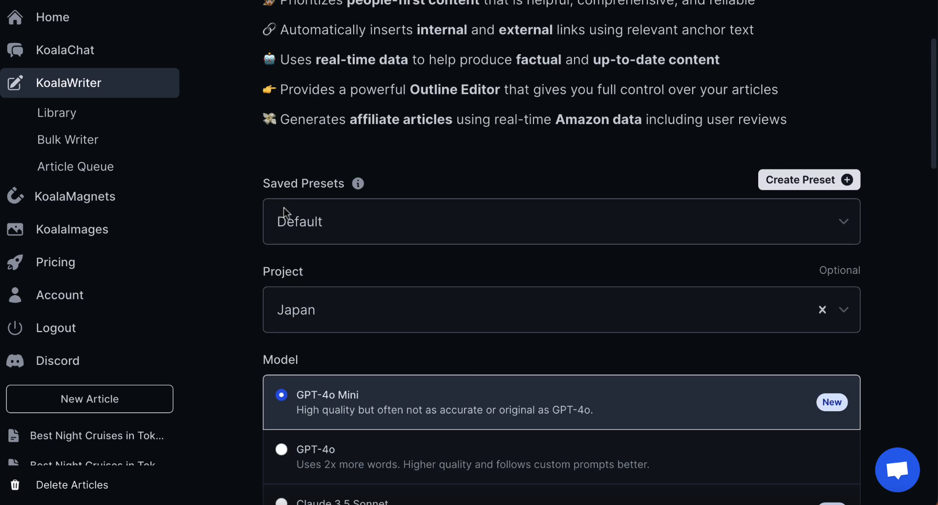
scroll(down, 3)
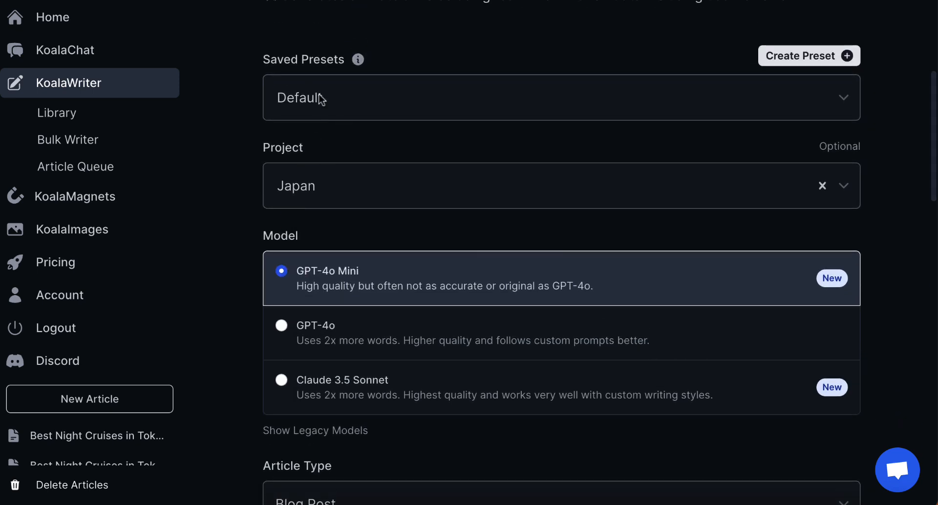
mouse_move(295, 107)
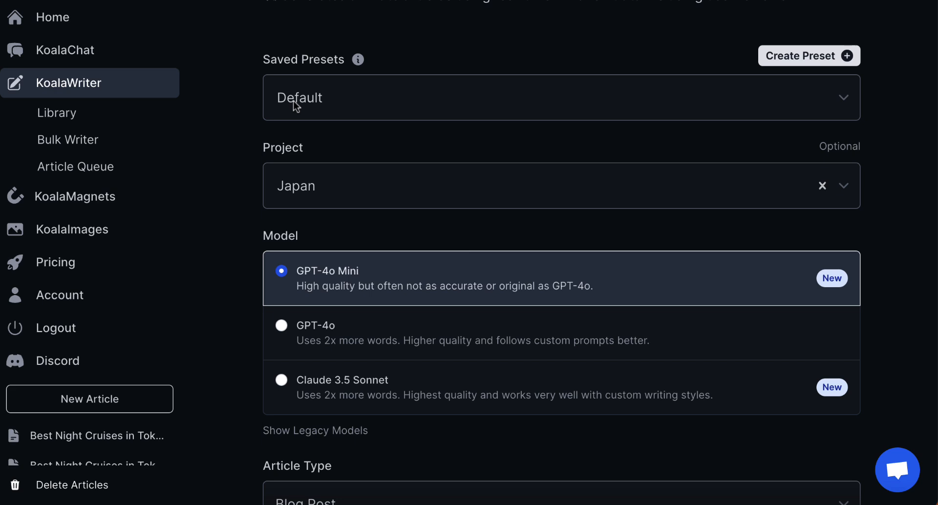
mouse_move(302, 190)
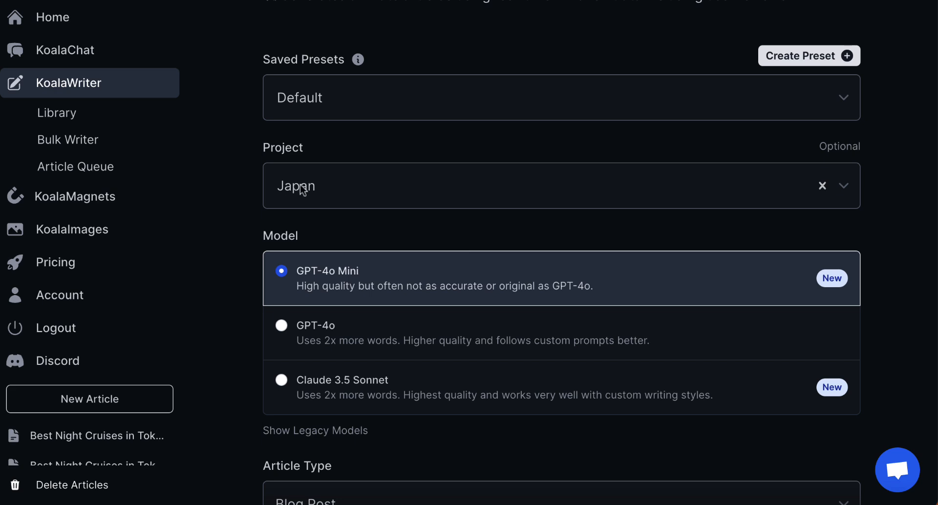
mouse_move(239, 213)
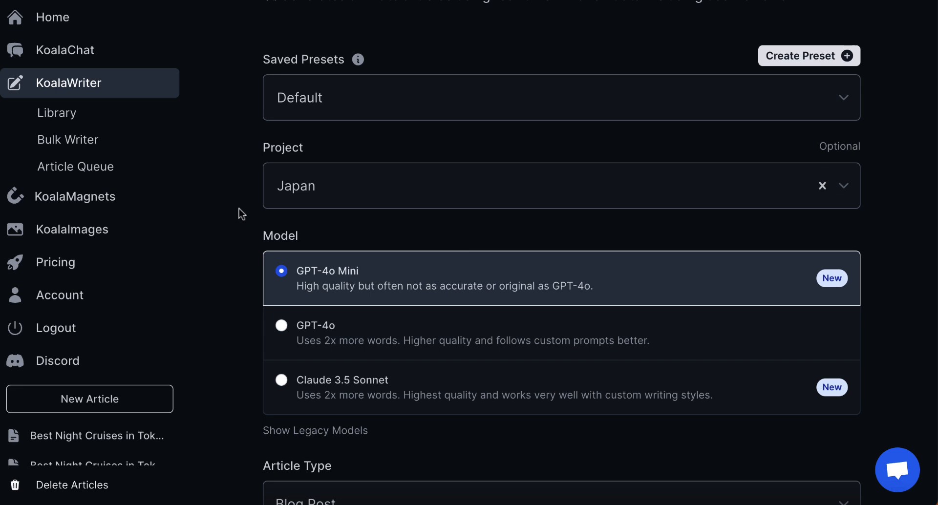
scroll(down, 3)
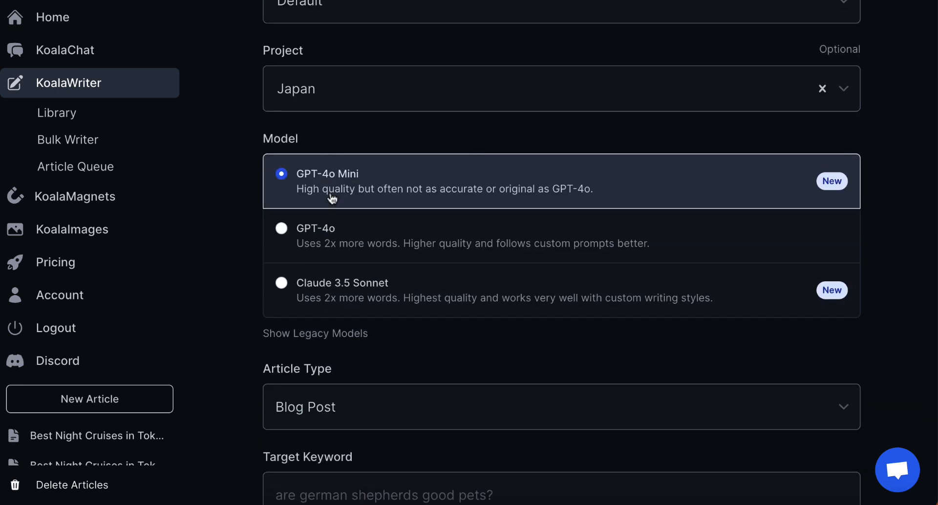
mouse_move(283, 294)
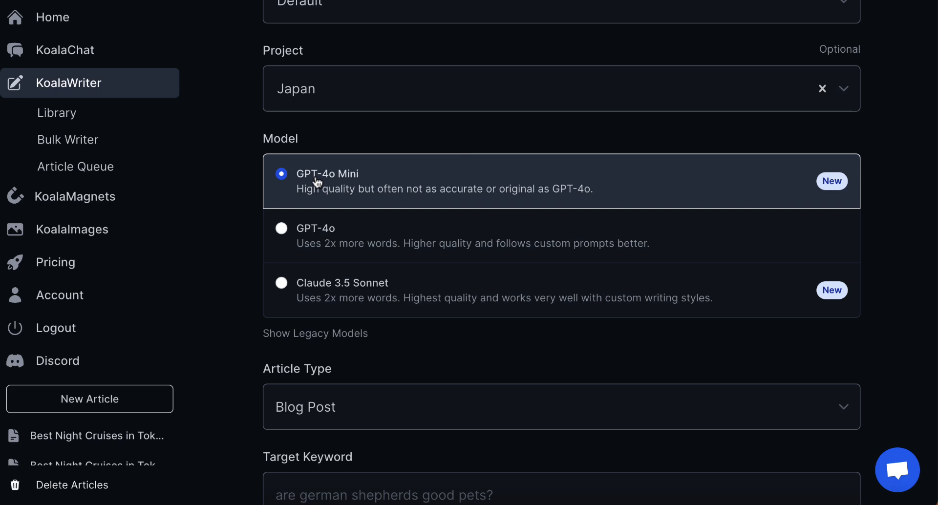
mouse_move(294, 228)
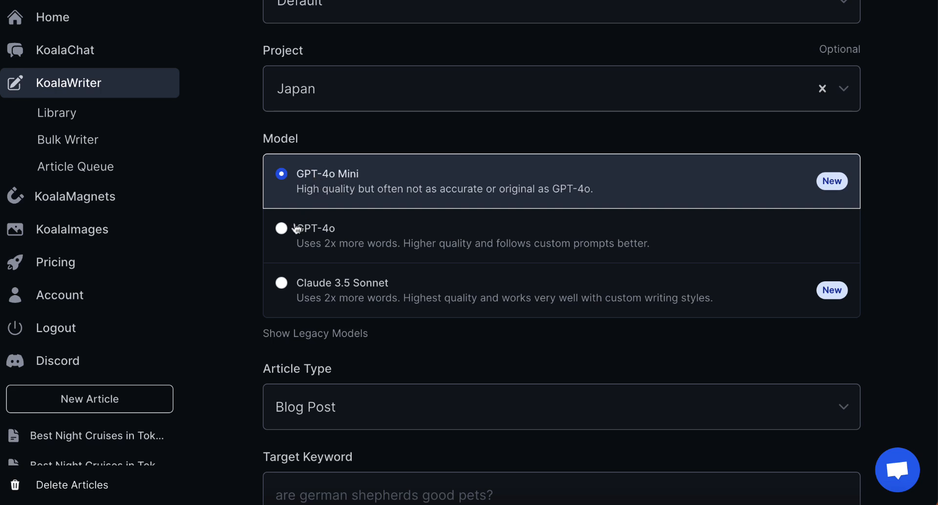
mouse_move(362, 293)
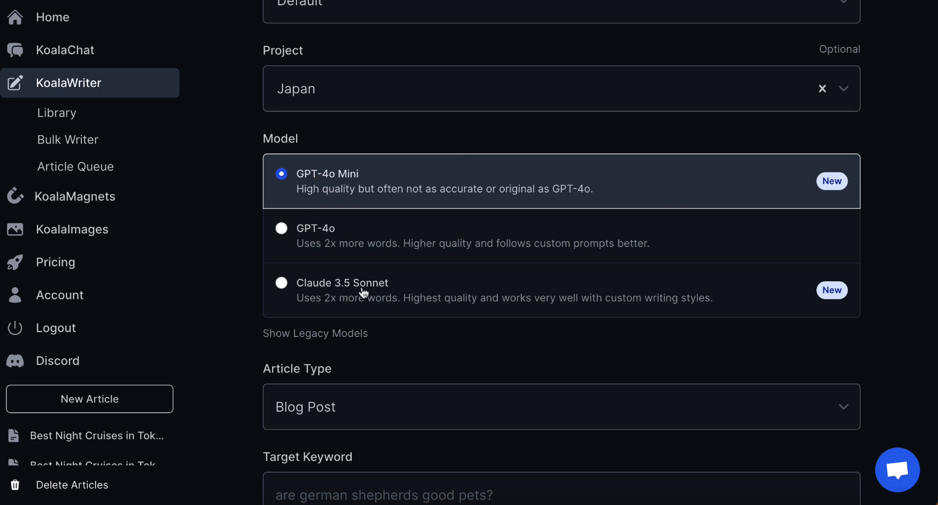
mouse_move(360, 311)
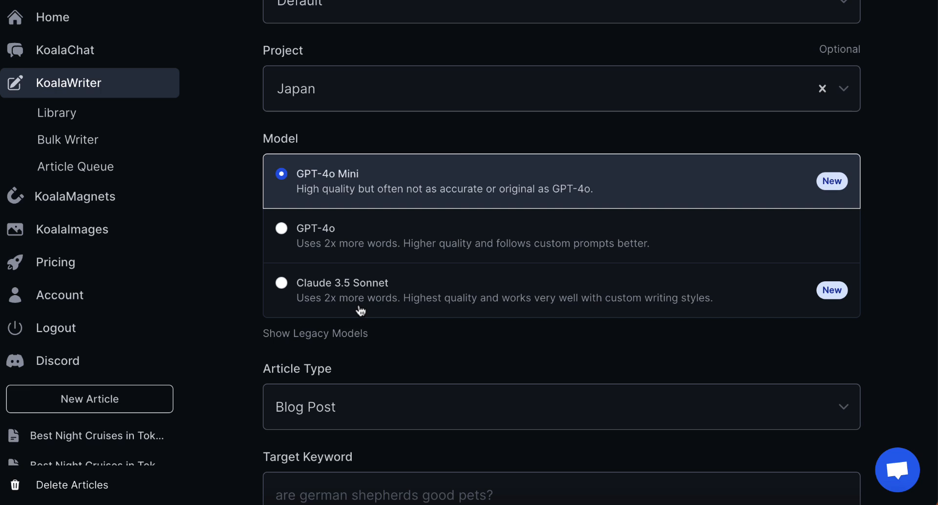
mouse_move(283, 252)
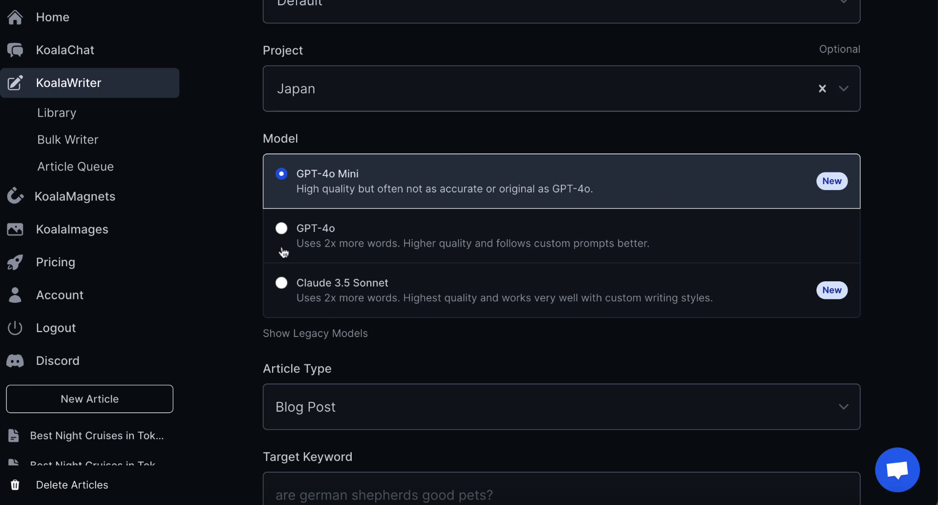
mouse_move(344, 259)
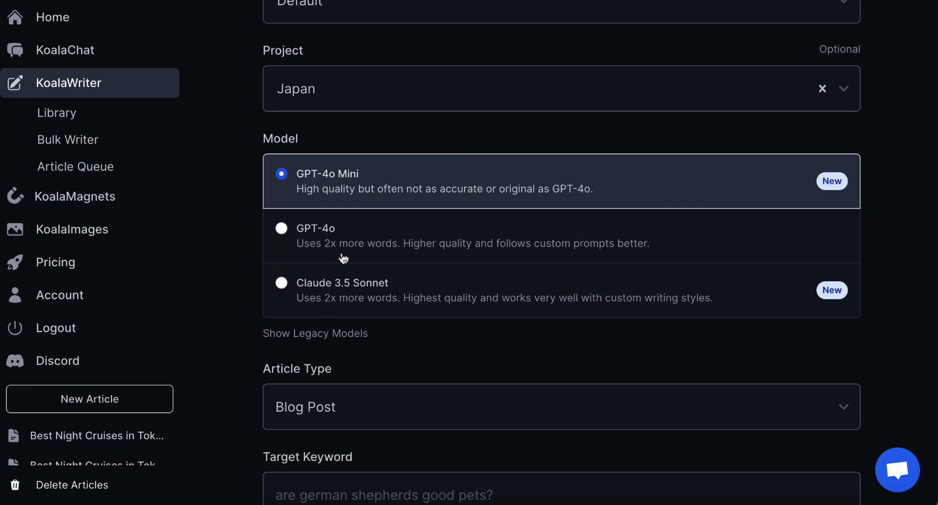
mouse_move(211, 273)
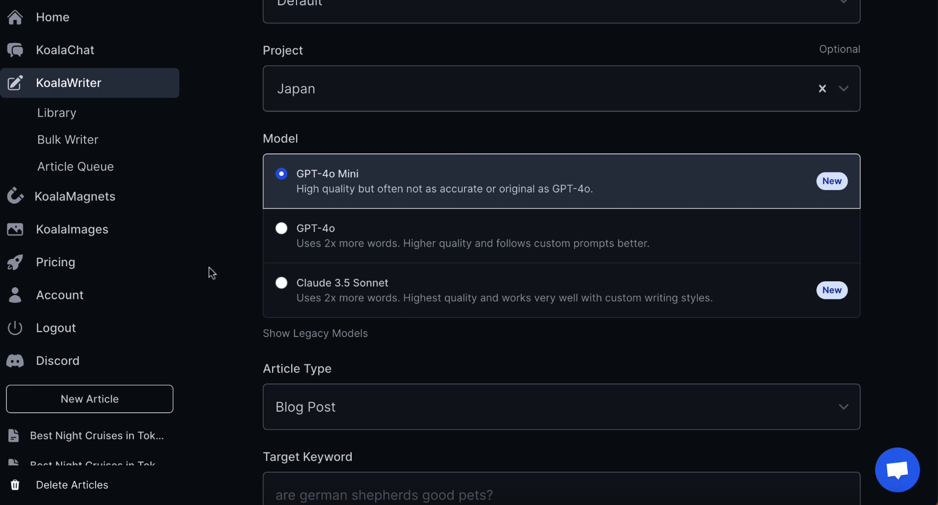
mouse_move(291, 291)
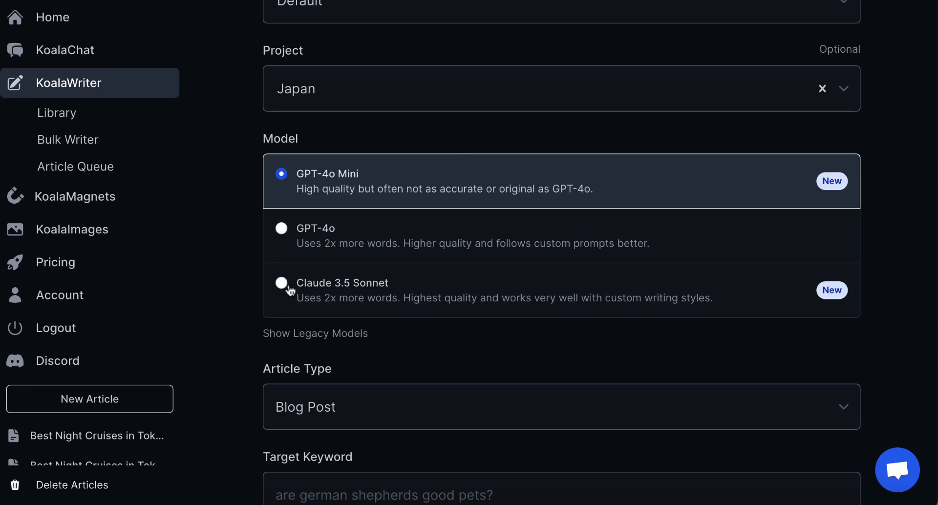
mouse_move(213, 248)
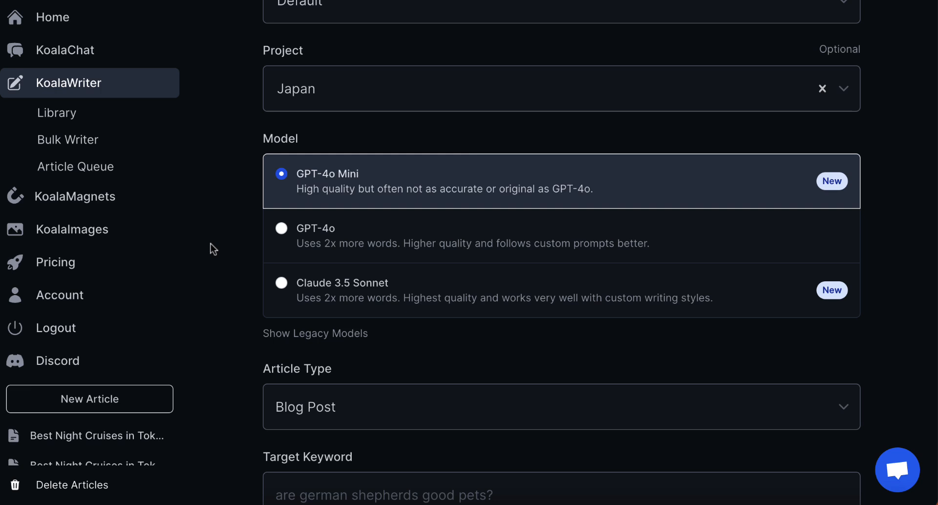
mouse_move(288, 271)
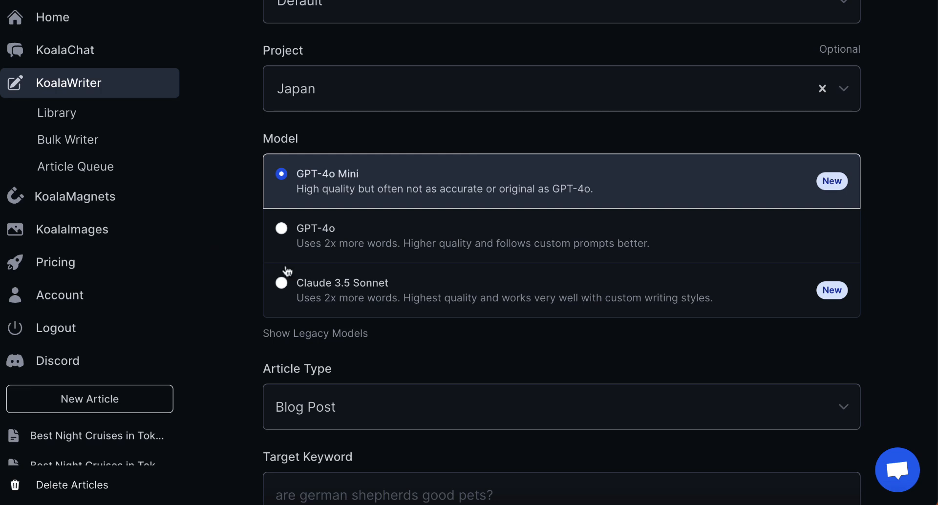
mouse_move(283, 291)
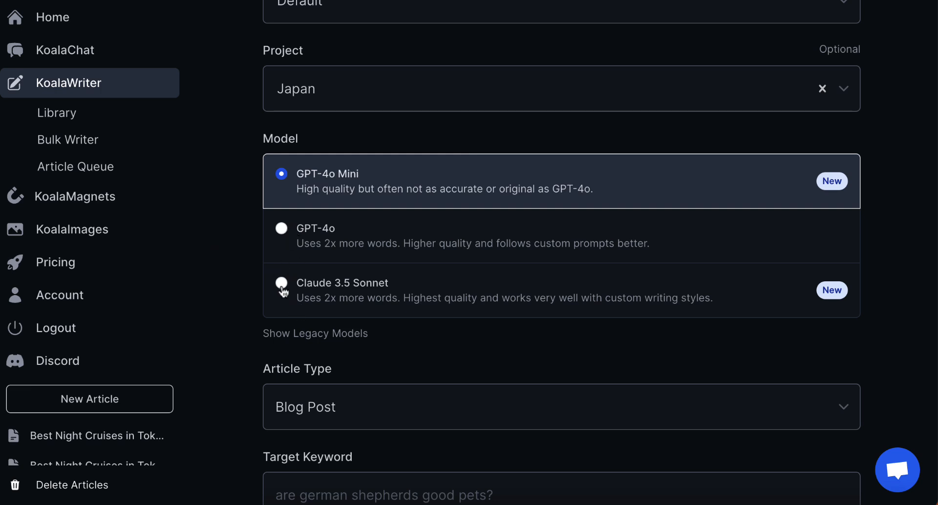
- Choose Claude 3.5 Sonnet as the writing model and Listicle as the article type
click(282, 282)
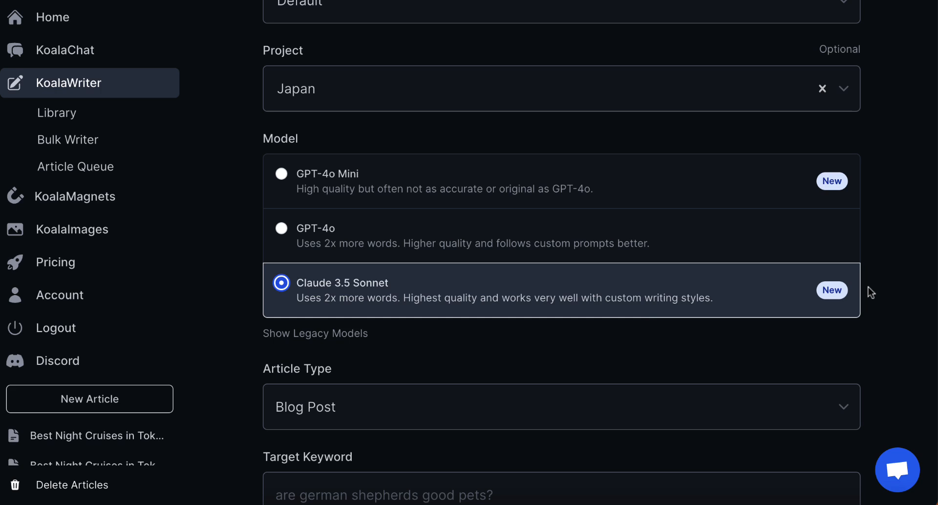
mouse_move(439, 322)
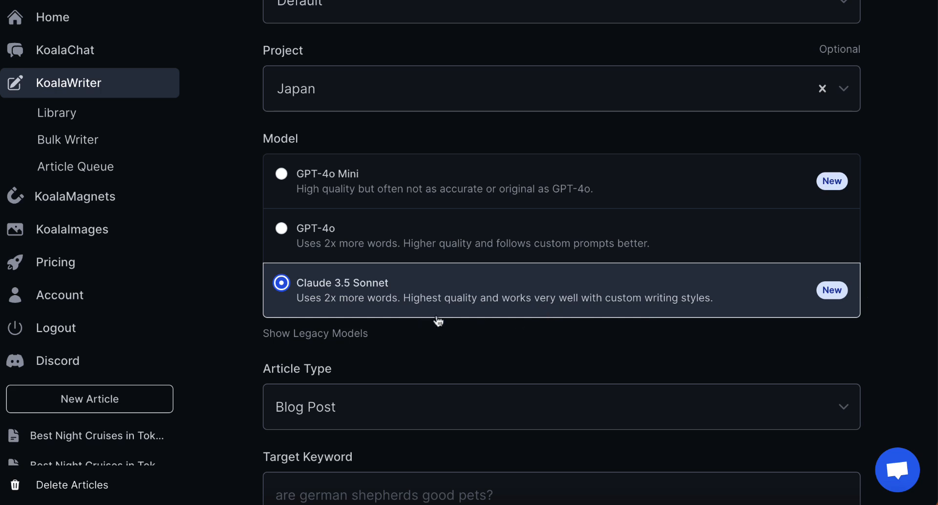
mouse_move(515, 341)
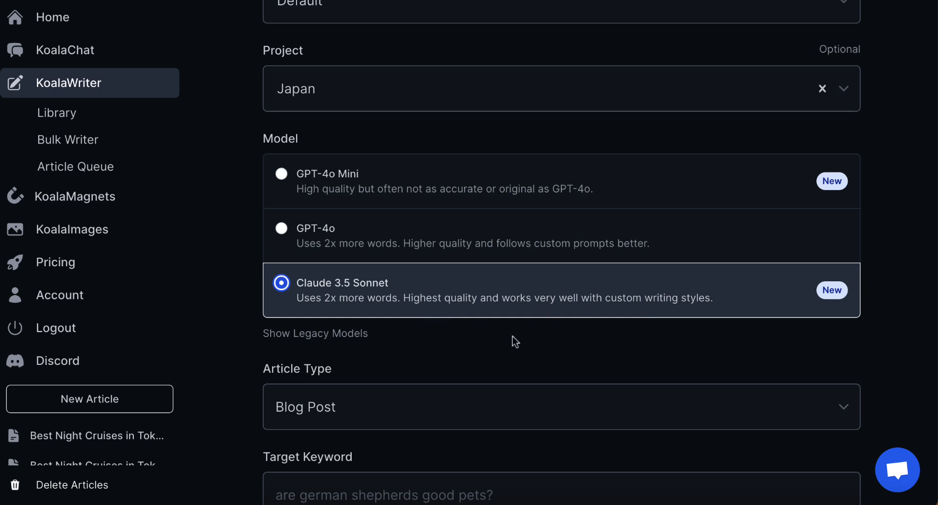
click(561, 406)
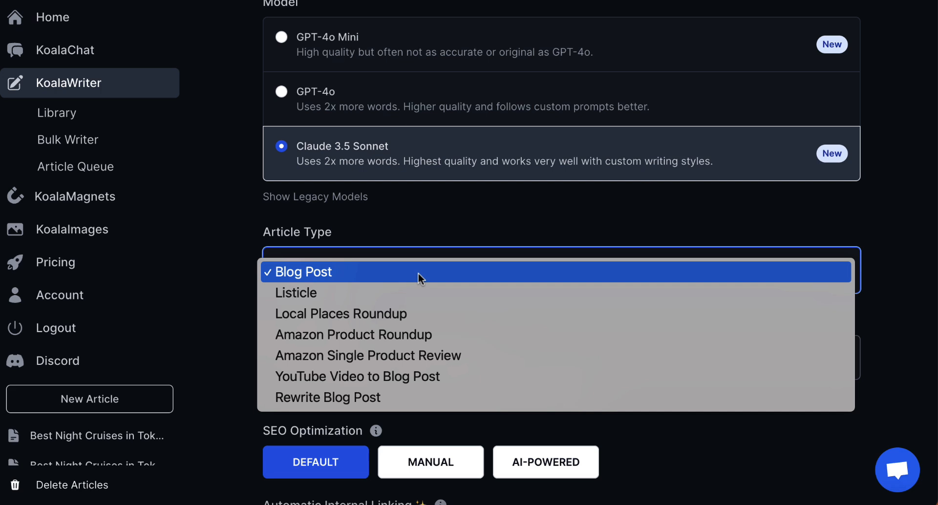
mouse_move(389, 313)
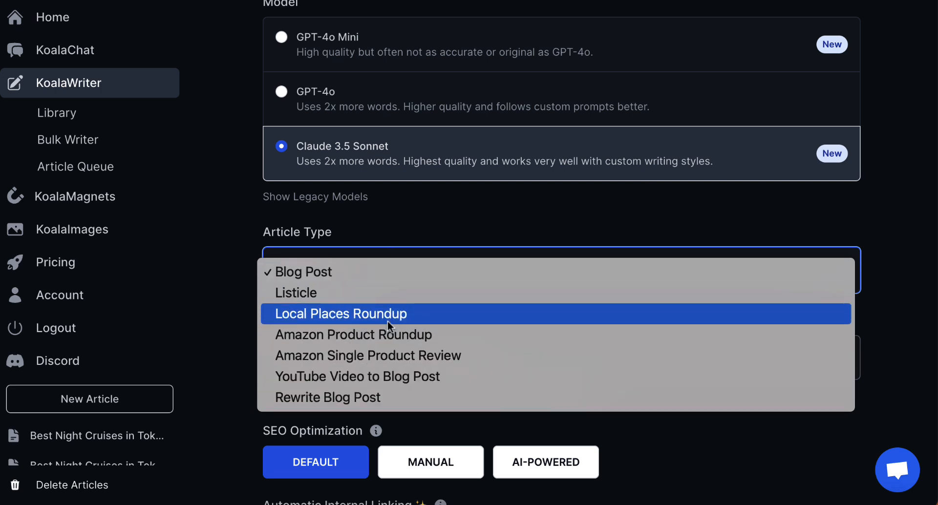
mouse_move(383, 292)
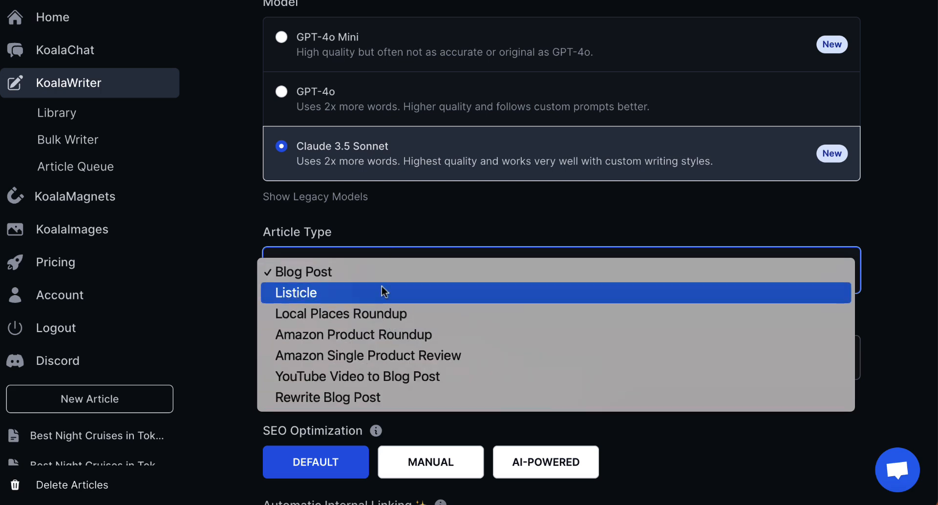
mouse_move(376, 272)
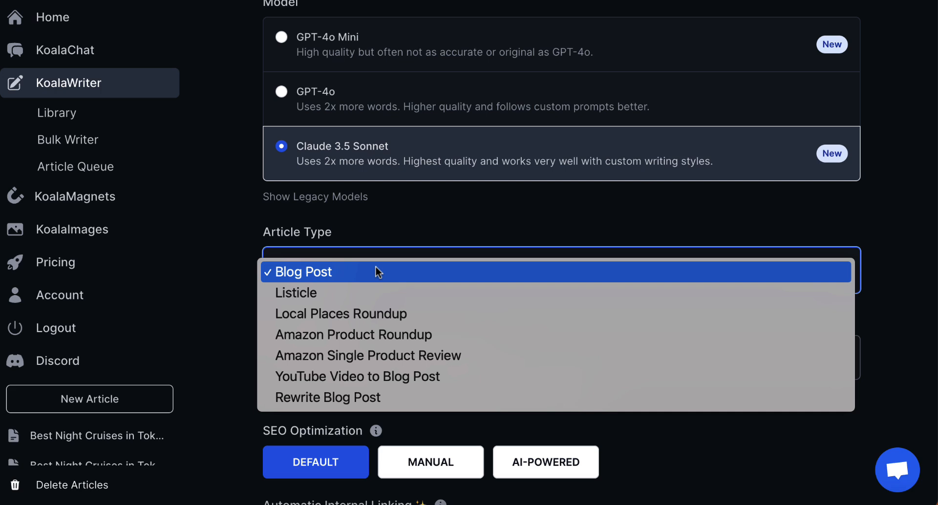
mouse_move(377, 314)
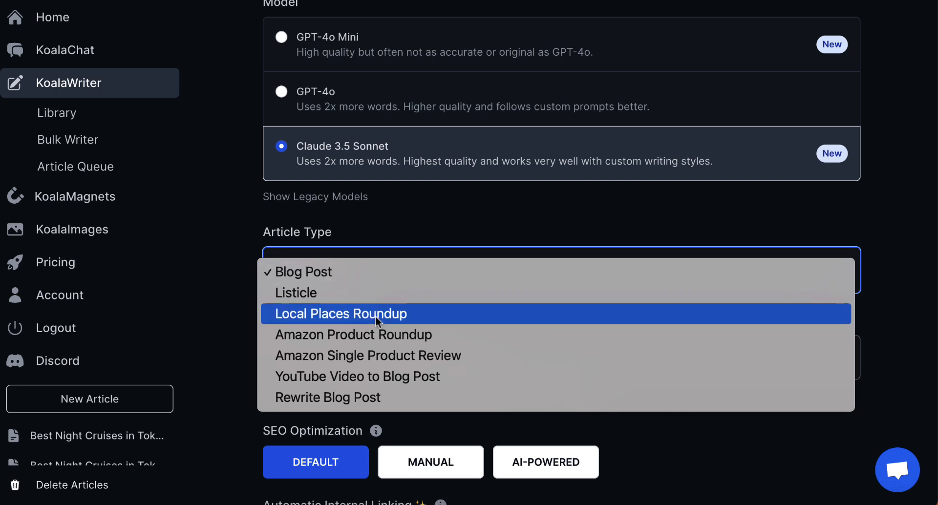
mouse_move(380, 335)
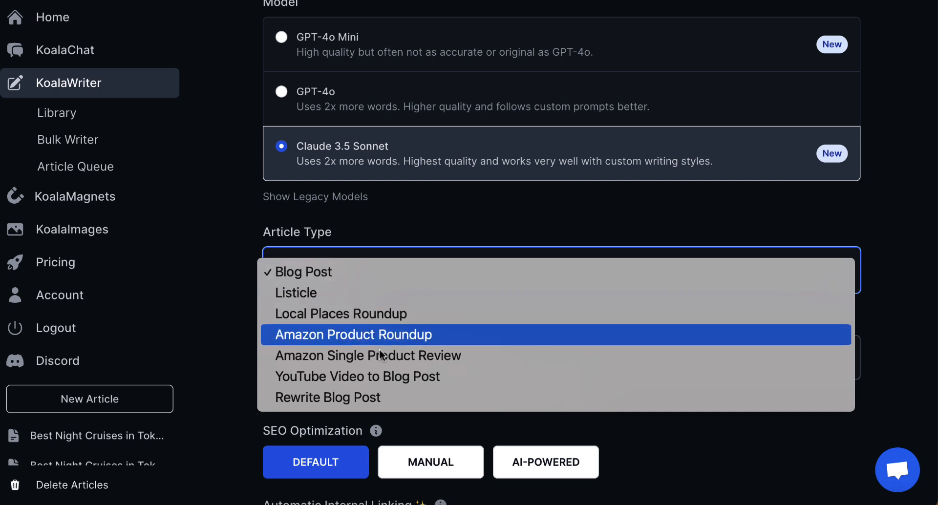
mouse_move(379, 382)
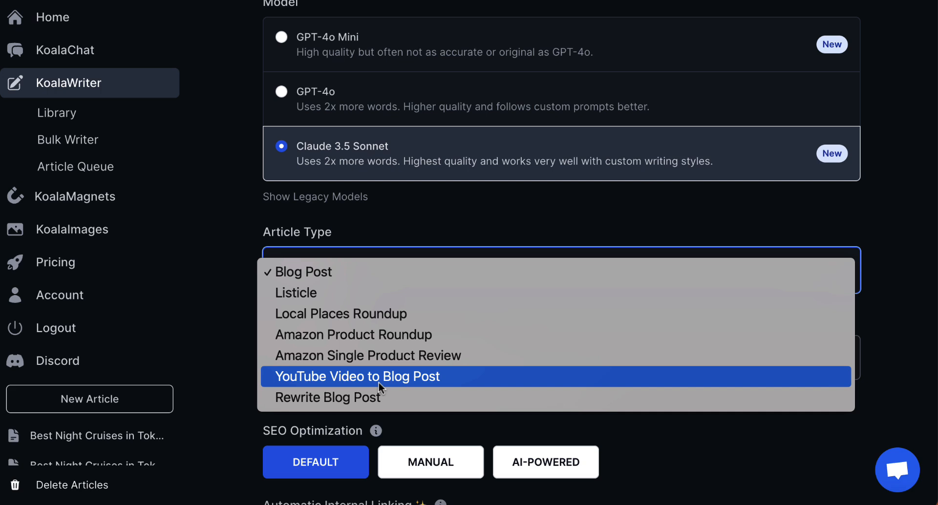
mouse_move(376, 397)
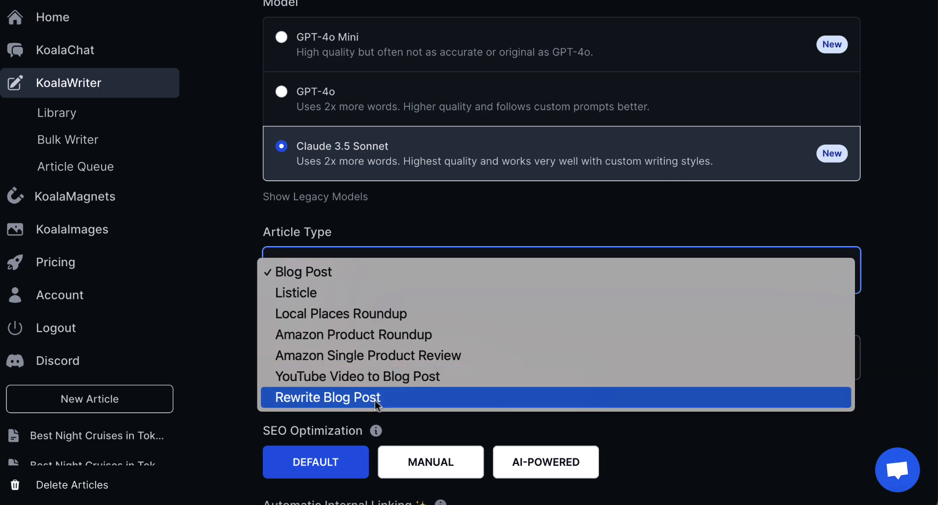
mouse_move(329, 401)
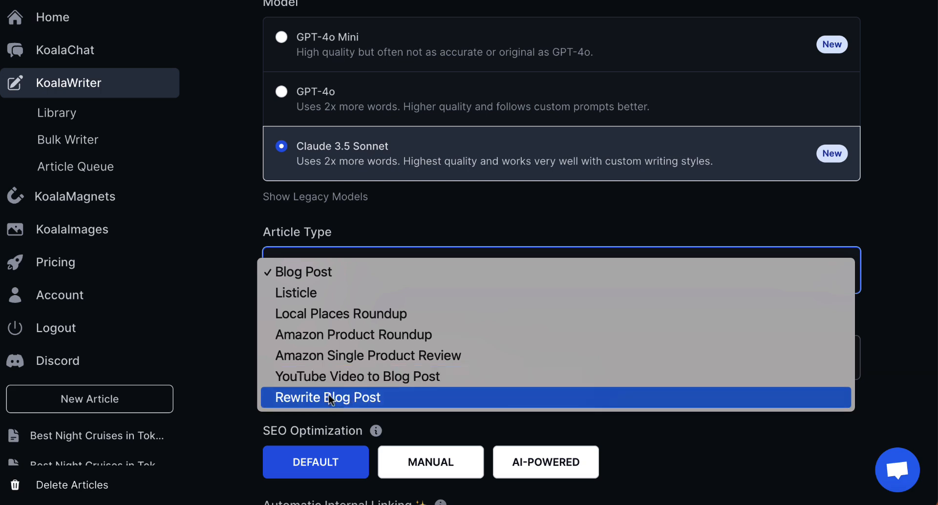
mouse_move(357, 376)
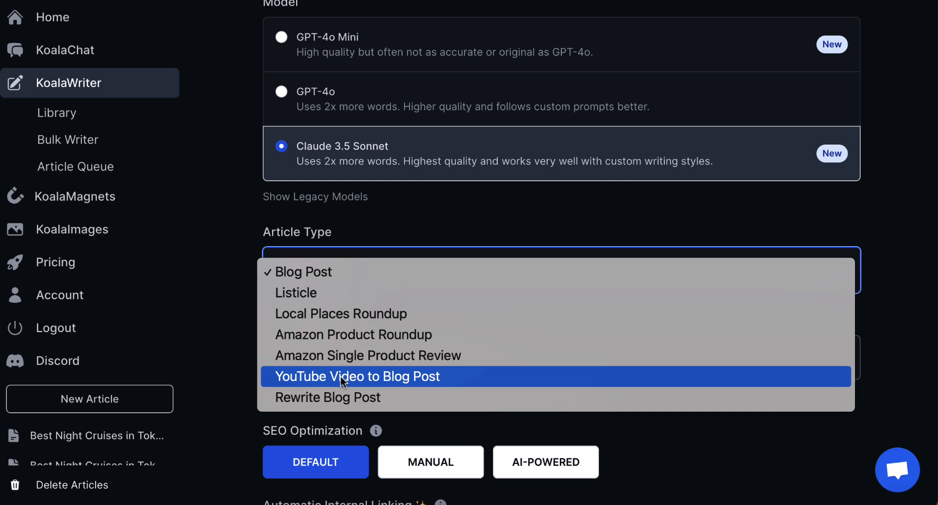
mouse_move(350, 356)
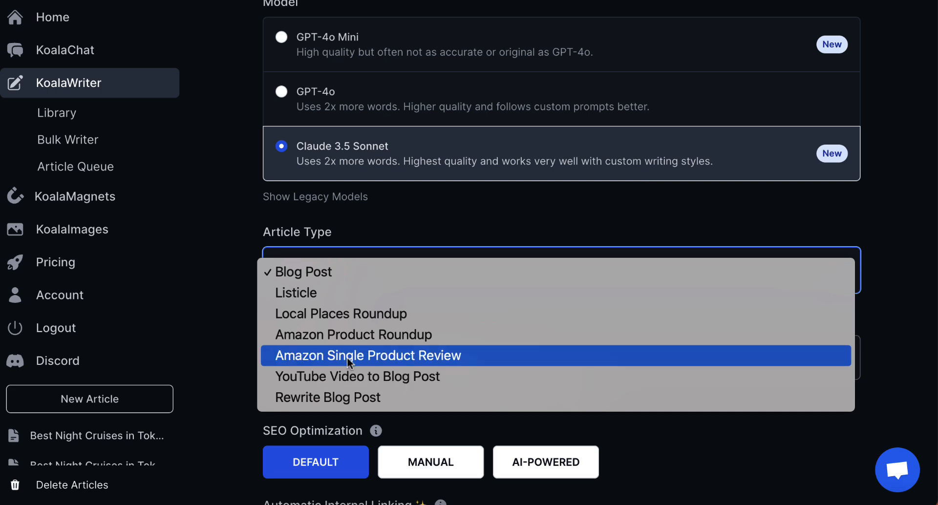
click(296, 292)
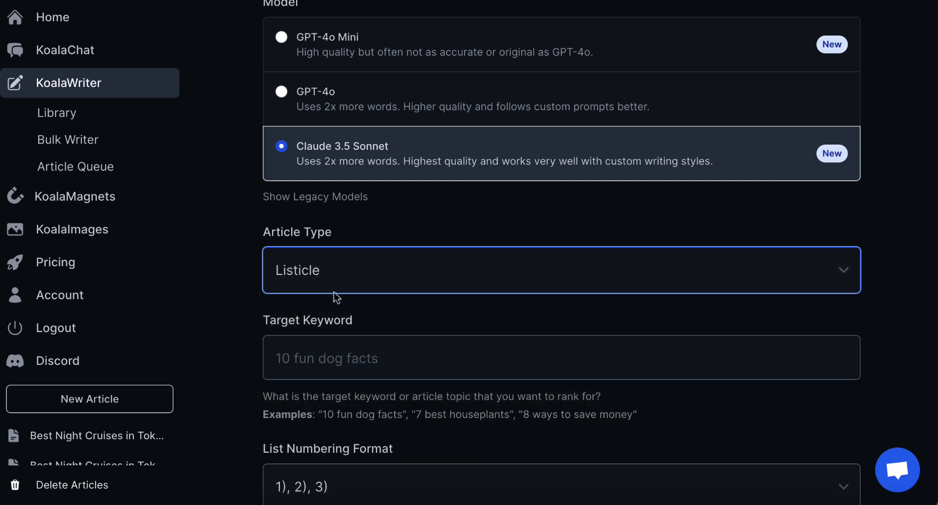
- Enter 'Top 10 Shrines in Japan' as the listicle's target keyword
scroll(down, 3)
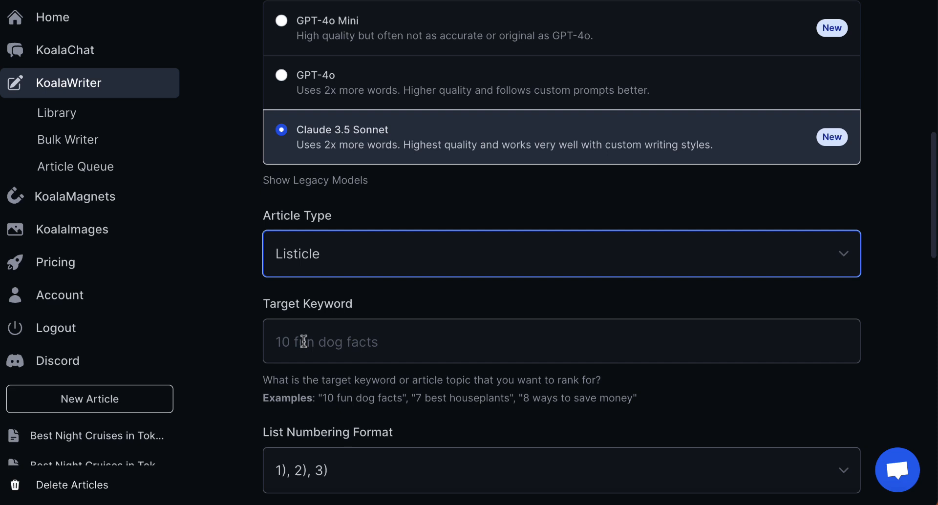
click(561, 342)
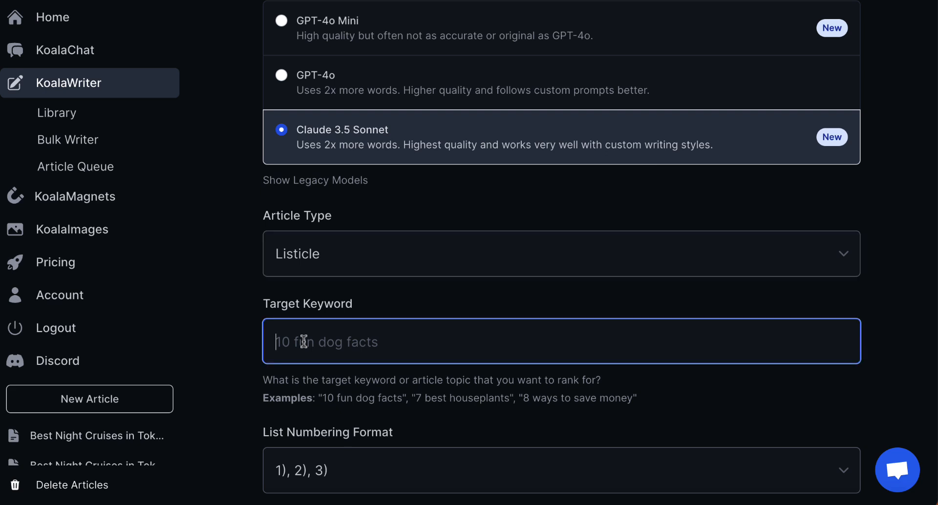
text(Top 10 S)
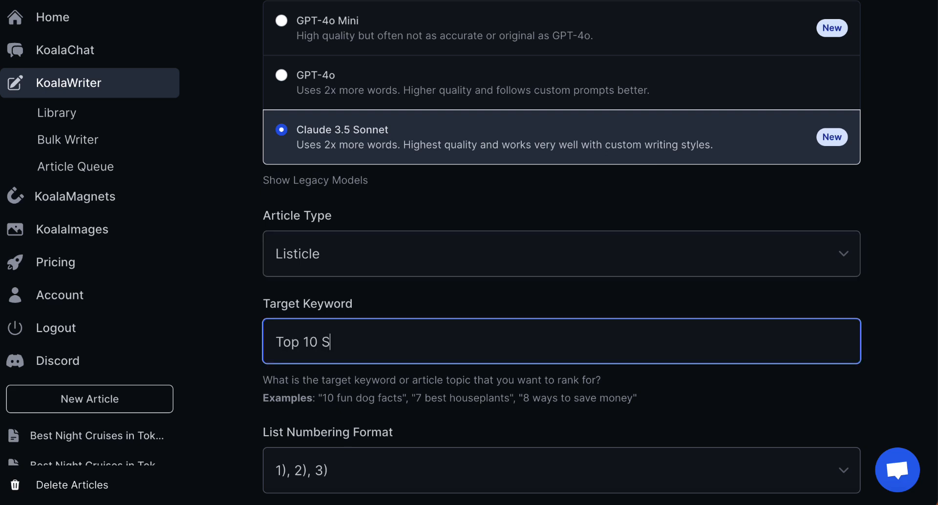
text(hrines in Japa)
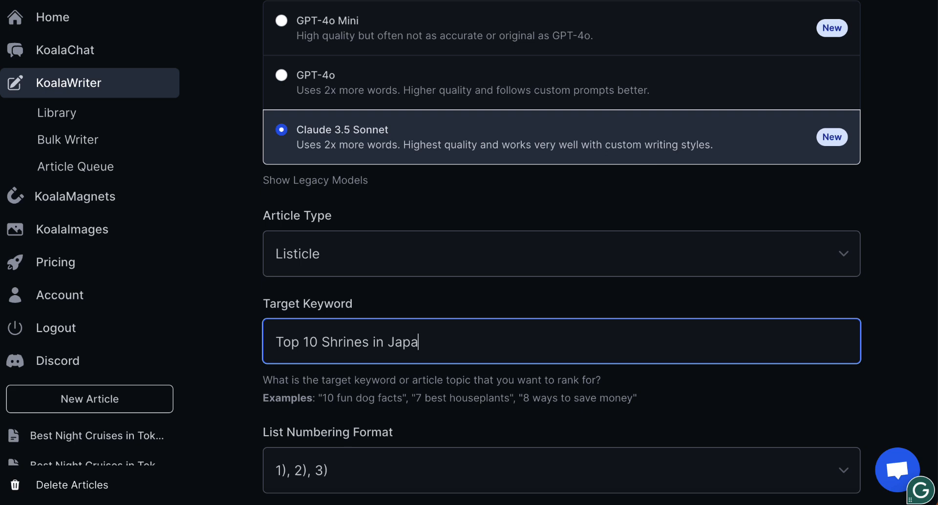
text(n)
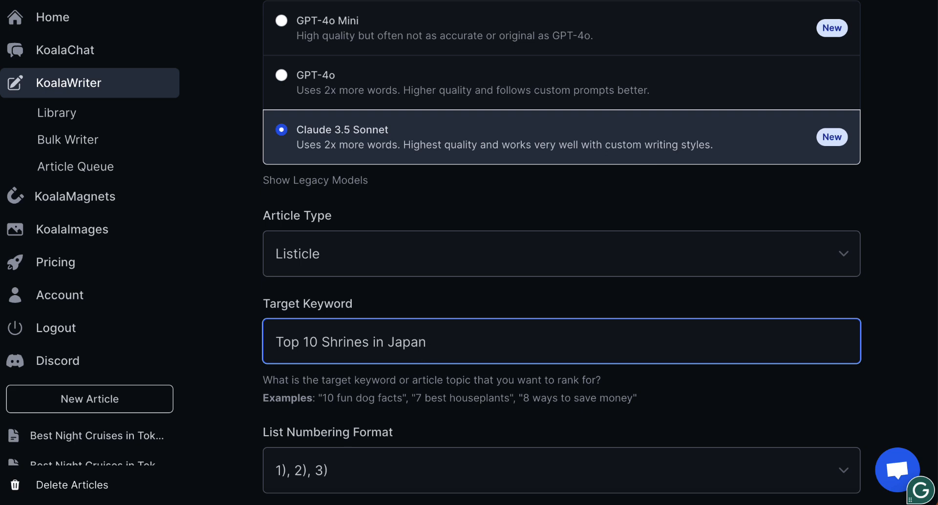
scroll(down, 3)
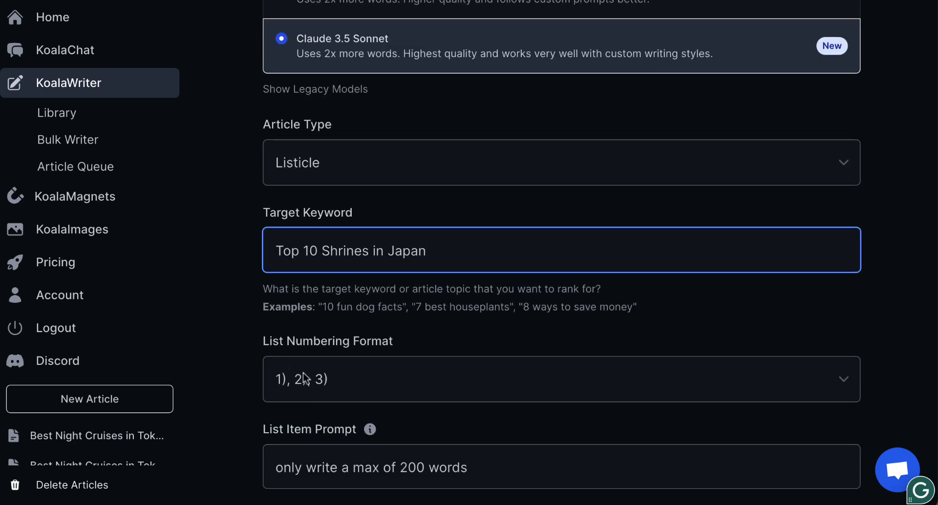
- Change the list item prompt to 'only write a max of 1500 words'
scroll(down, 3)
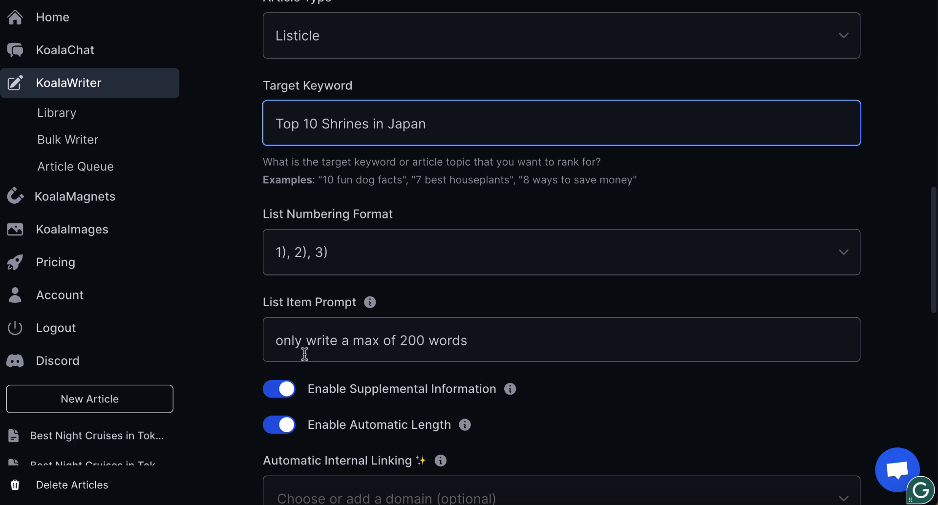
scroll(down, 3)
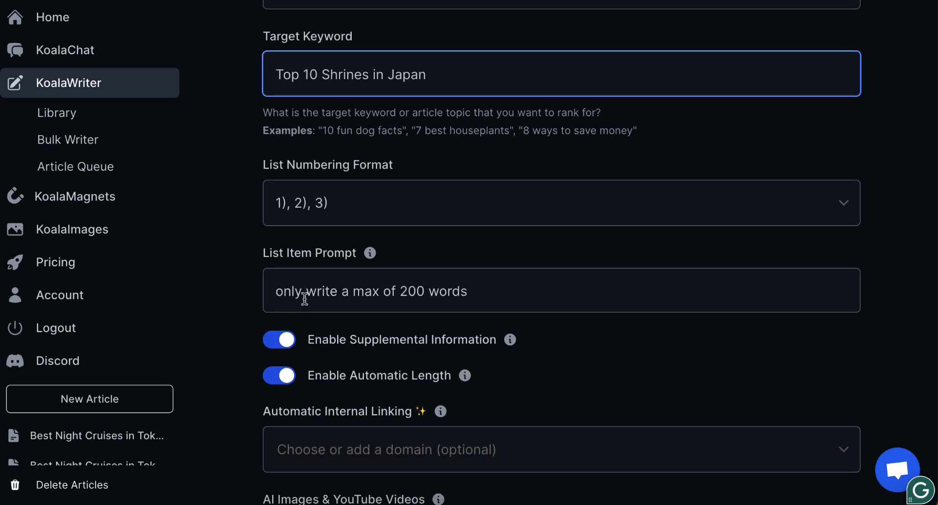
mouse_move(408, 292)
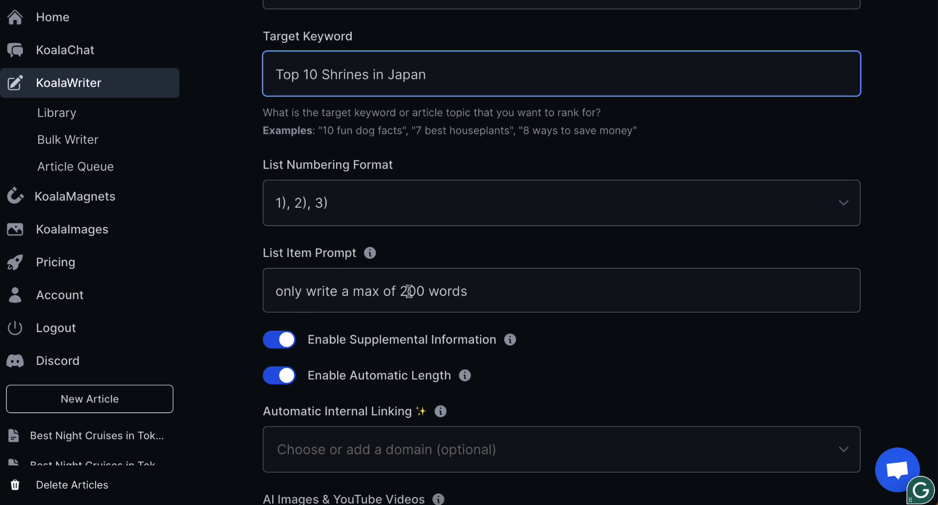
text(150)
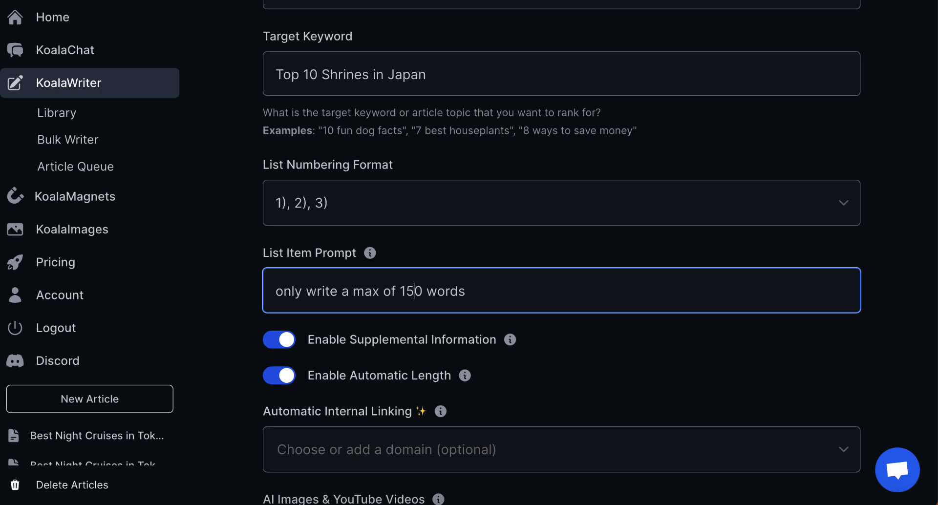
scroll(down, 3)
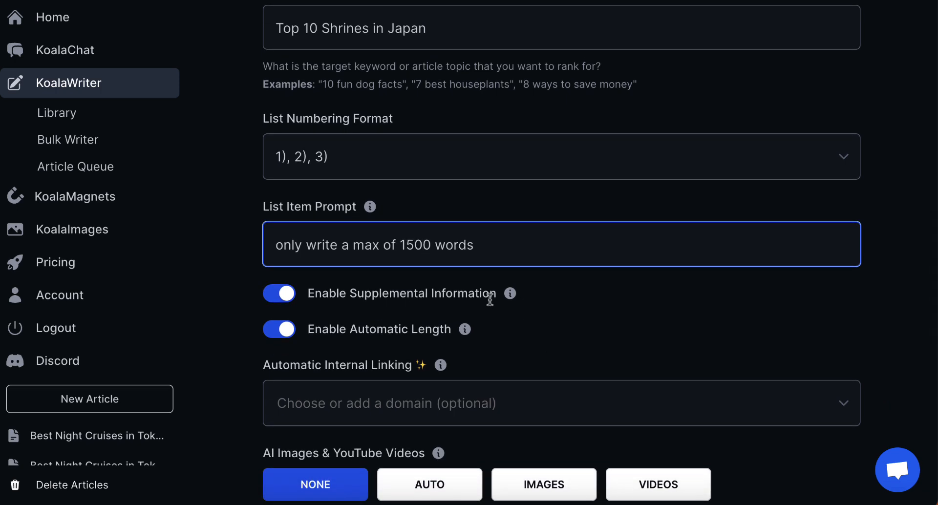
mouse_move(509, 294)
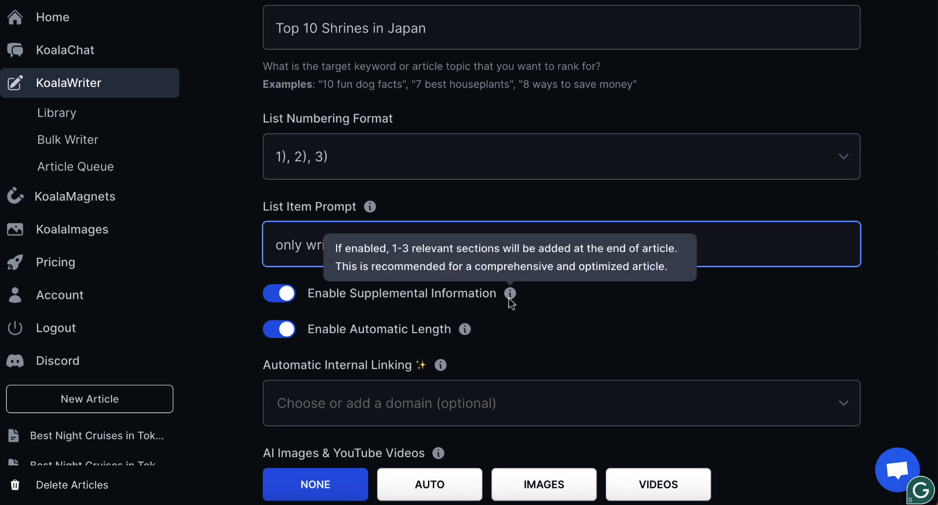
mouse_move(464, 333)
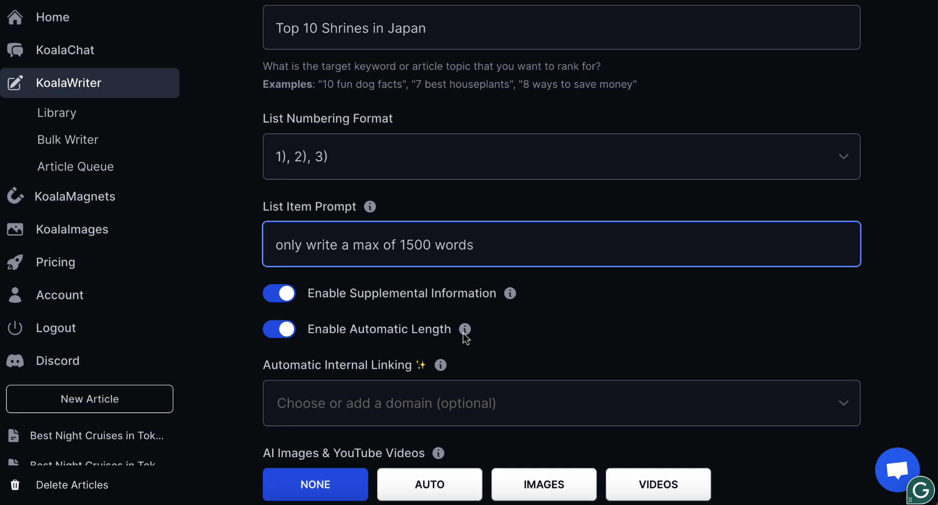
mouse_move(465, 331)
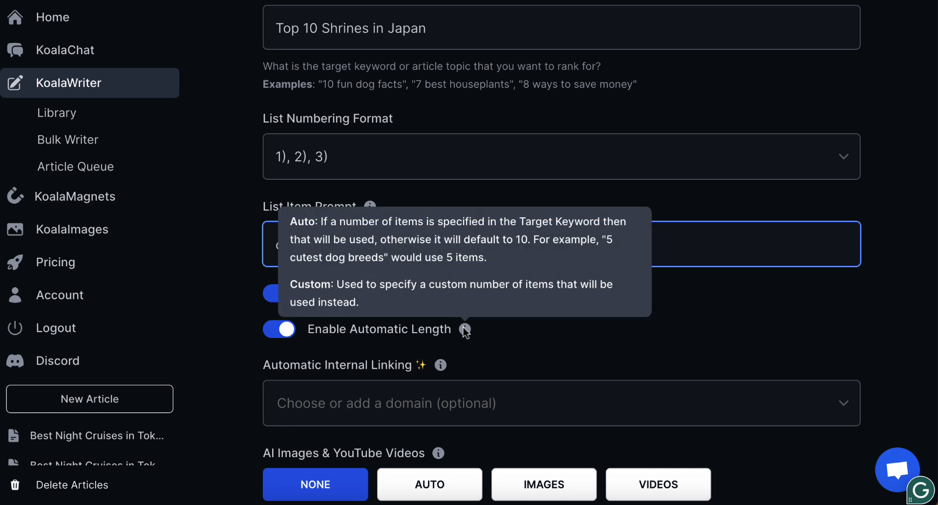
scroll(down, 3)
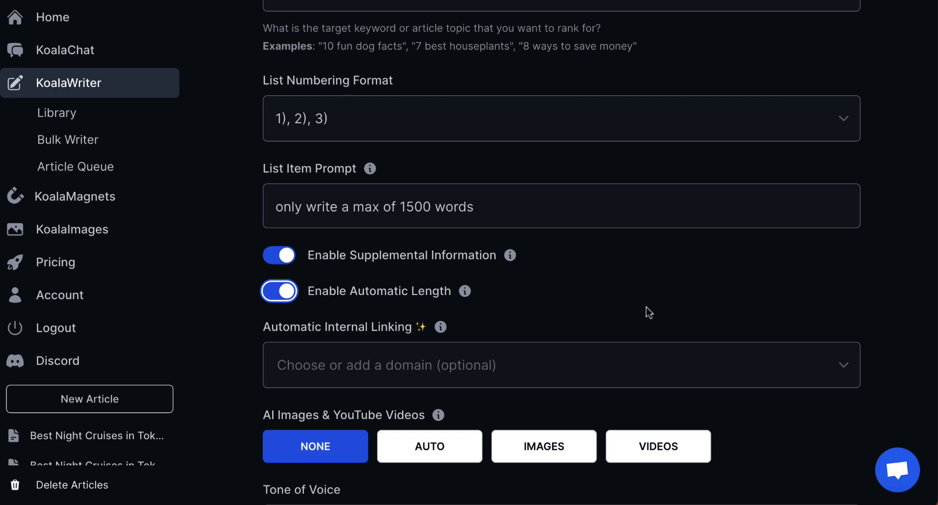
scroll(down, 3)
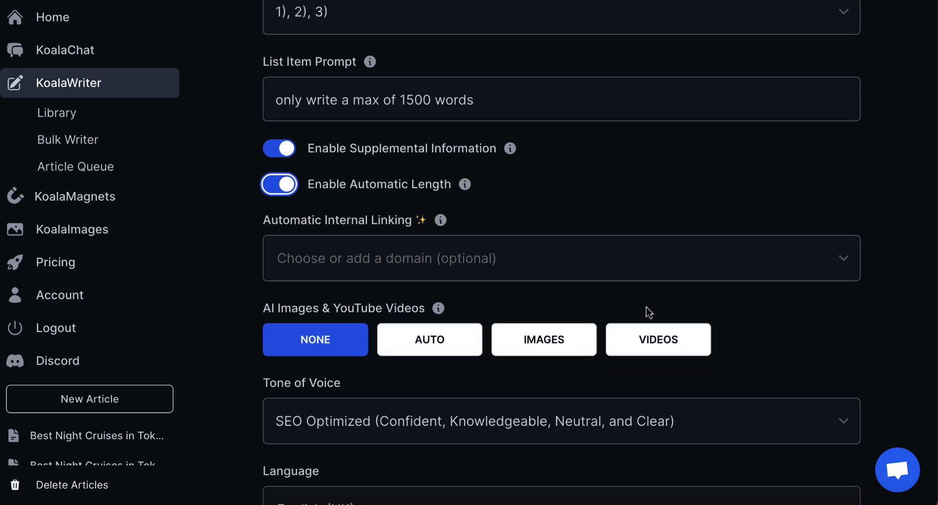
mouse_move(320, 247)
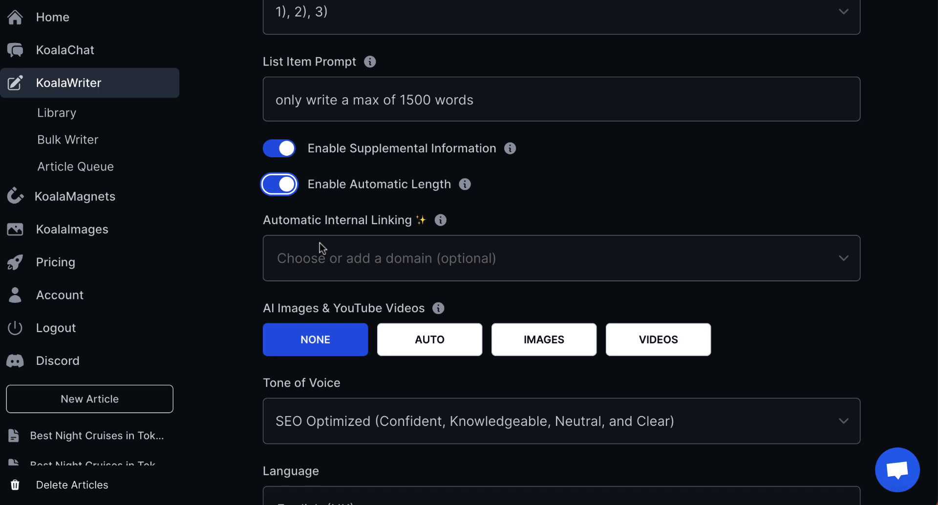
mouse_move(440, 264)
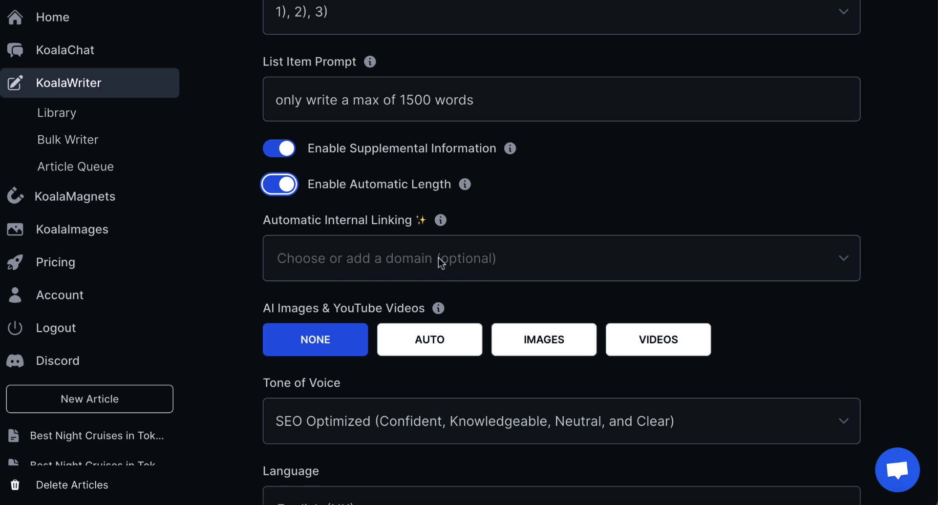
mouse_move(328, 242)
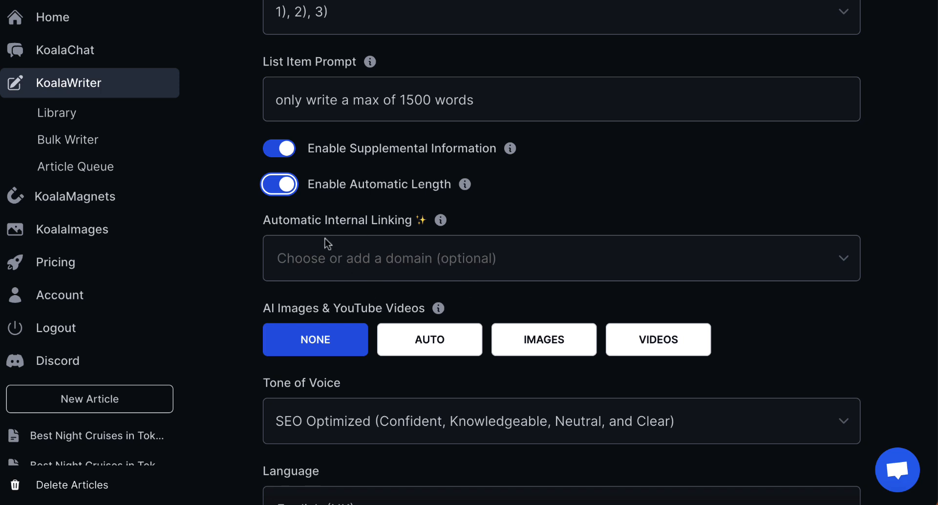
mouse_move(451, 269)
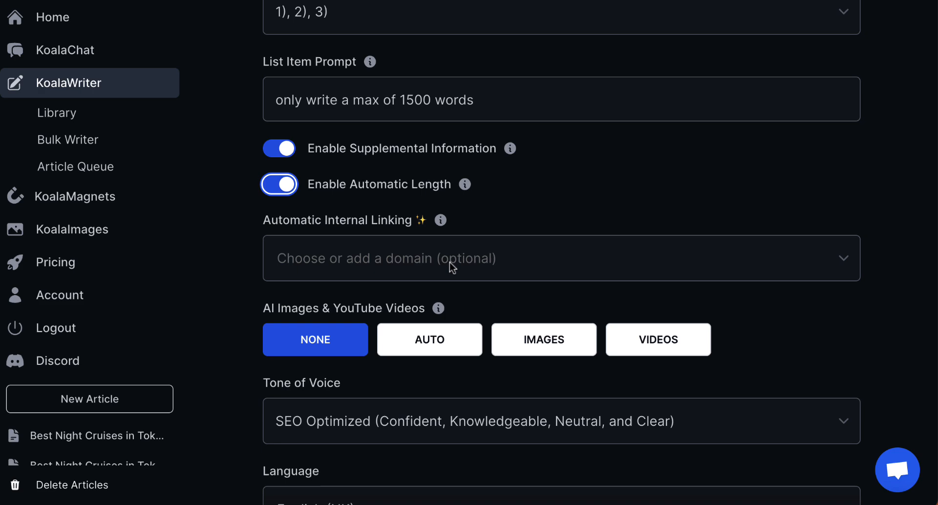
scroll(down, 3)
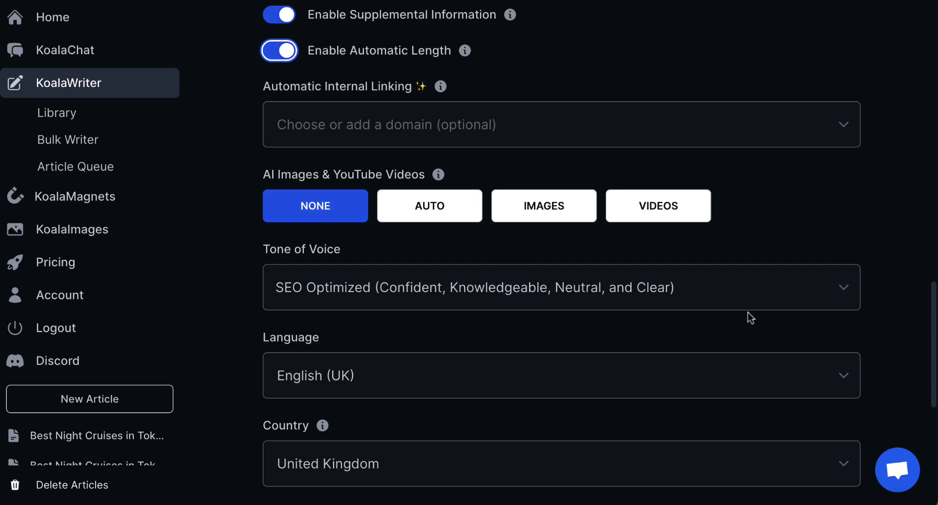
scroll(down, 3)
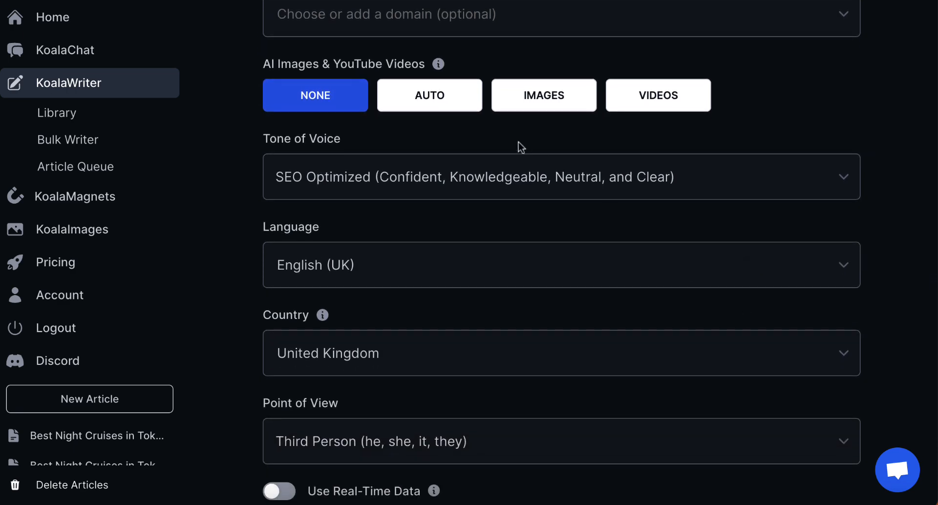
click(543, 95)
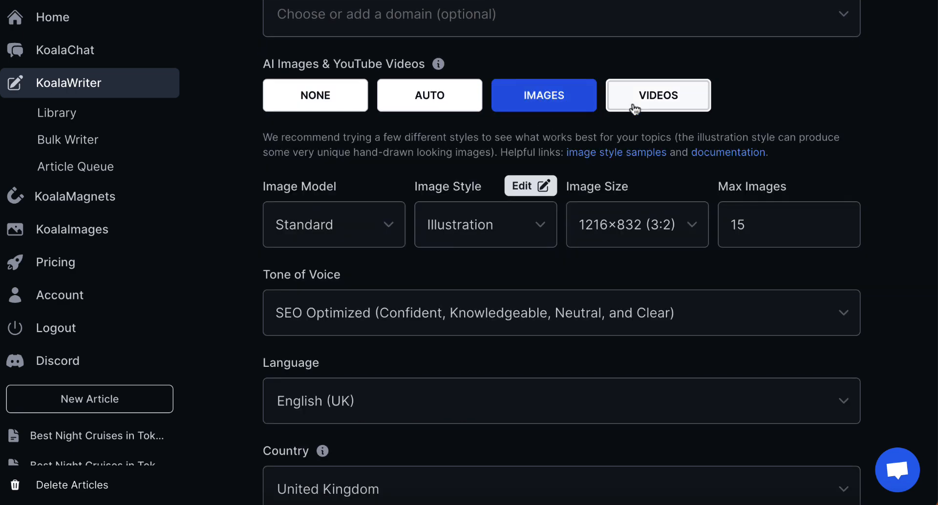
click(429, 95)
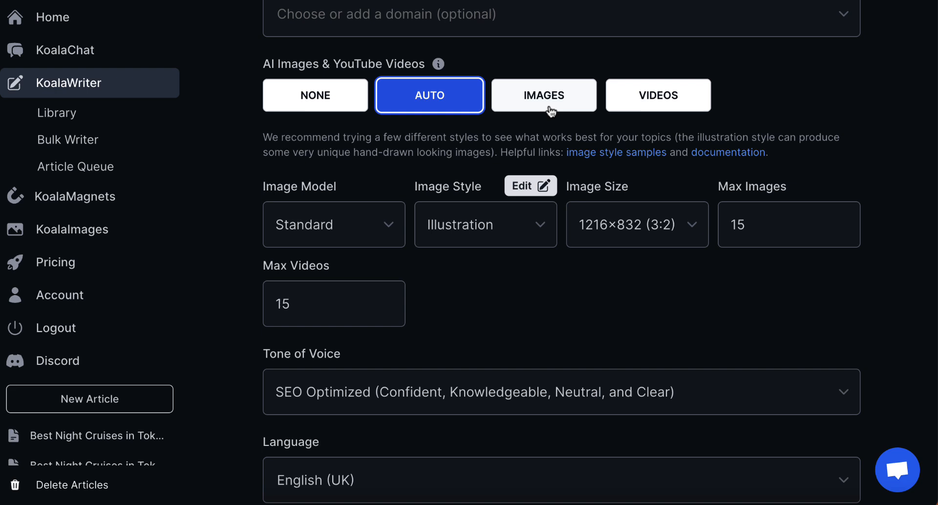
click(544, 95)
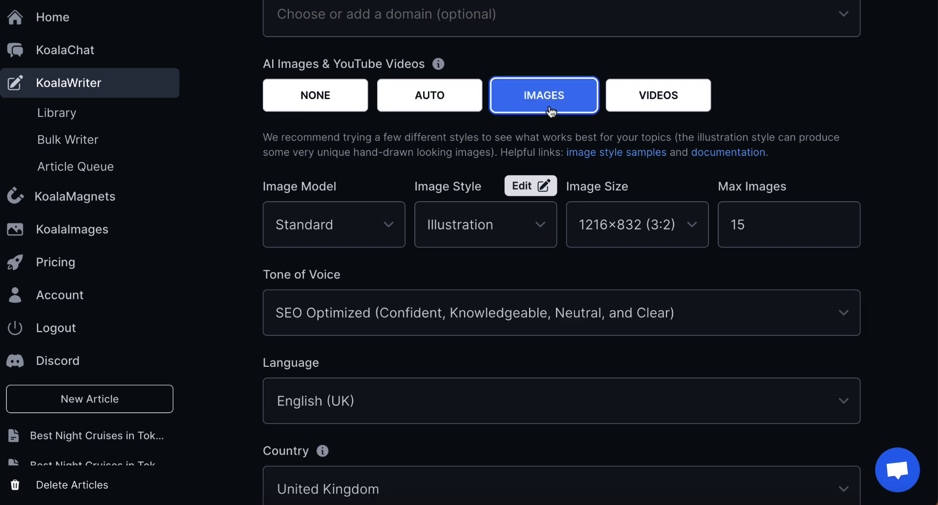
scroll(up, 3)
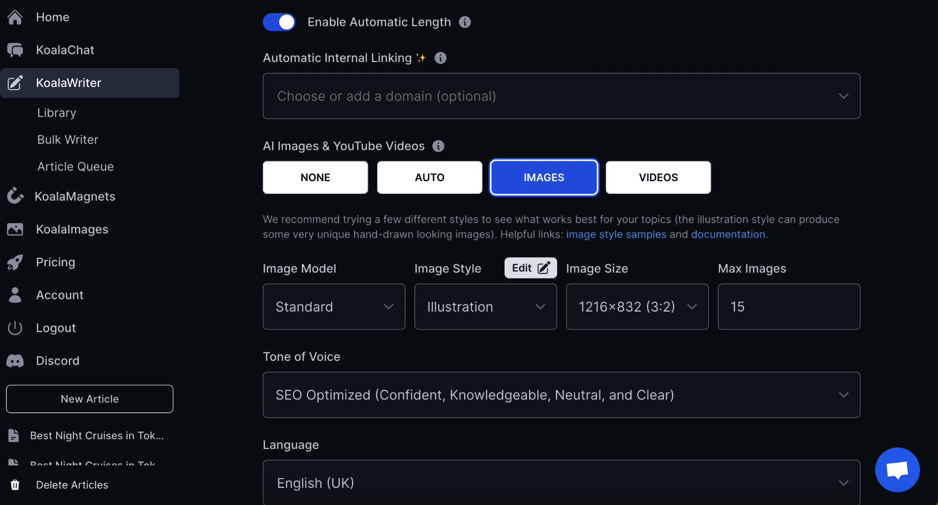
mouse_move(315, 178)
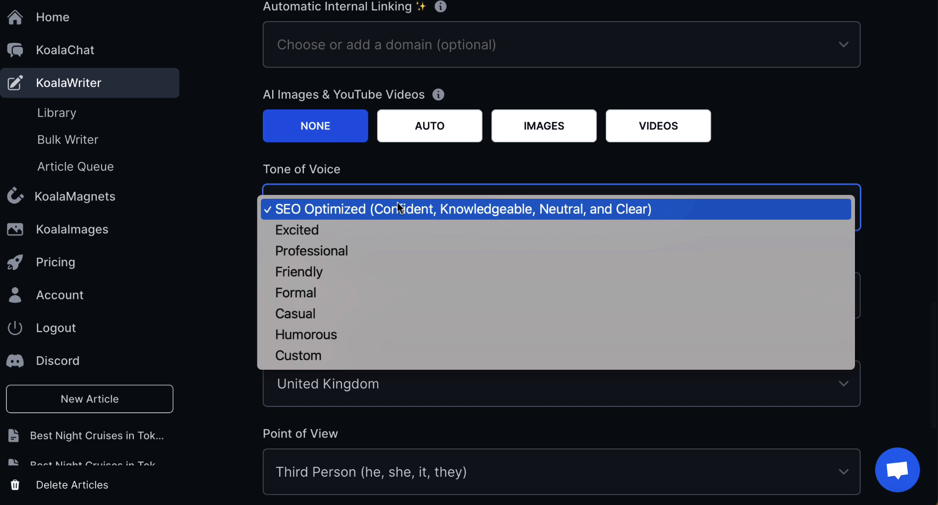
mouse_move(373, 277)
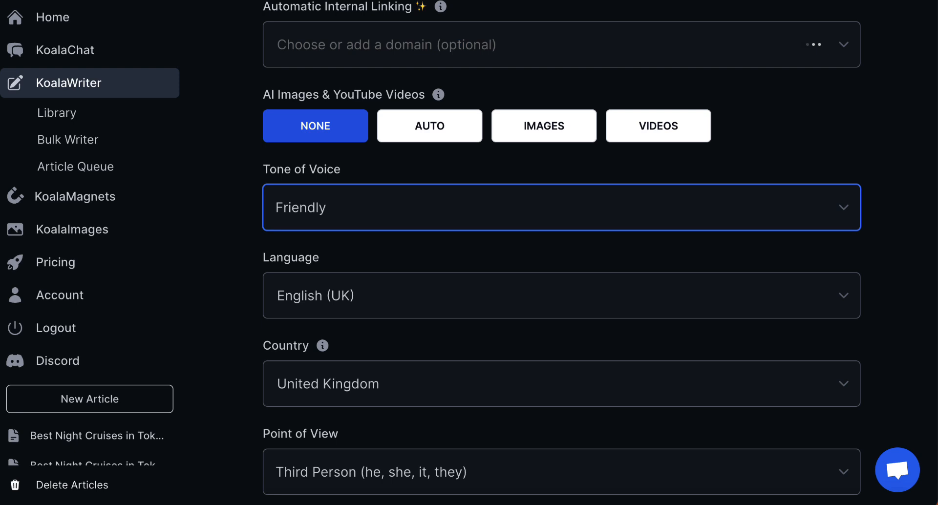
- Scroll down the article form to the Tone of Voice setting
scroll(down, 3)
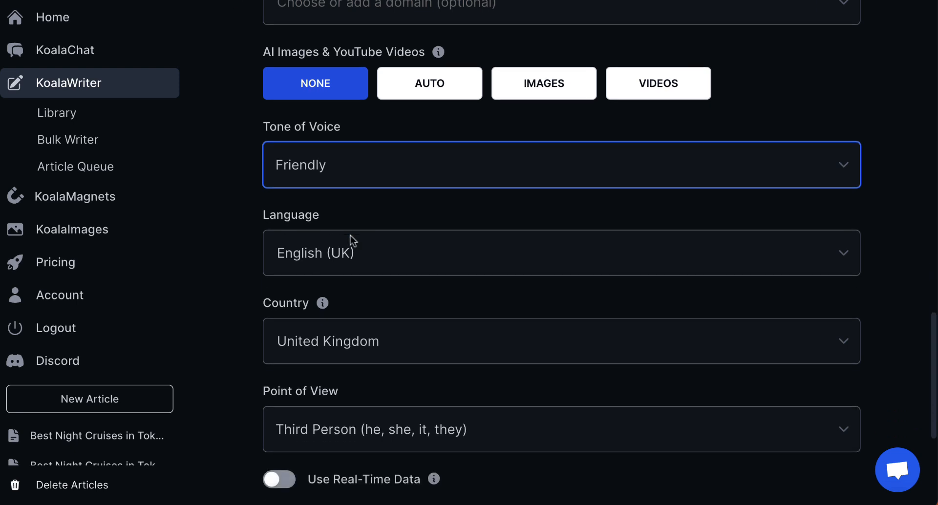
mouse_move(344, 262)
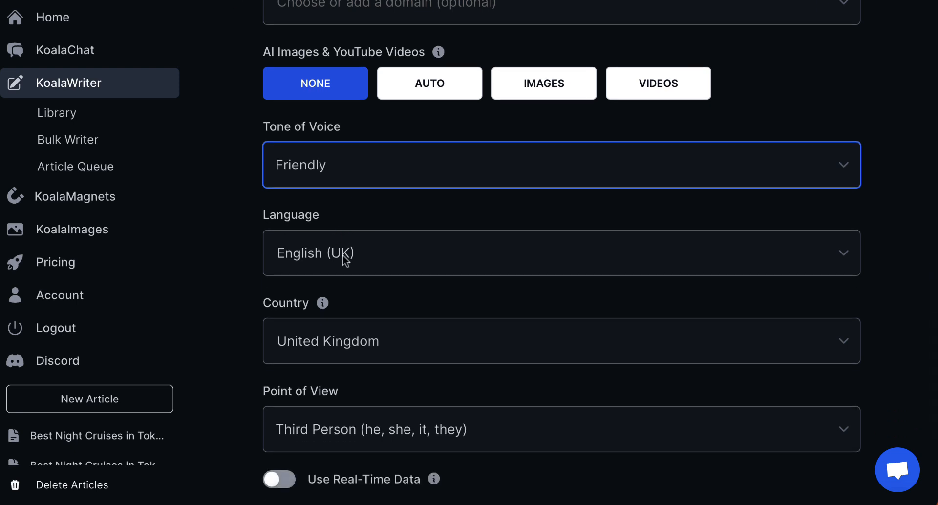
mouse_move(246, 195)
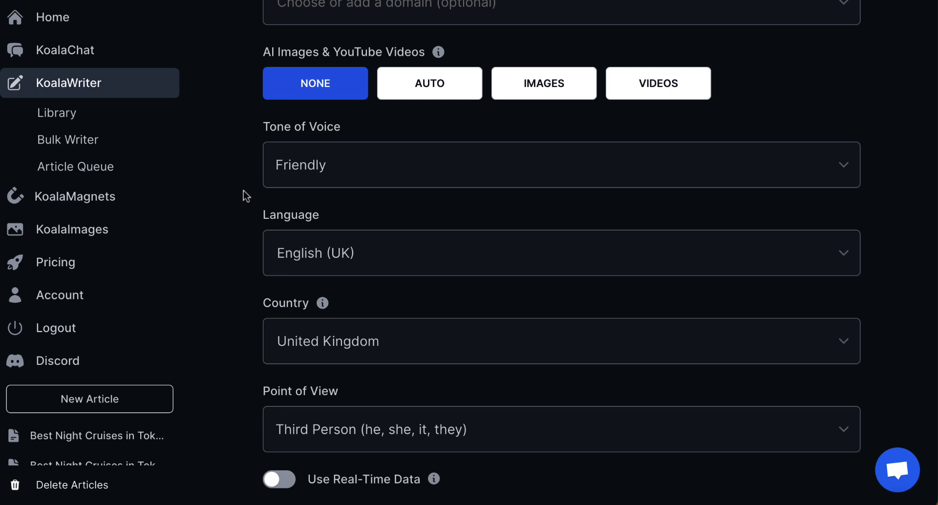
- Open the Point of View dropdown to show the perspective choices
click(560, 429)
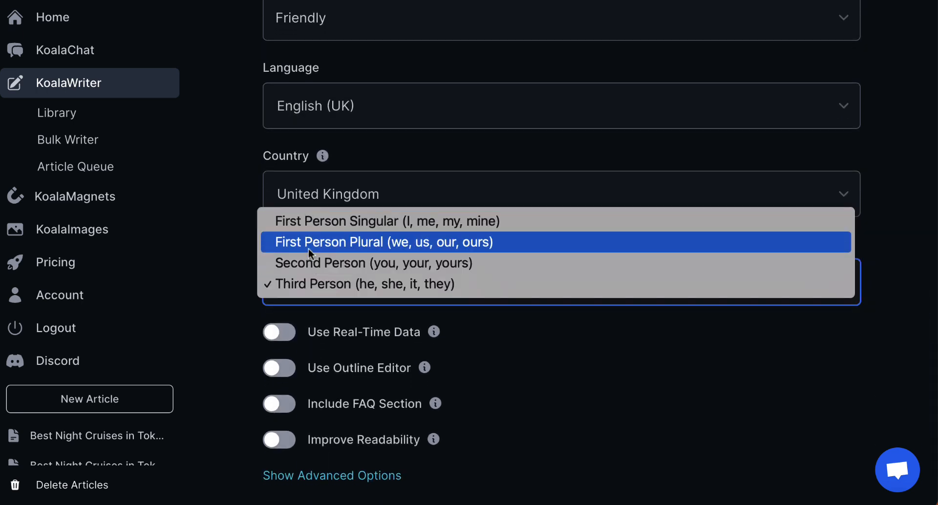
mouse_move(311, 263)
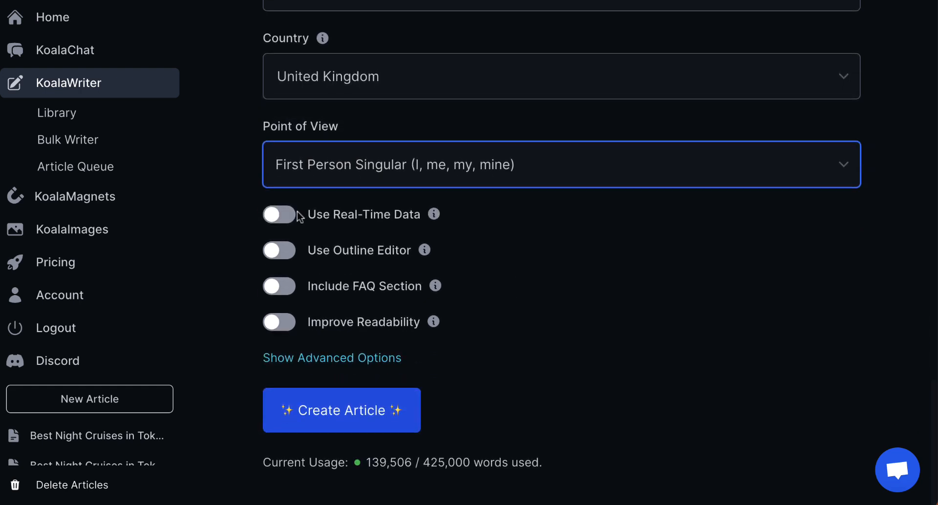
- Turn on readability improvement and real-time data, and stop citing sources
click(279, 322)
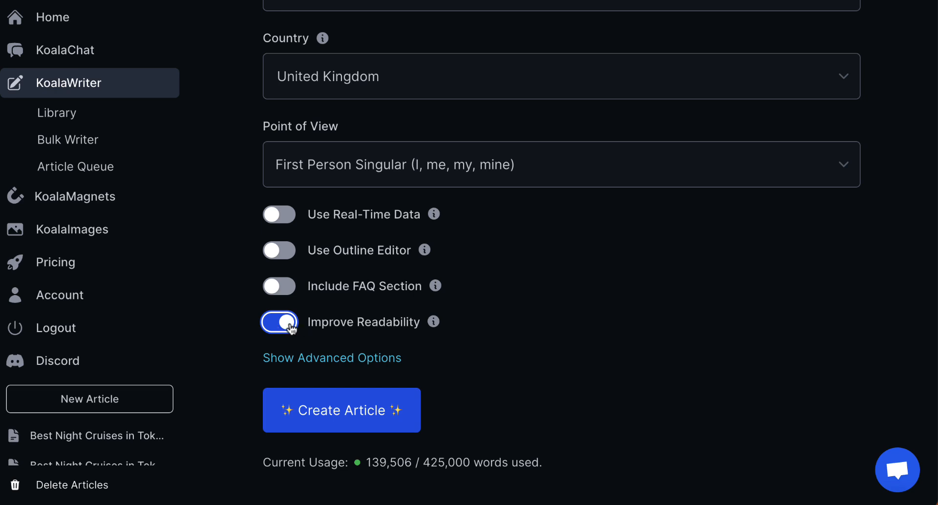
click(279, 215)
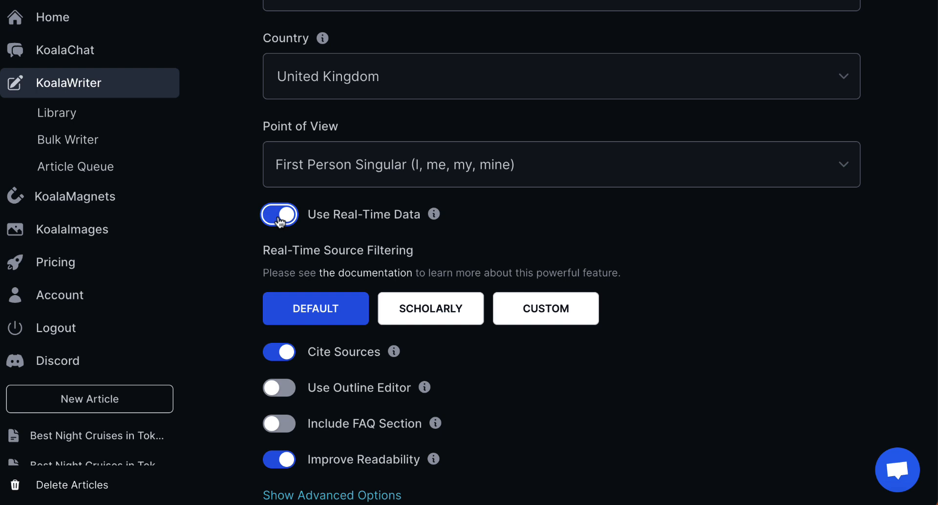
scroll(down, 3)
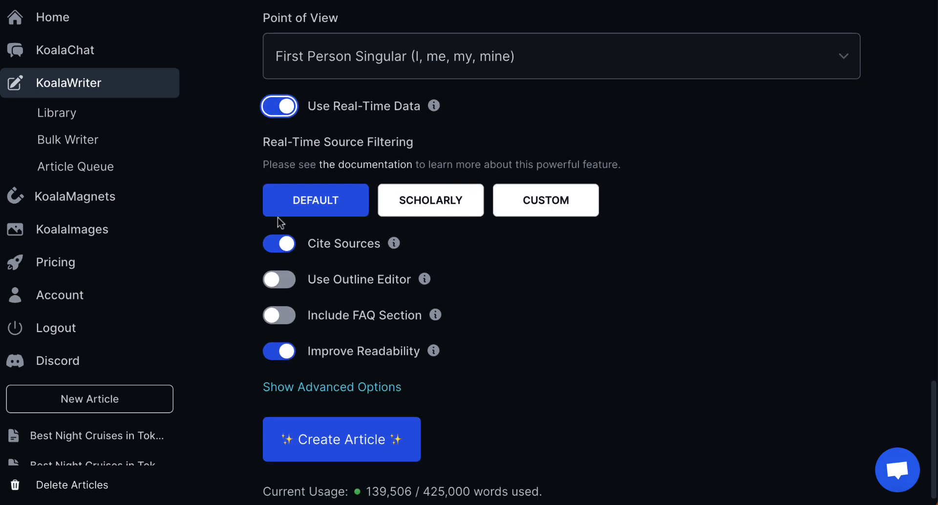
click(279, 243)
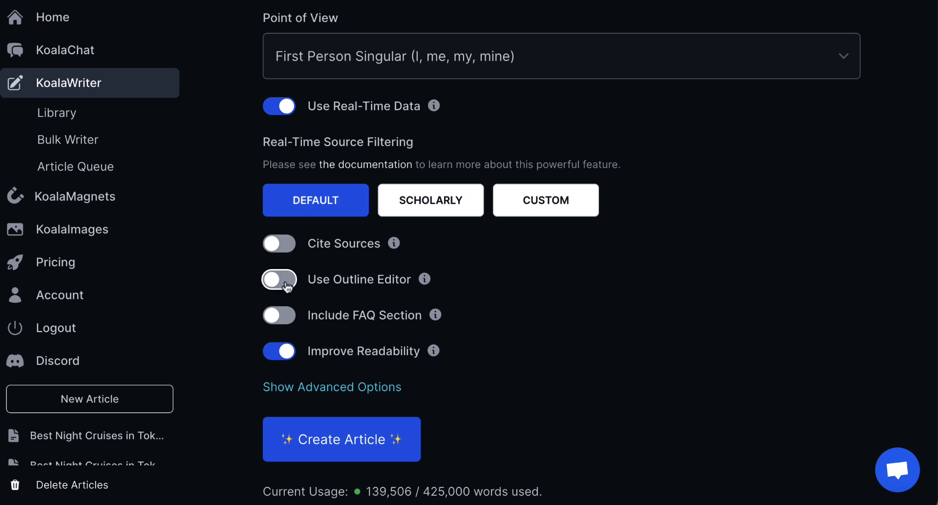
click(278, 279)
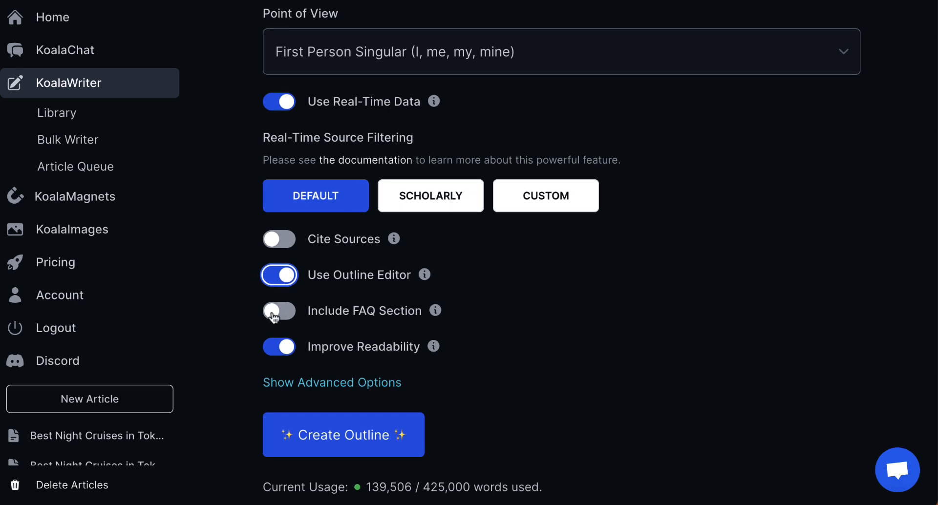
- Leave out the FAQ section and generate the article outline
click(279, 311)
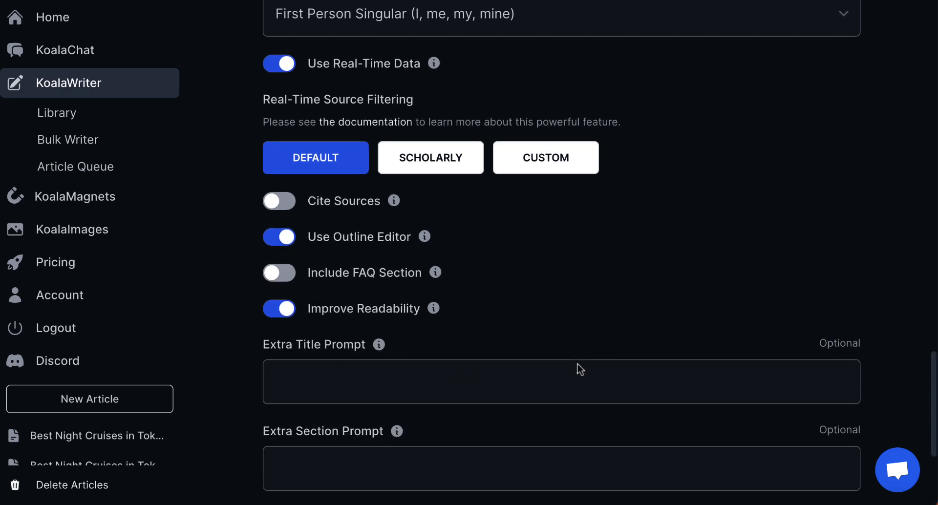
scroll(down, 3)
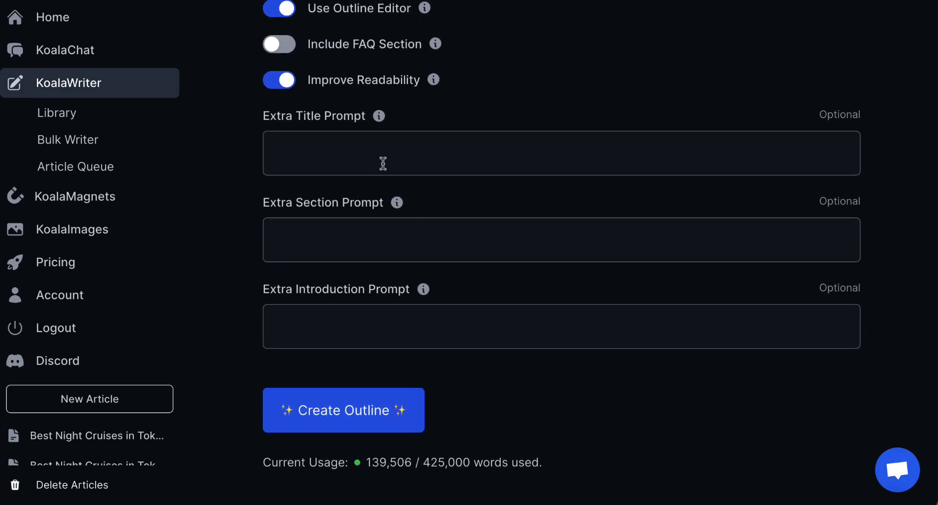
mouse_move(491, 302)
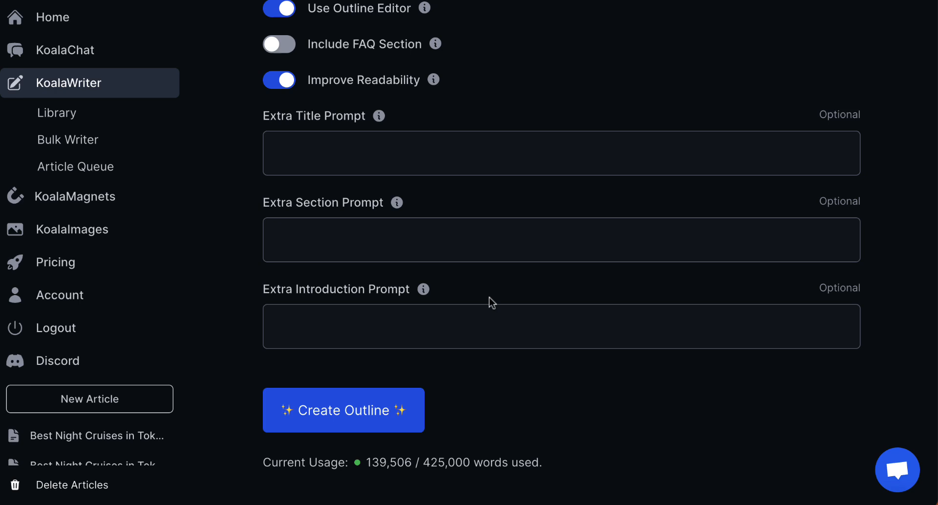
mouse_move(397, 203)
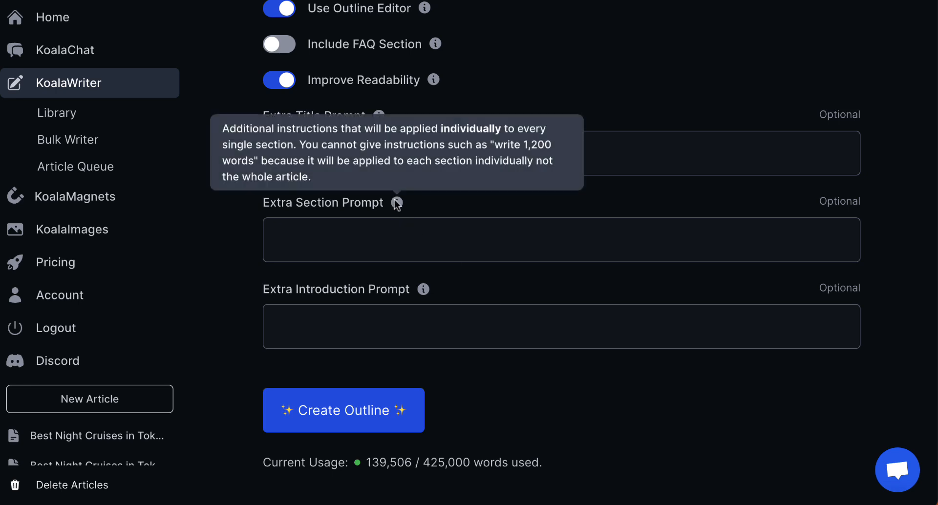
mouse_move(385, 197)
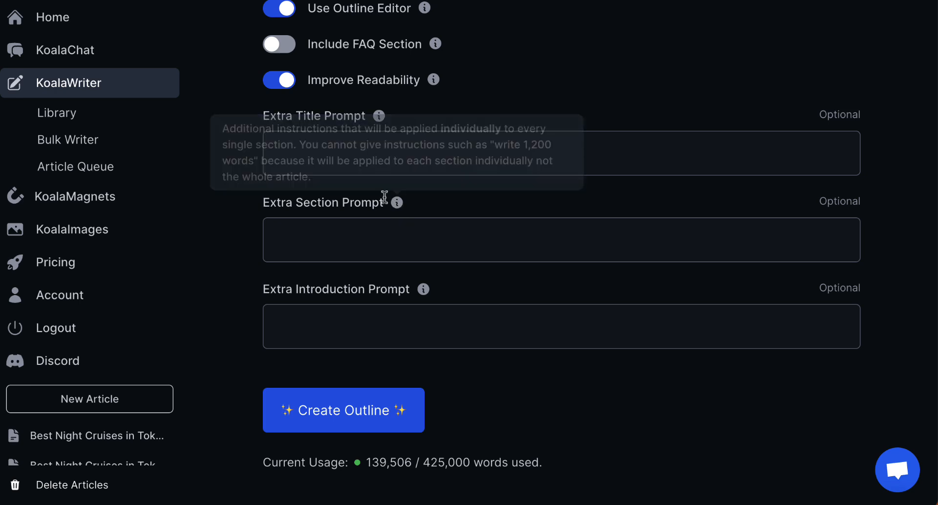
click(344, 410)
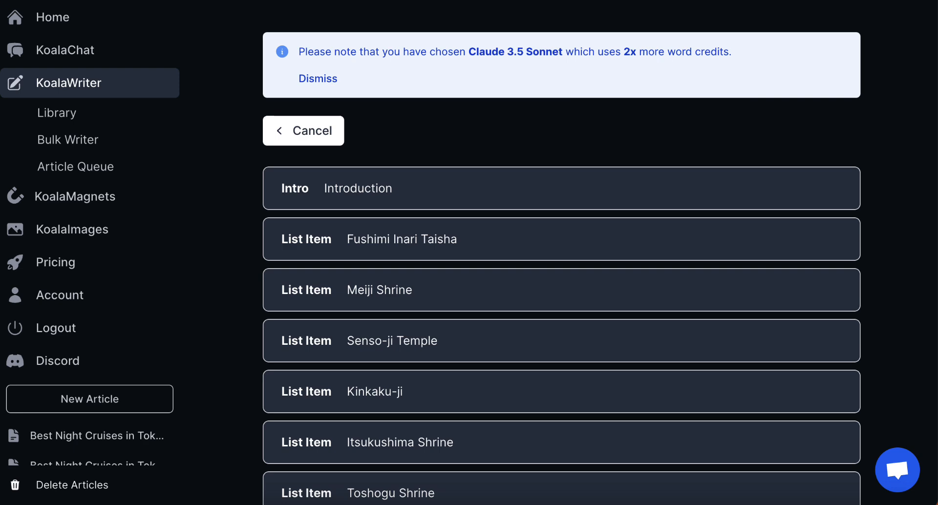
- Scroll through the shrines outline from the introduction to the Cultural Significance section
click(317, 78)
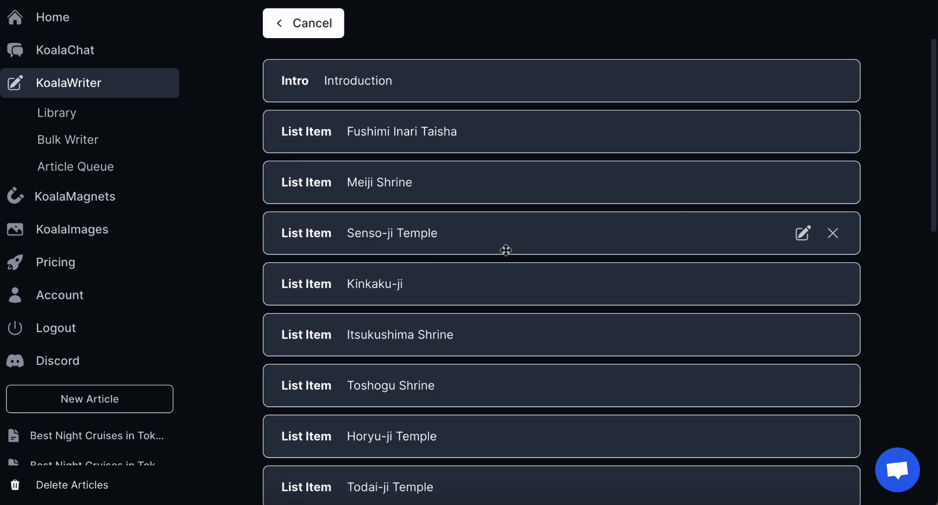
scroll(down, 3)
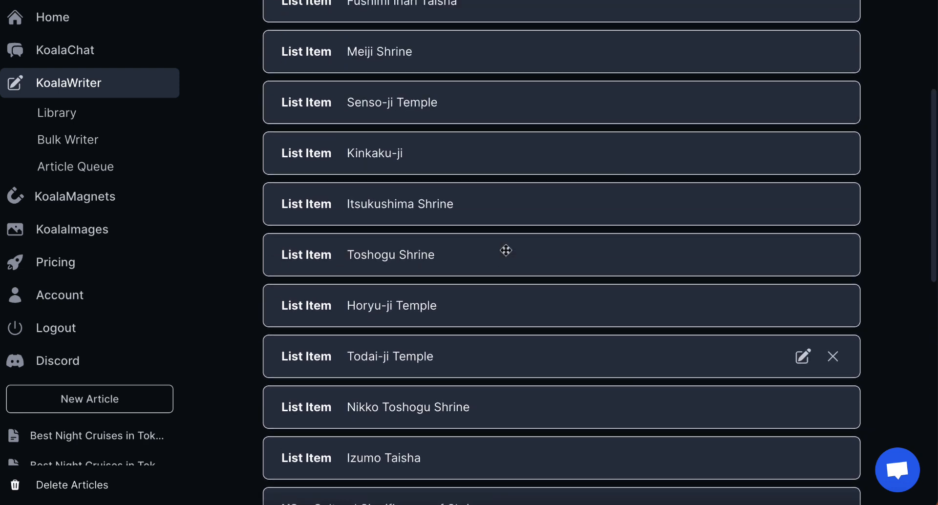
scroll(up, 3)
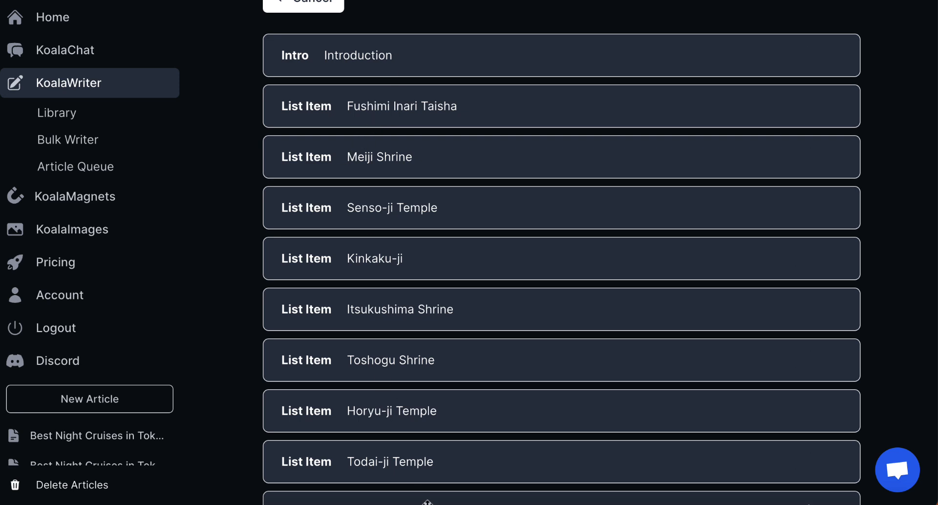
mouse_move(391, 309)
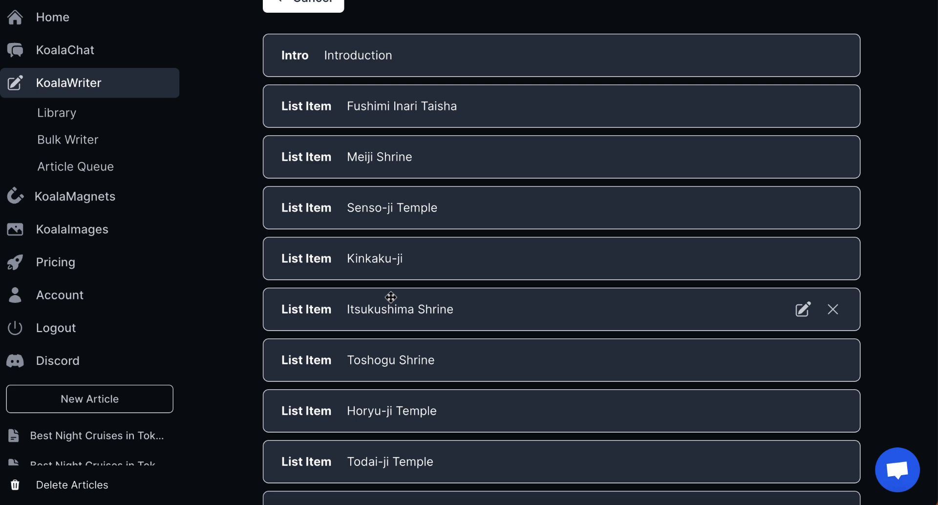
mouse_move(370, 293)
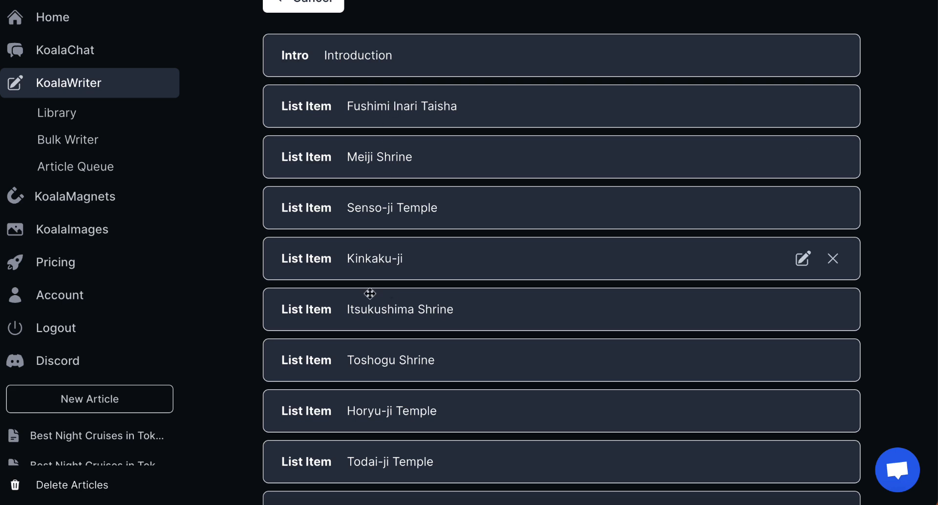
scroll(down, 3)
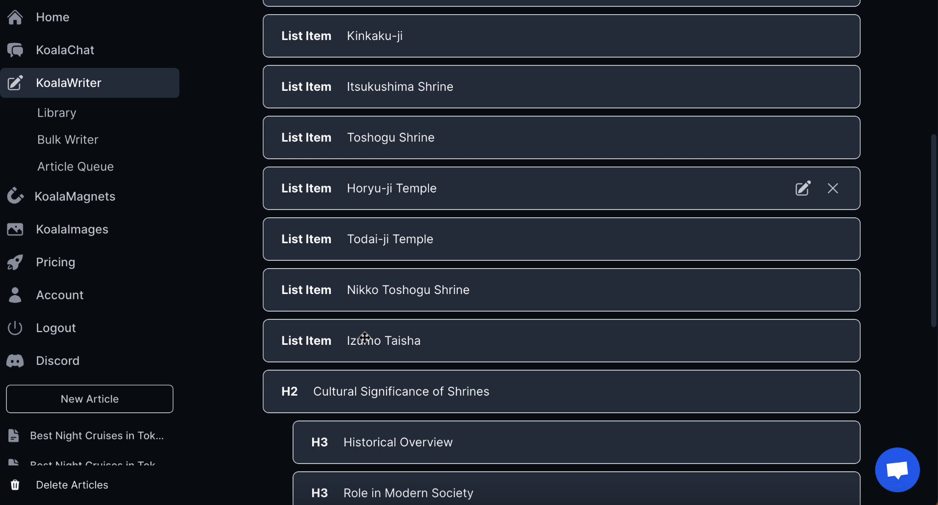
scroll(up, 3)
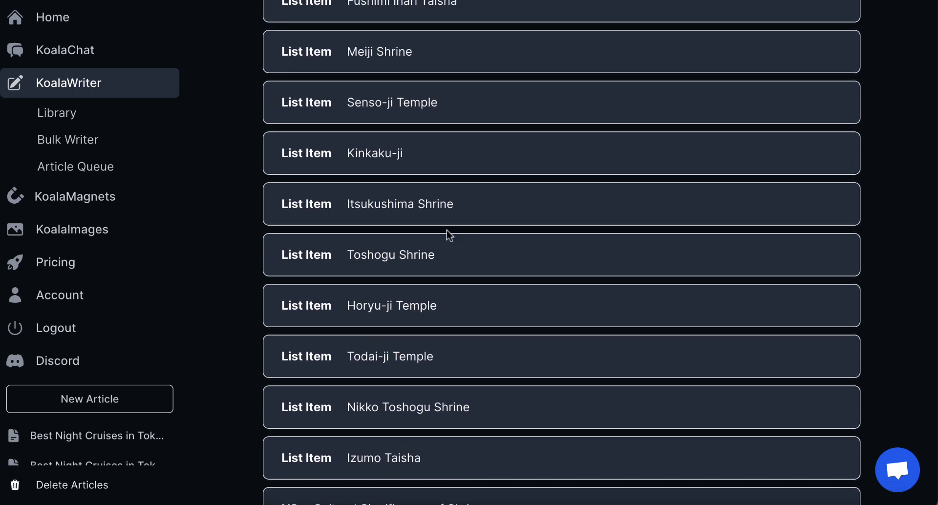
- Rename the Toshogu Shrine outline item to Atsuta Shrine
click(390, 255)
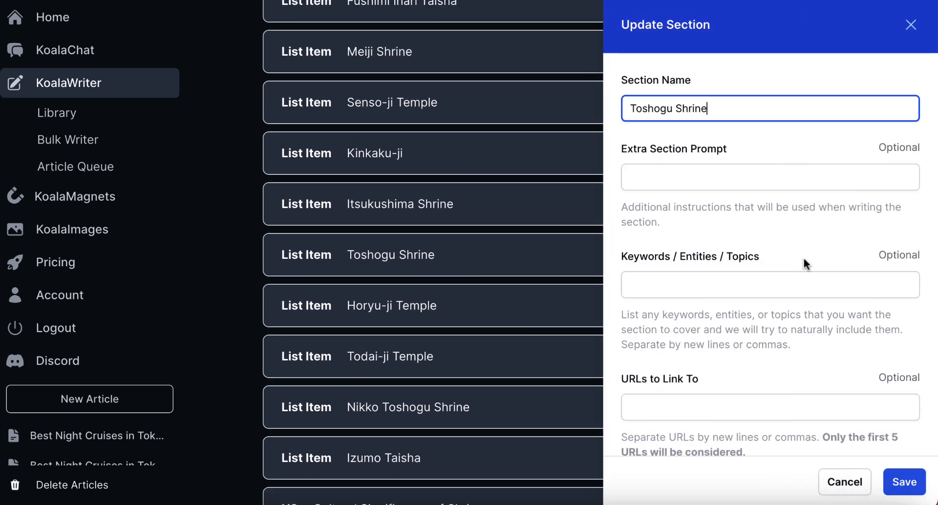
double_click(649, 108)
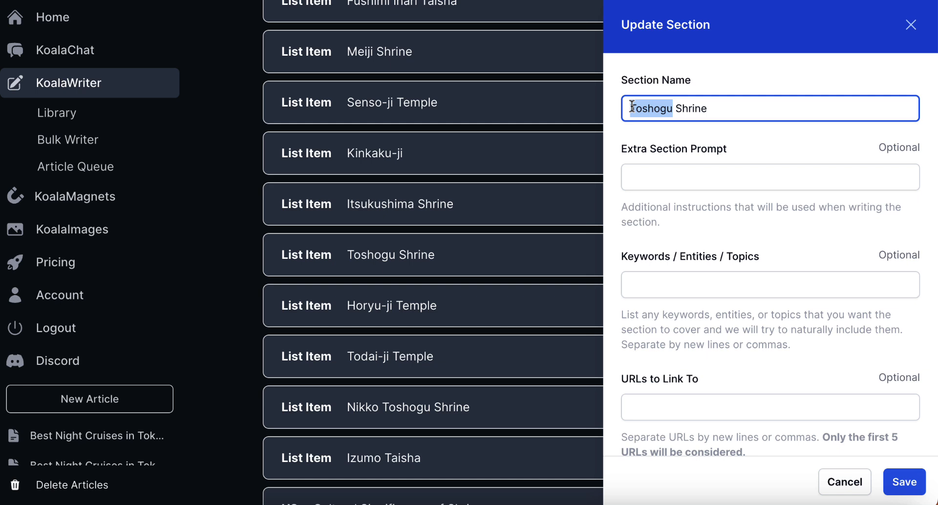
text(Atsuta)
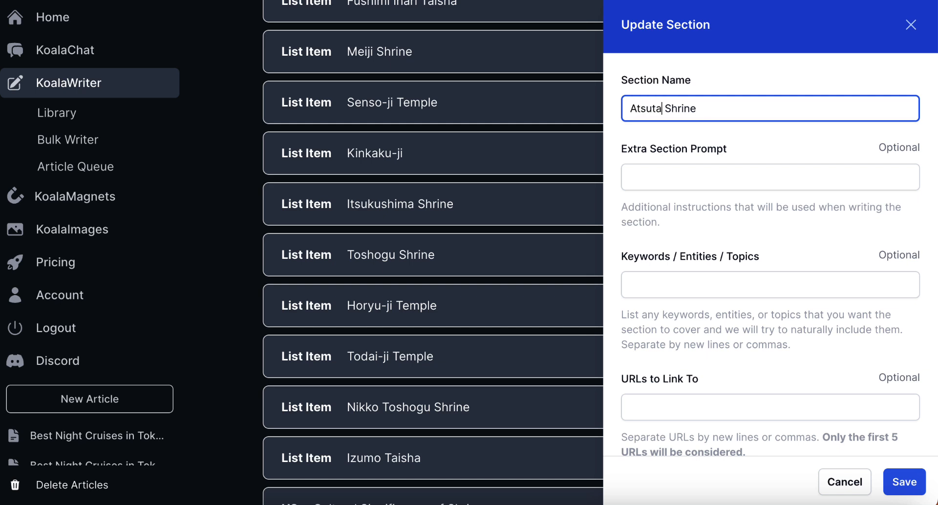
click(904, 482)
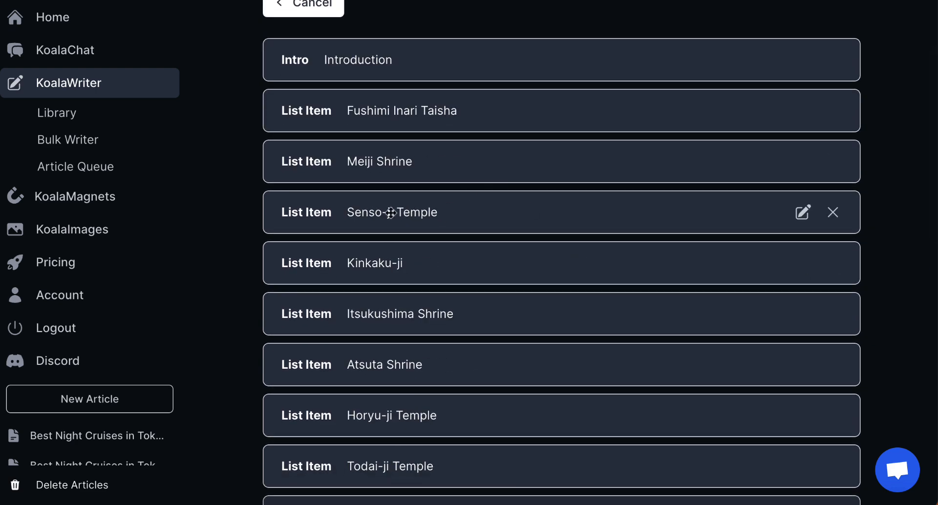
mouse_move(626, 273)
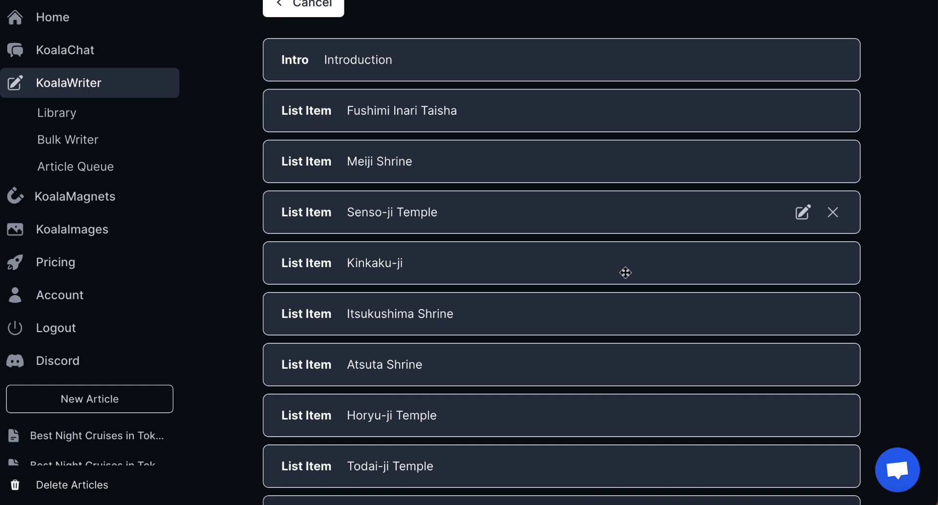
- Rename the Senso-ji Temple outline item to Ise Shrine
click(802, 213)
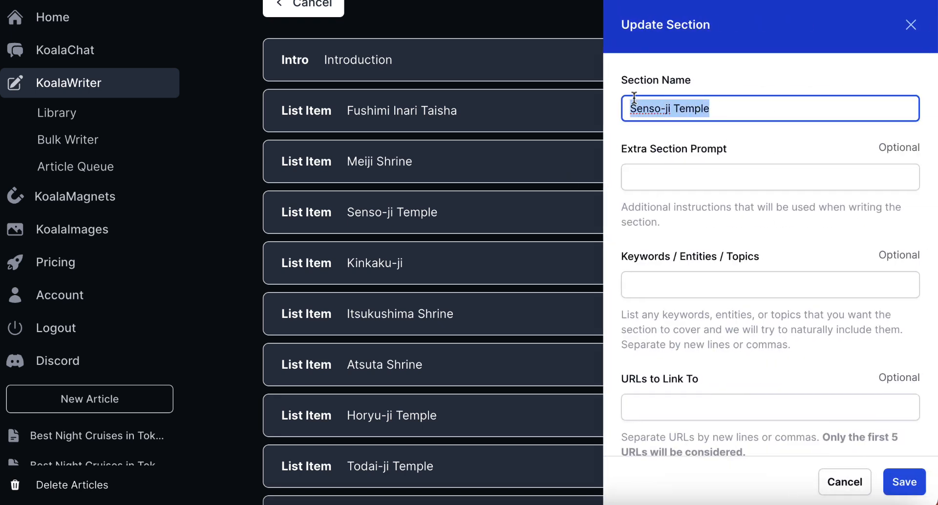
text(Ise Shri)
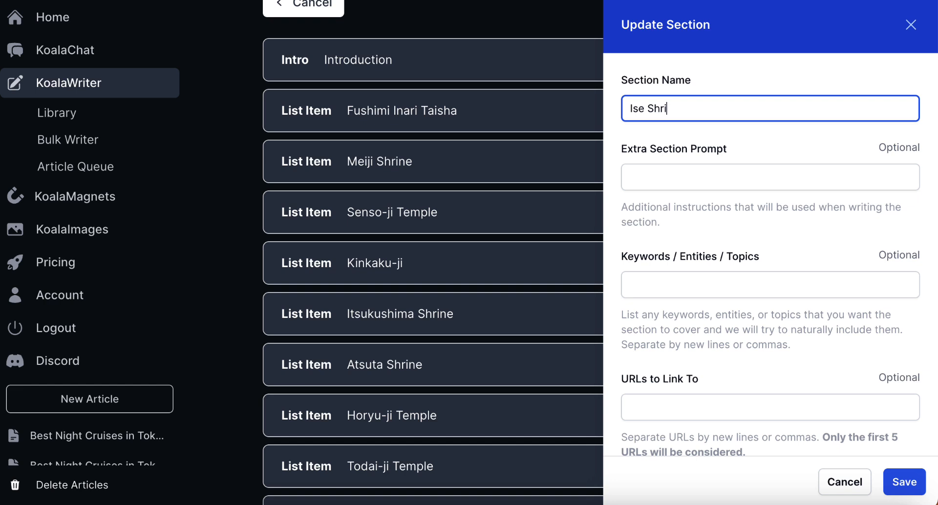
click(904, 482)
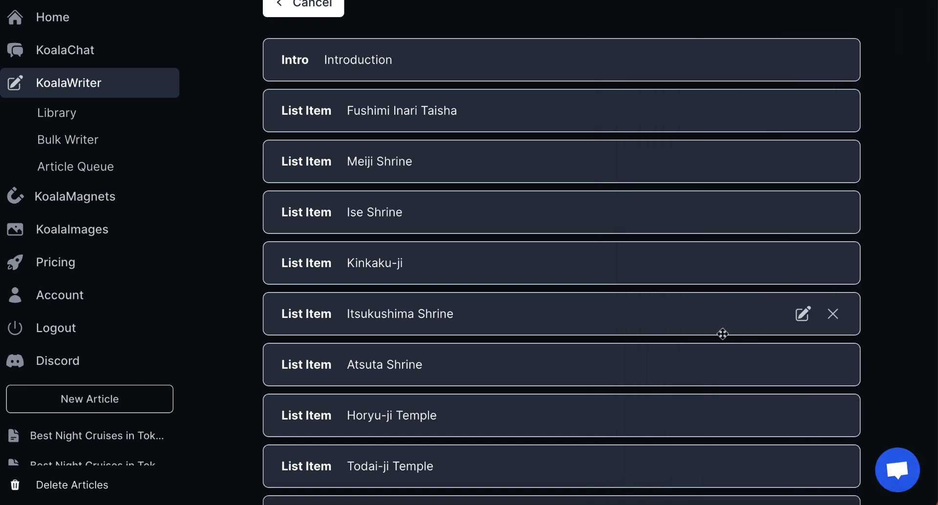
scroll(down, 3)
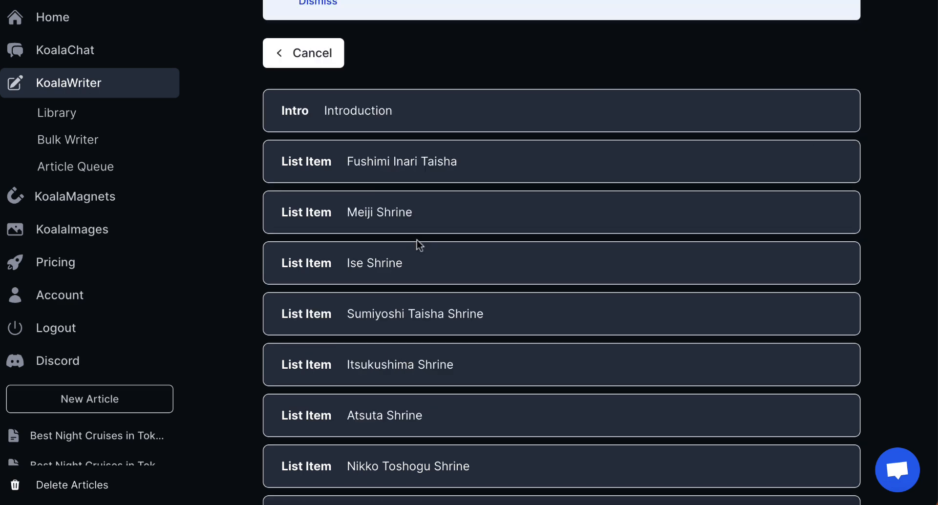
- Delete the 'Cultural Significance of Shrines' and 'Understanding Shrine Architecture' H2 sections with their H3s
scroll(down, 3)
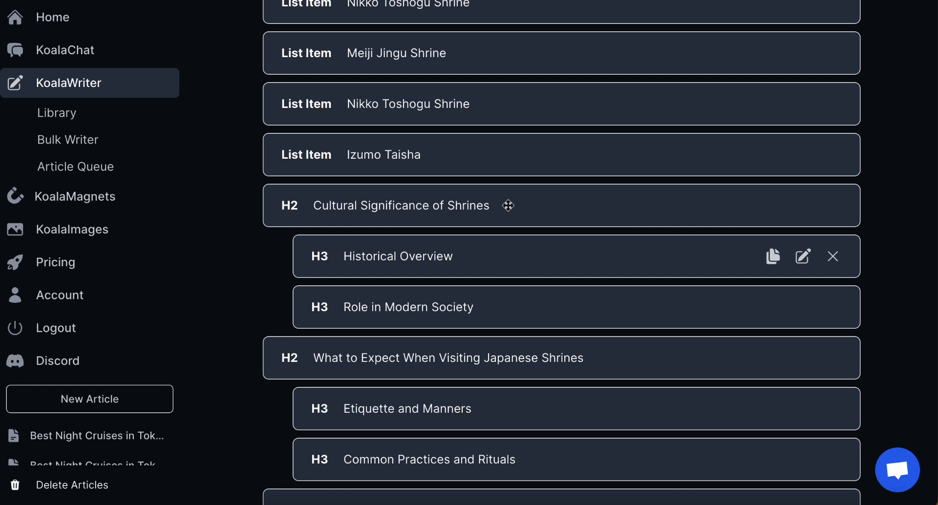
mouse_move(786, 220)
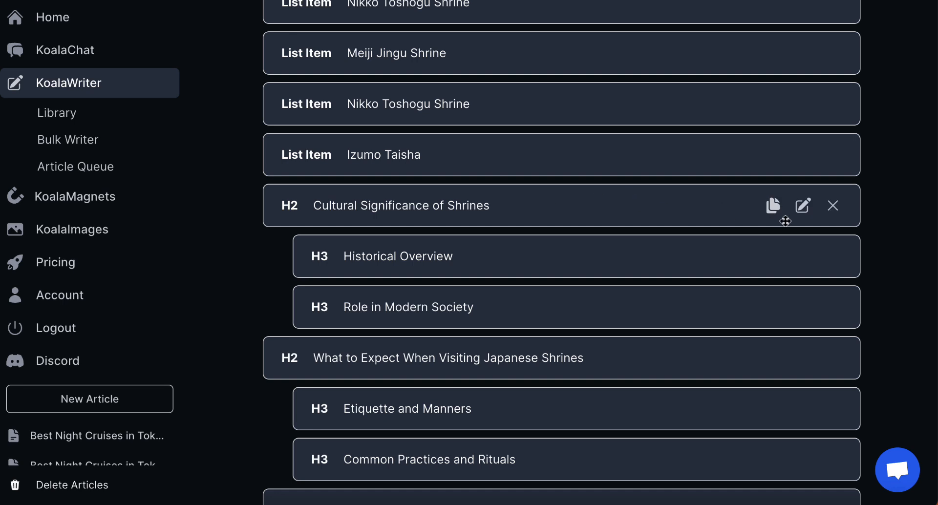
click(832, 206)
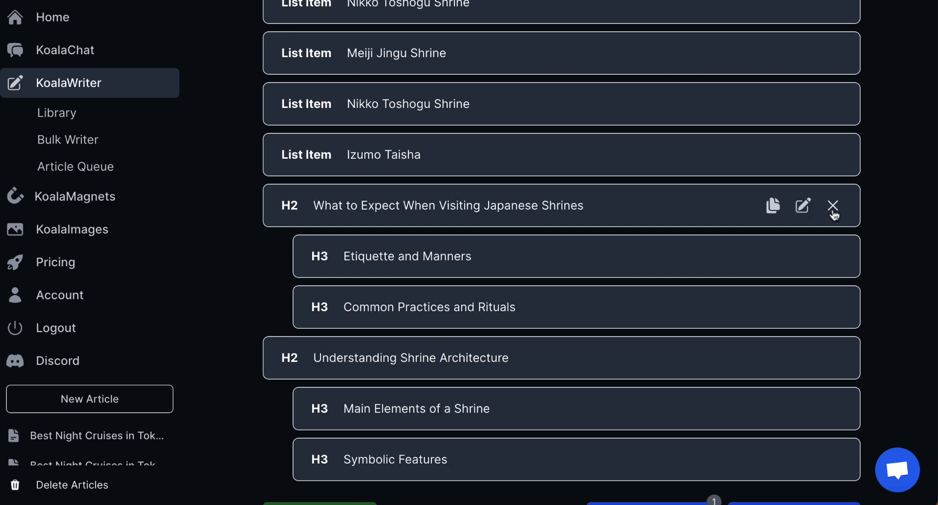
click(832, 205)
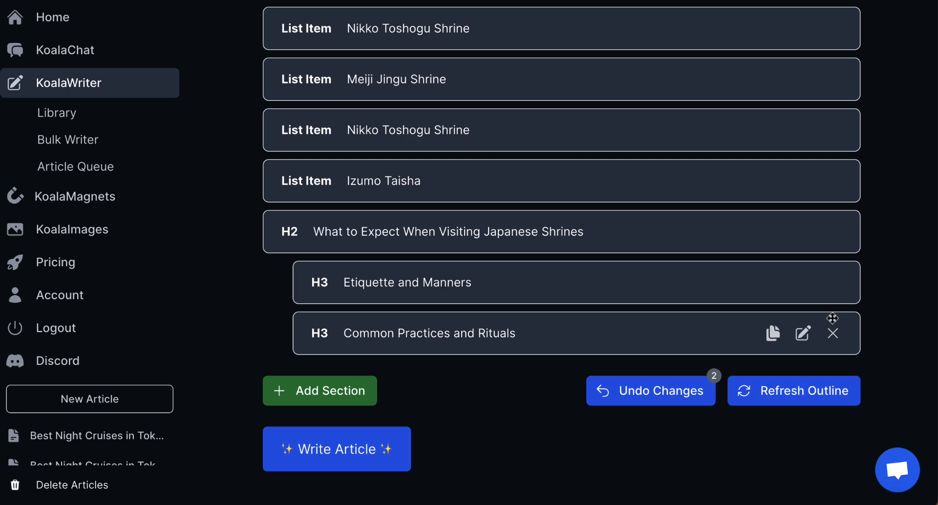
mouse_move(594, 294)
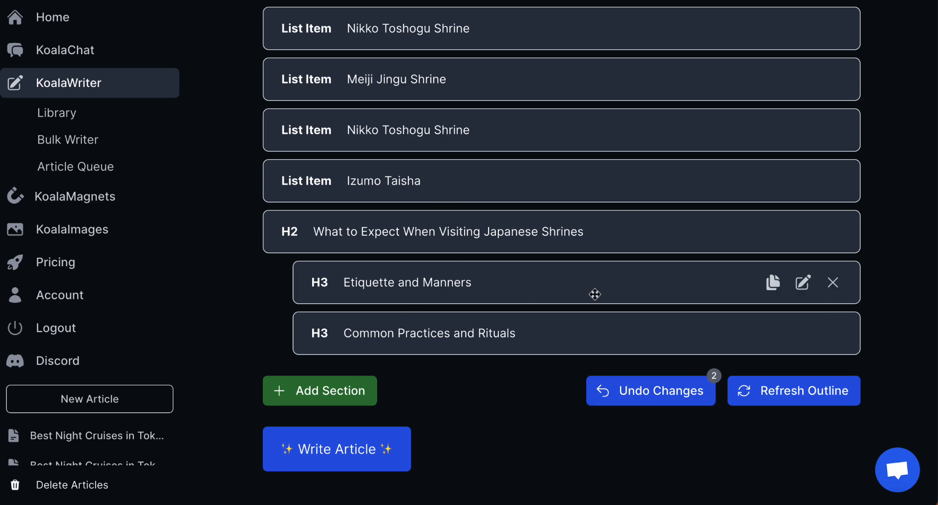
scroll(up, 3)
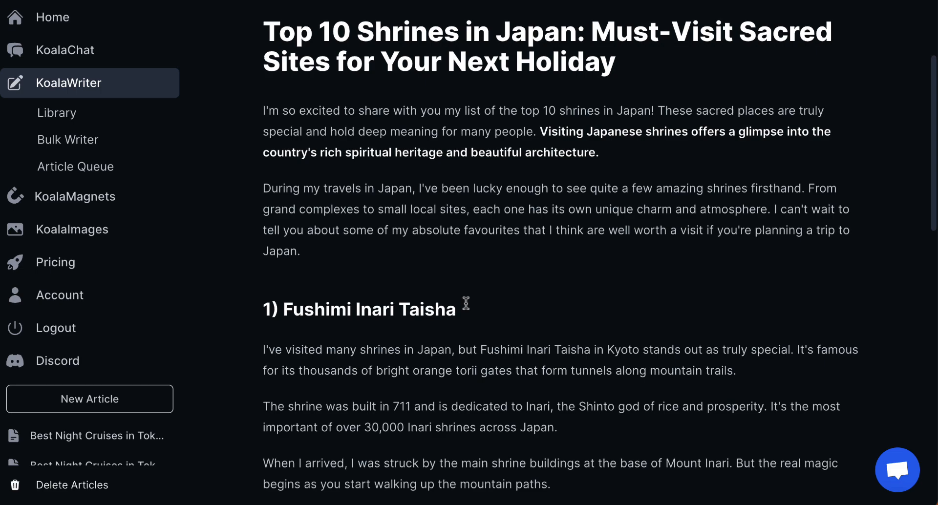
scroll(down, 3)
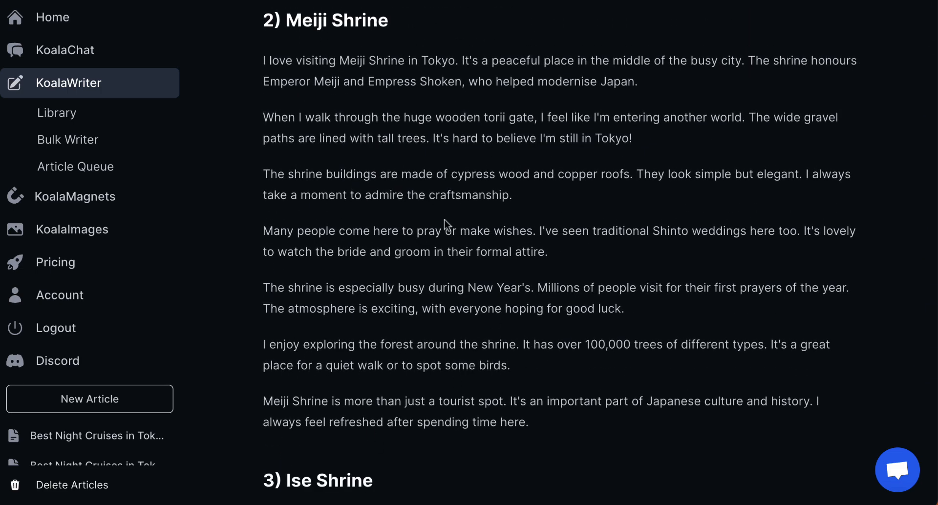
scroll(down, 3)
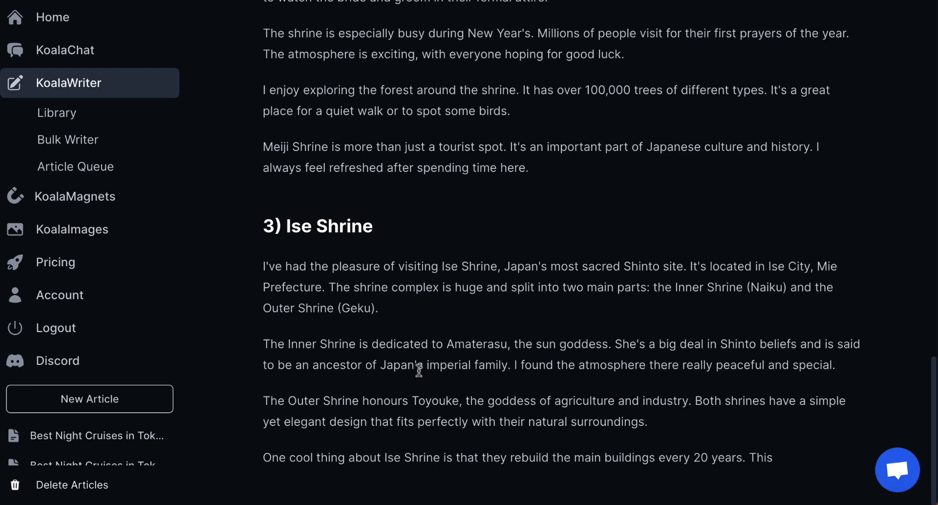
scroll(down, 3)
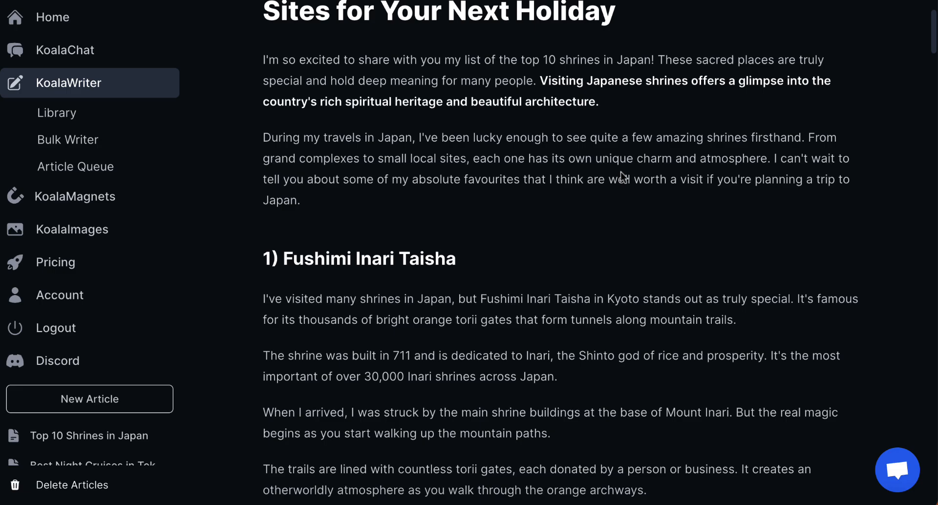
scroll(down, 3)
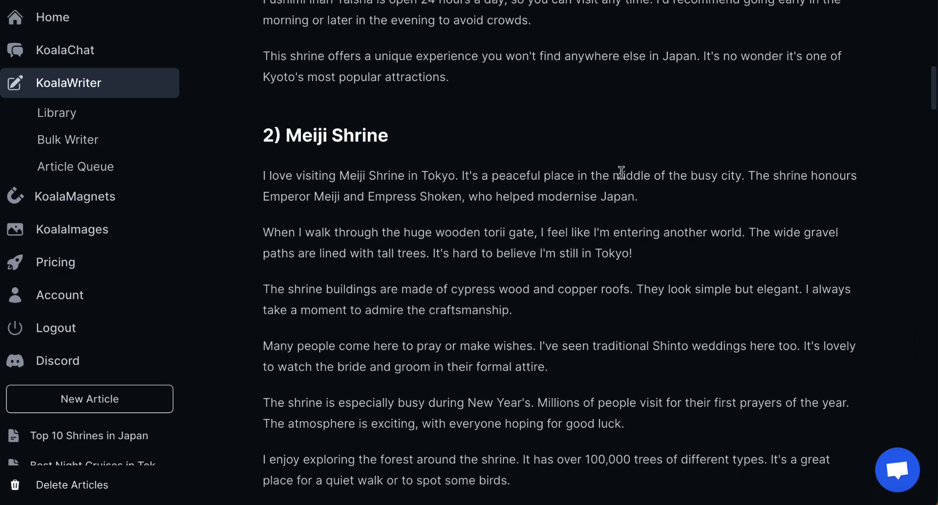
scroll(down, 3)
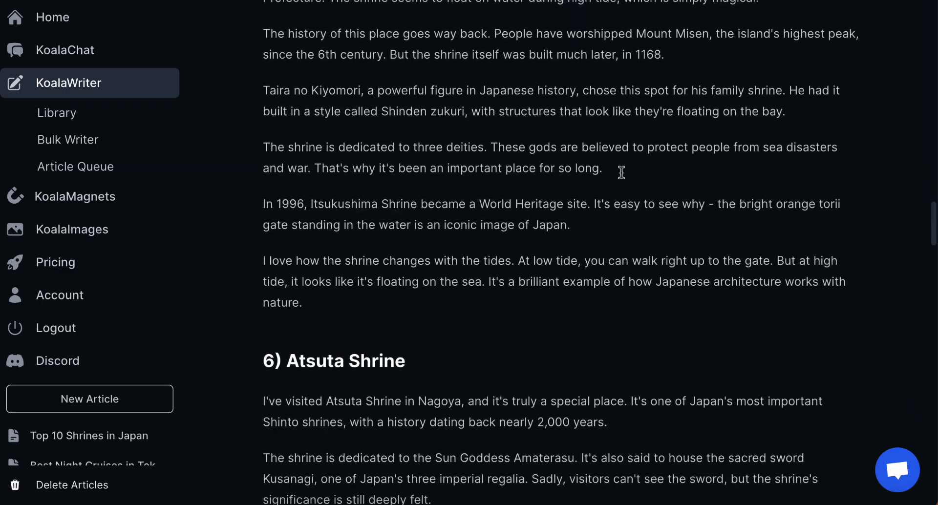
scroll(down, 3)
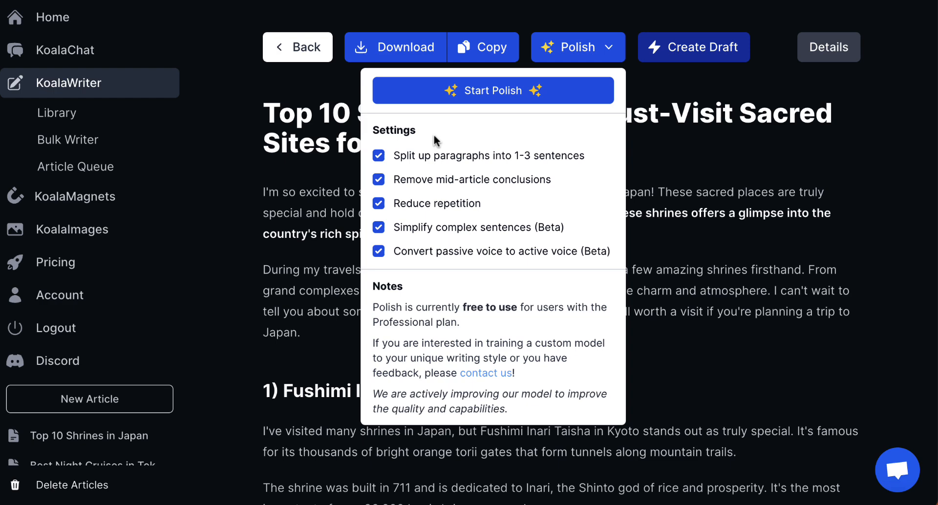
mouse_move(494, 102)
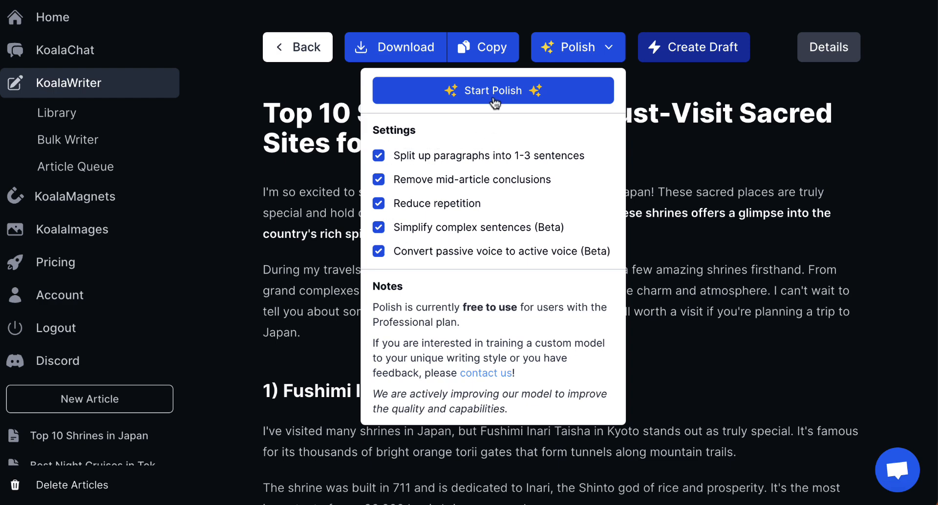
- Polish the Top 10 Shrines article with all settings and copy the polished text
click(492, 91)
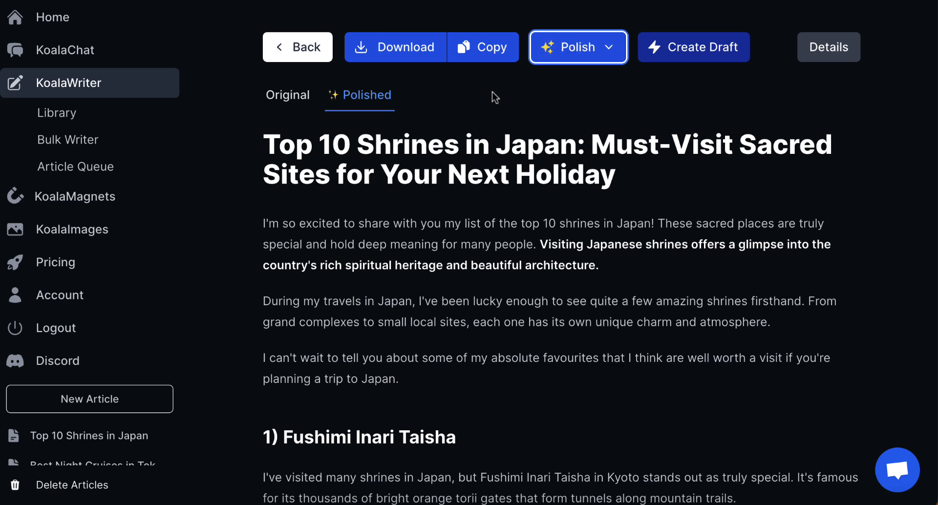
mouse_move(494, 212)
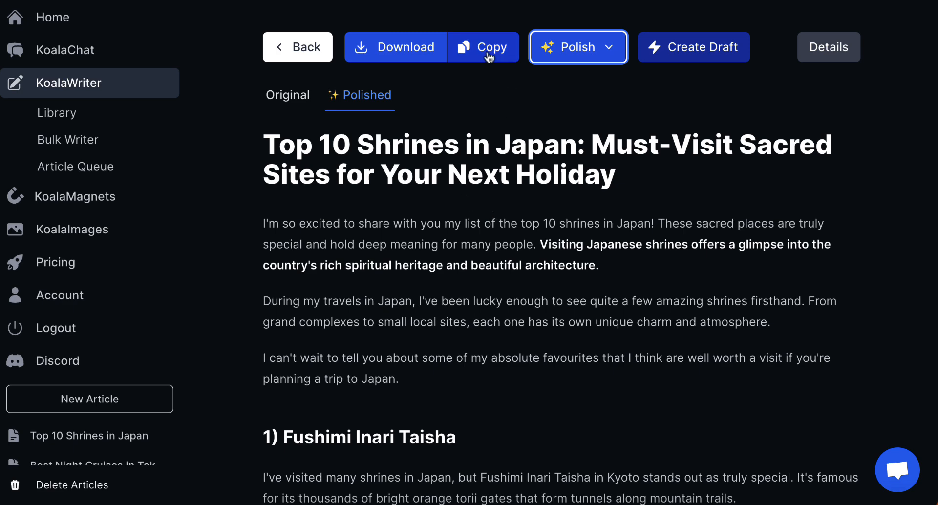
click(483, 47)
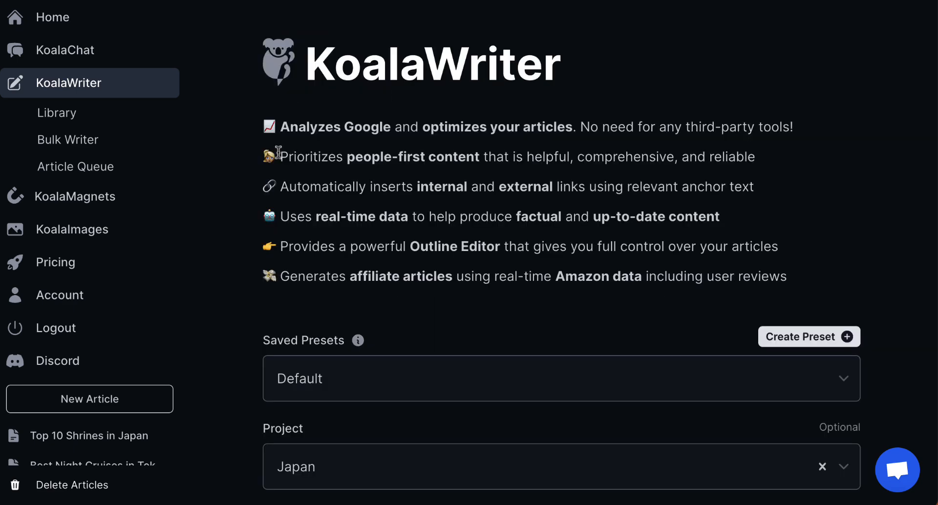
scroll(down, 3)
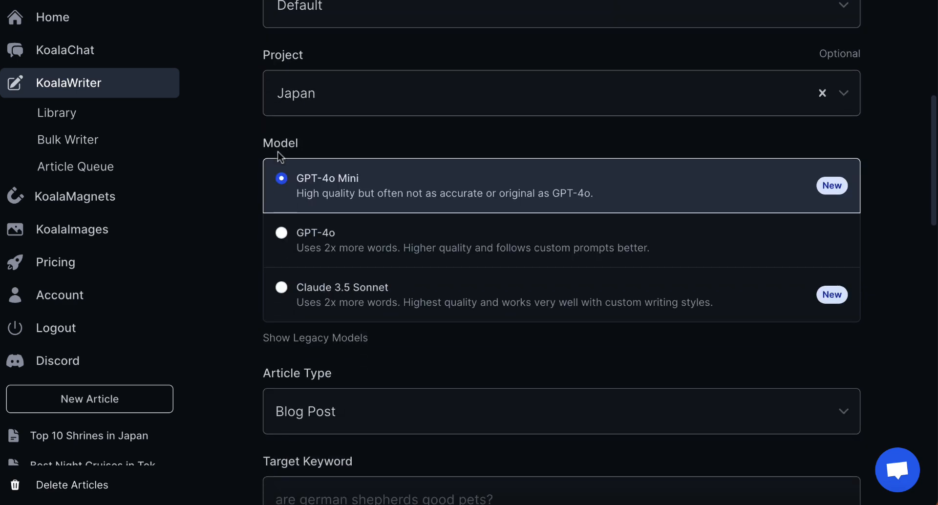
scroll(up, 3)
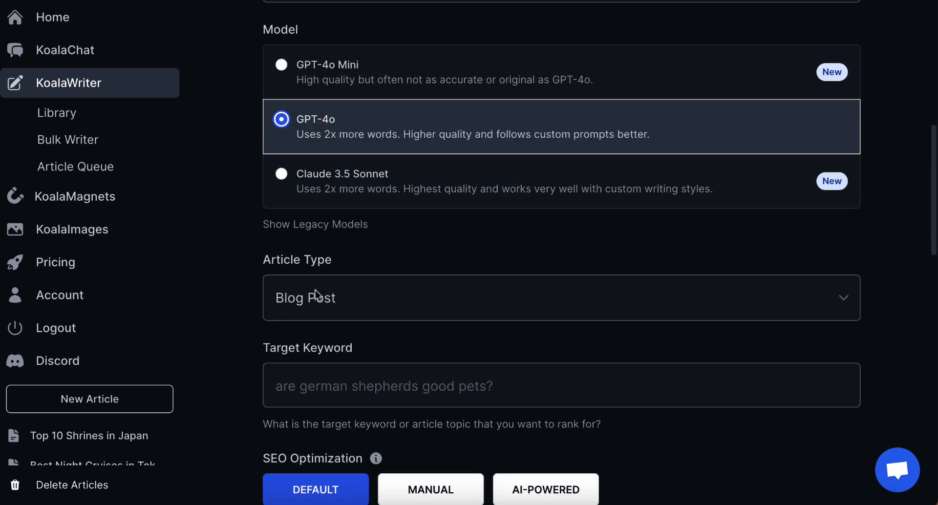
click(560, 297)
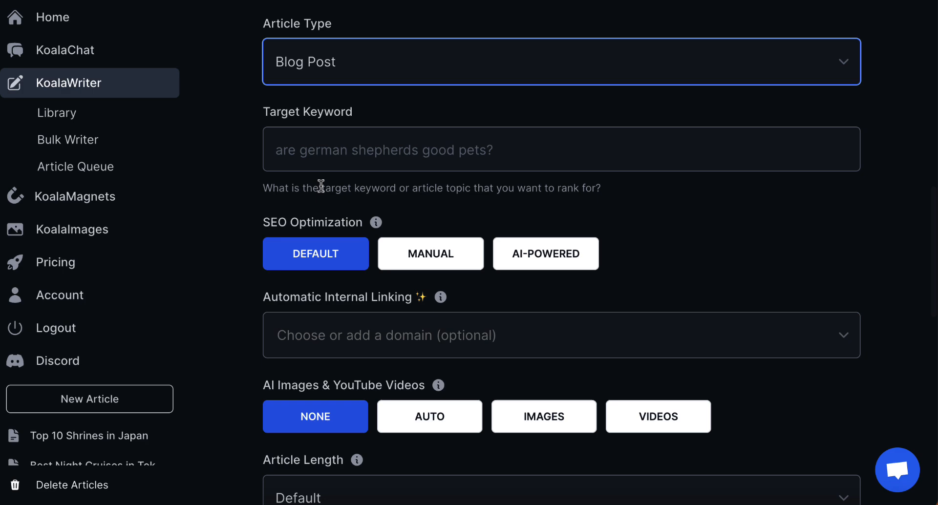
mouse_move(373, 201)
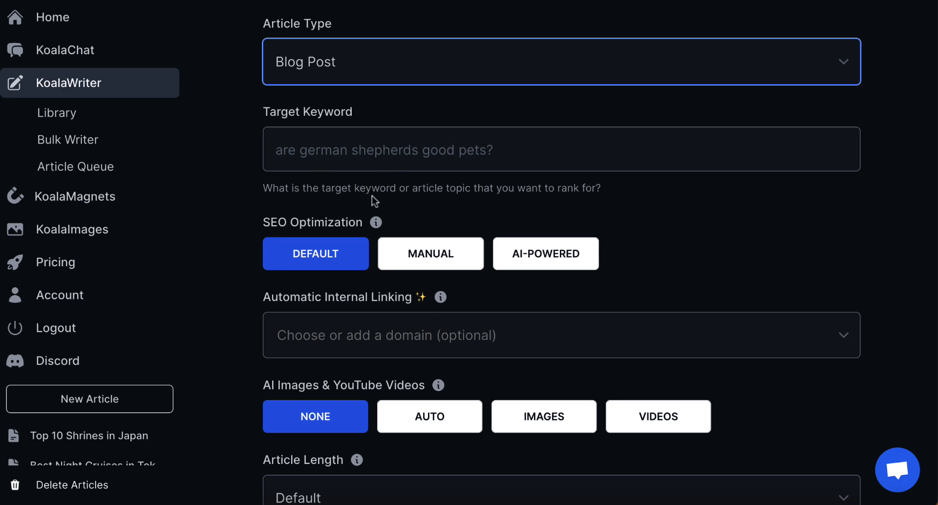
click(545, 163)
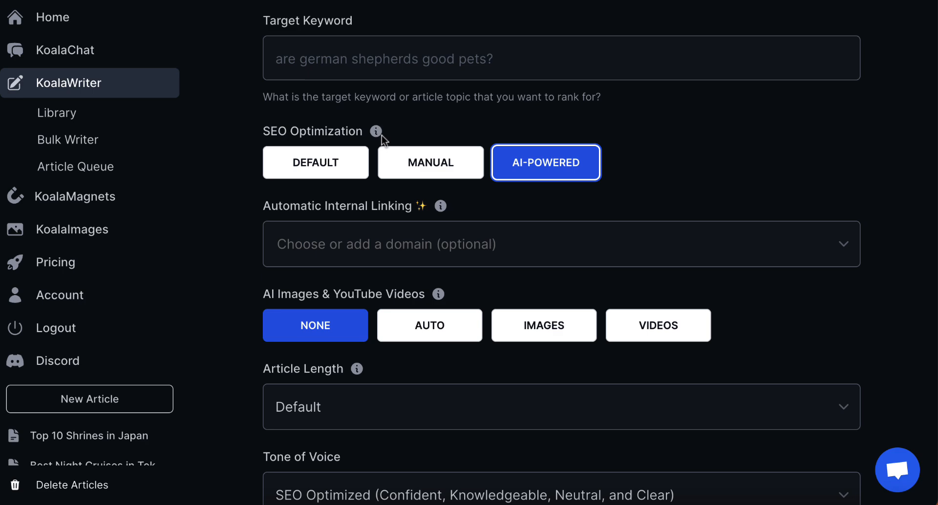
mouse_move(354, 142)
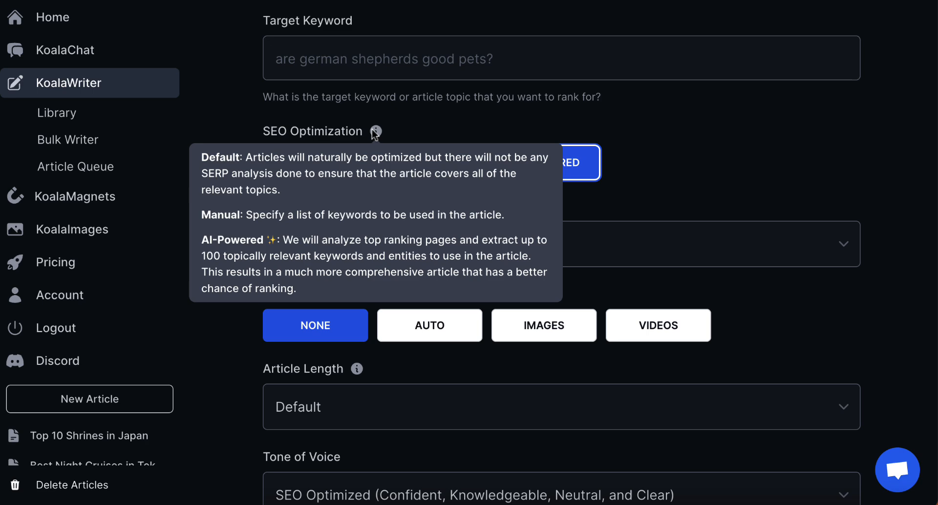
scroll(down, 3)
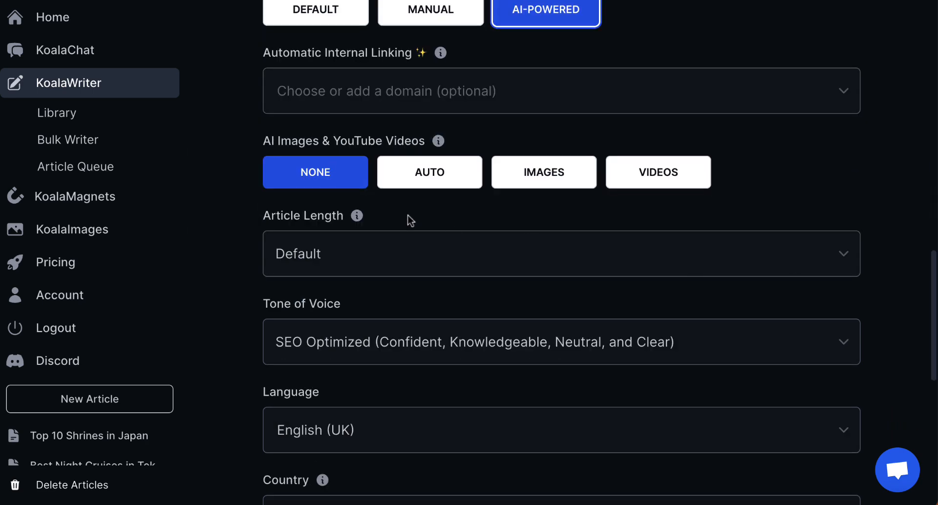
click(561, 253)
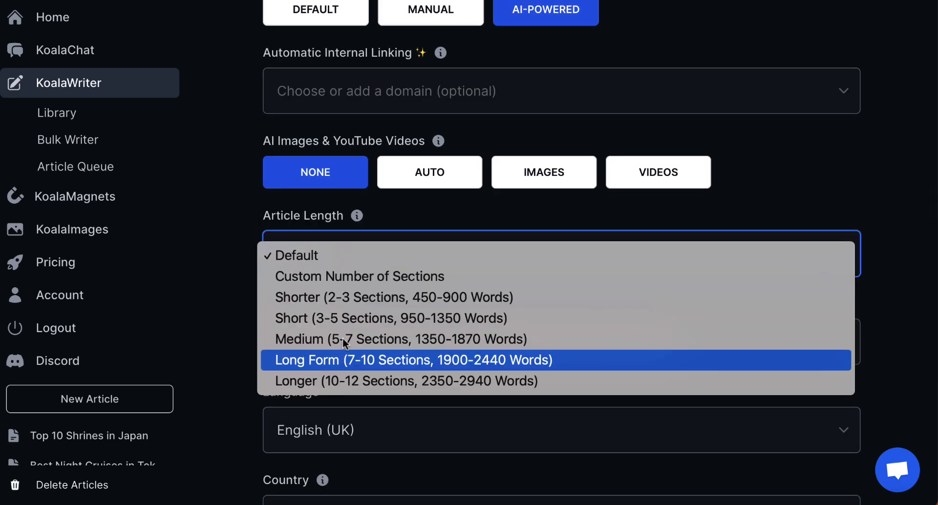
mouse_move(340, 340)
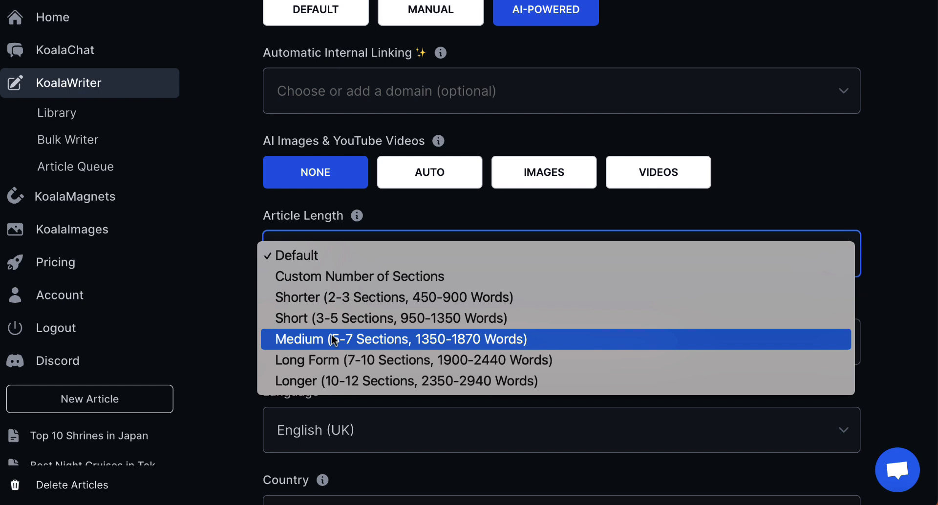
mouse_move(327, 343)
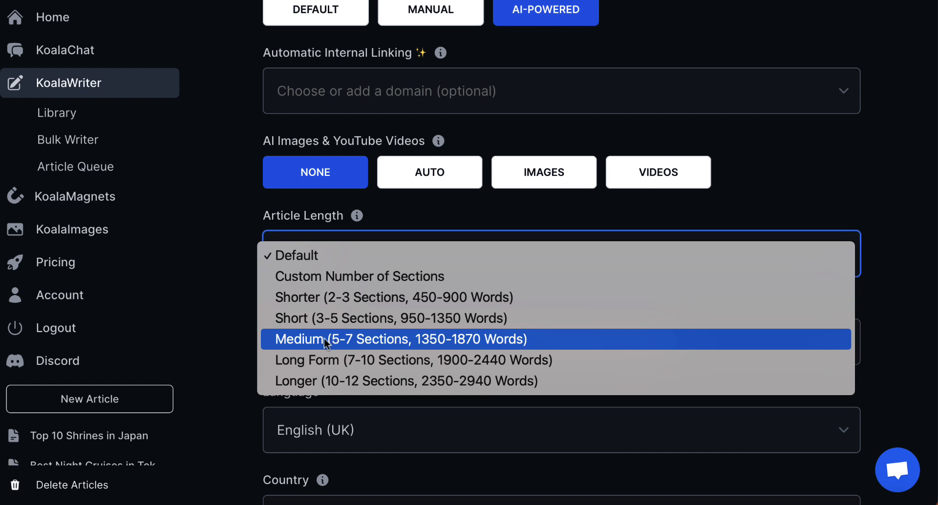
mouse_move(360, 343)
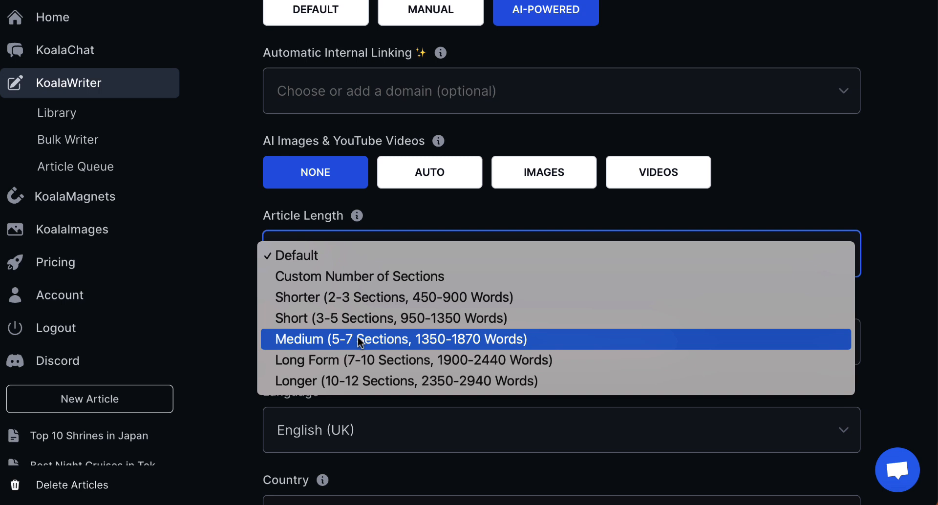
mouse_move(365, 381)
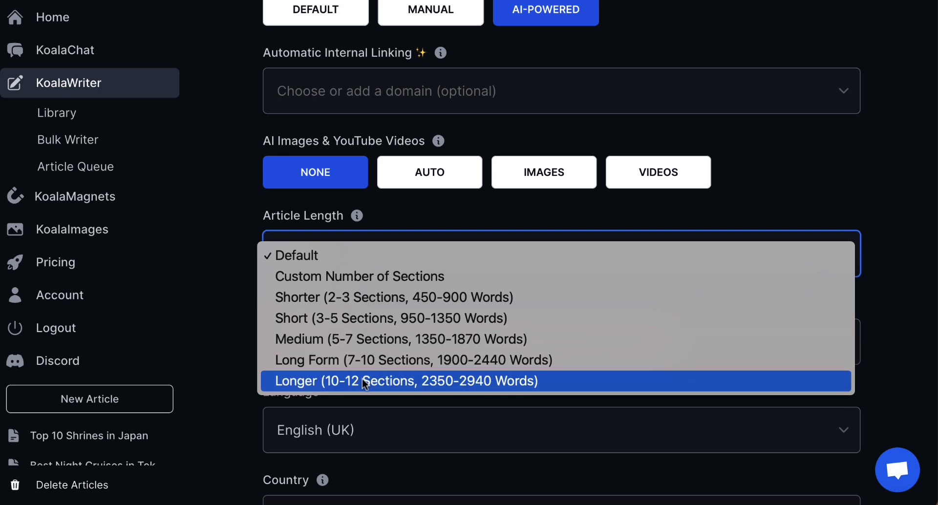
mouse_move(421, 305)
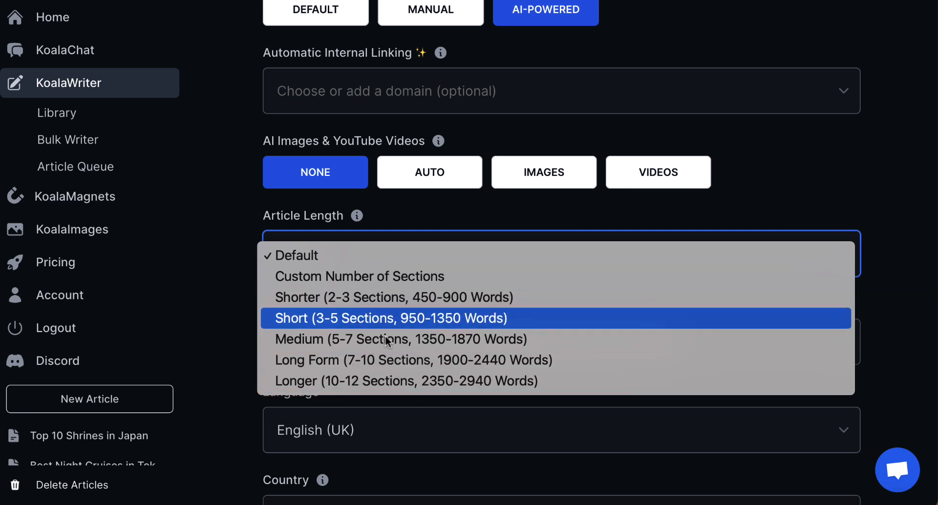
mouse_move(375, 381)
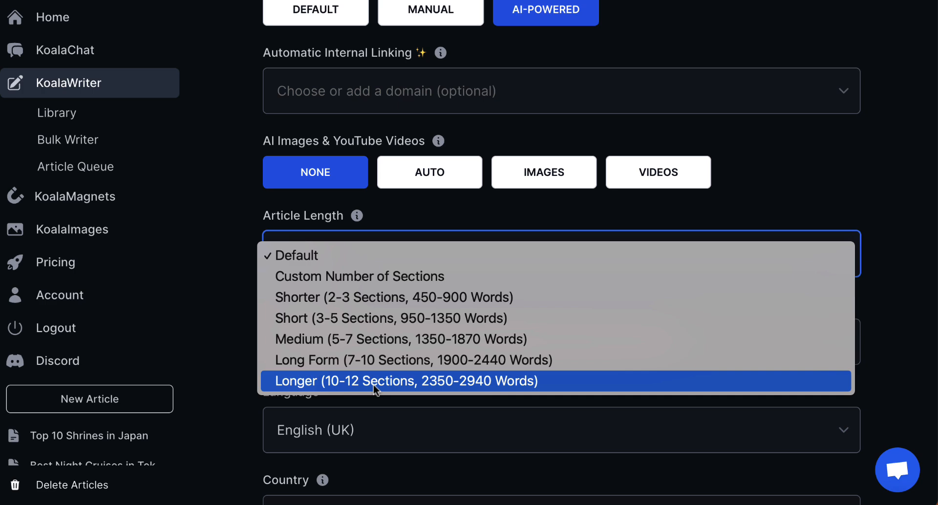
click(401, 339)
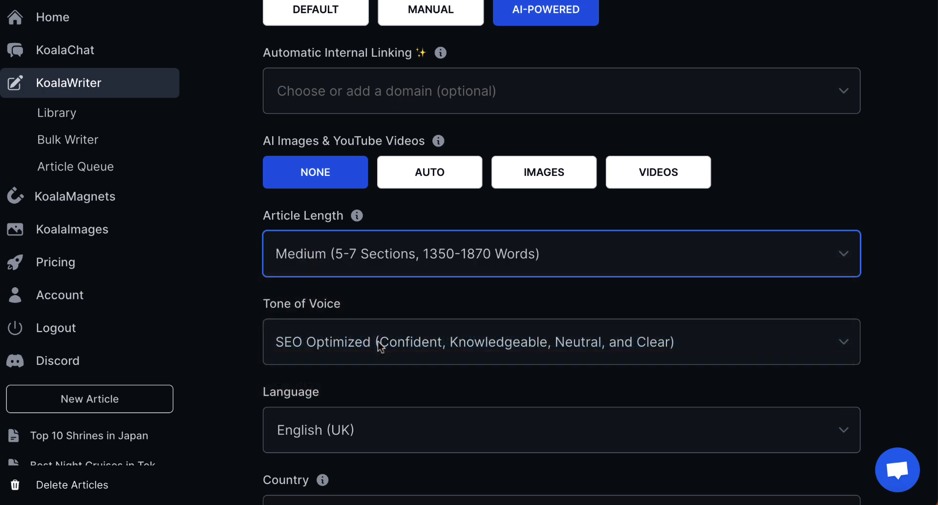
scroll(down, 3)
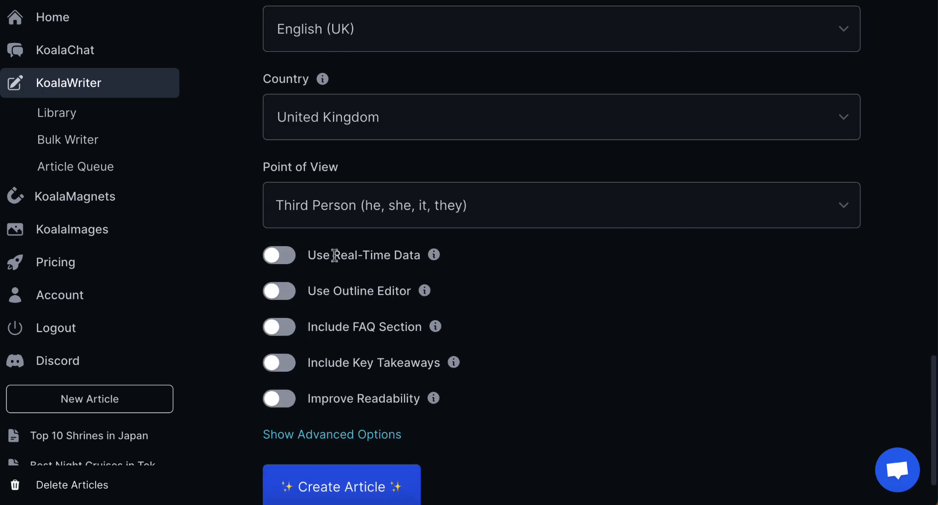
click(560, 204)
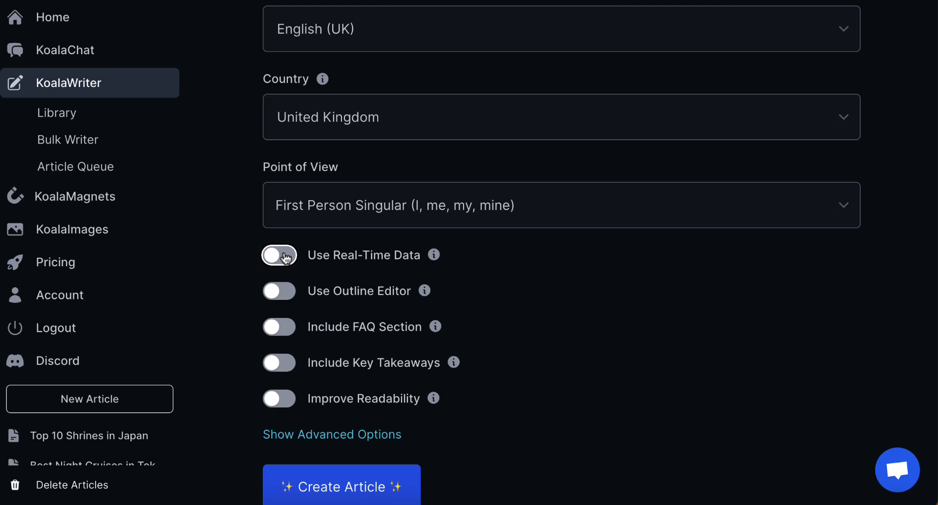
click(279, 255)
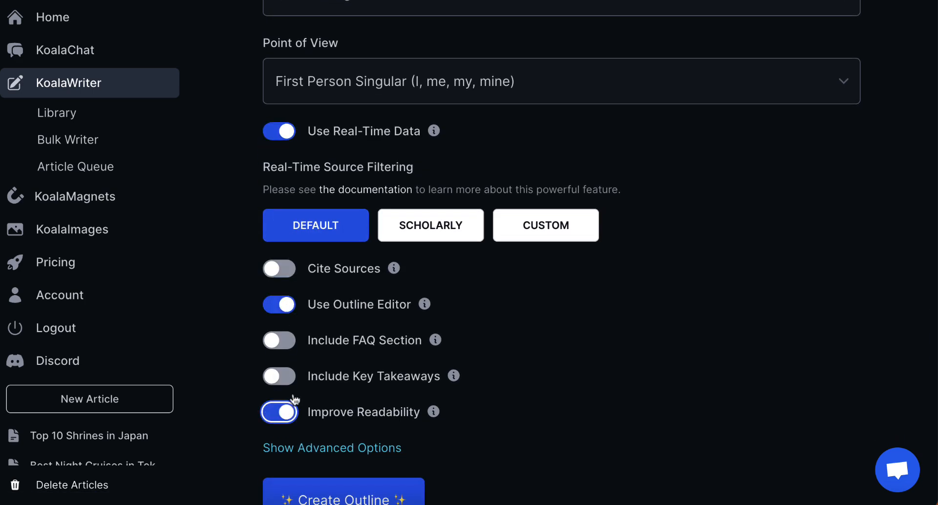
mouse_move(433, 350)
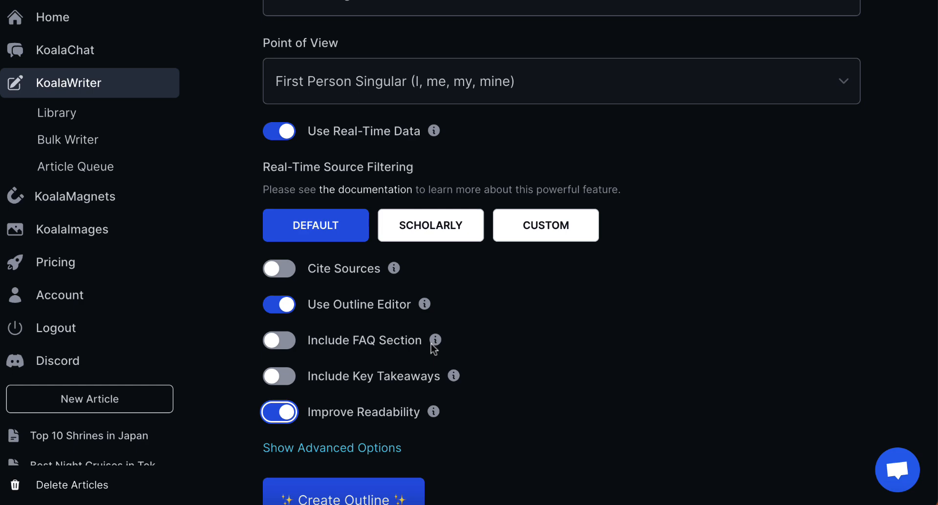
scroll(down, 3)
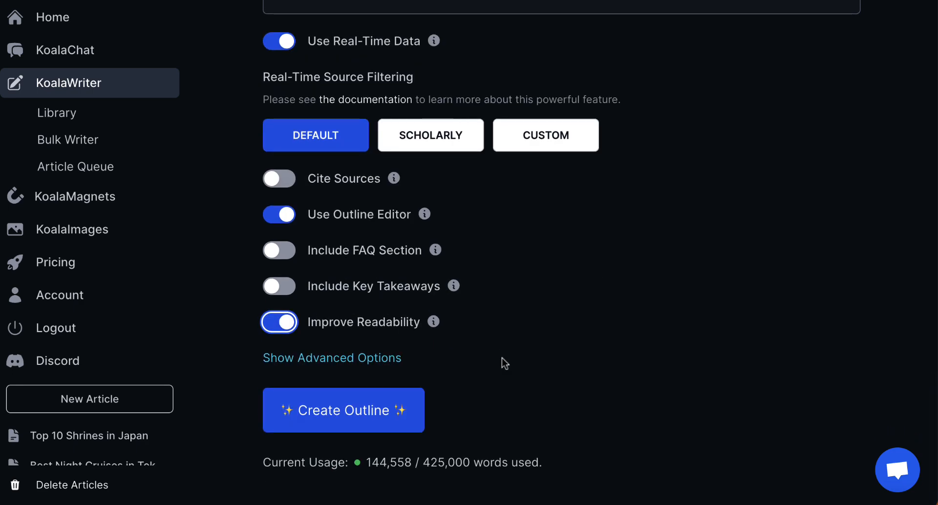
scroll(up, 3)
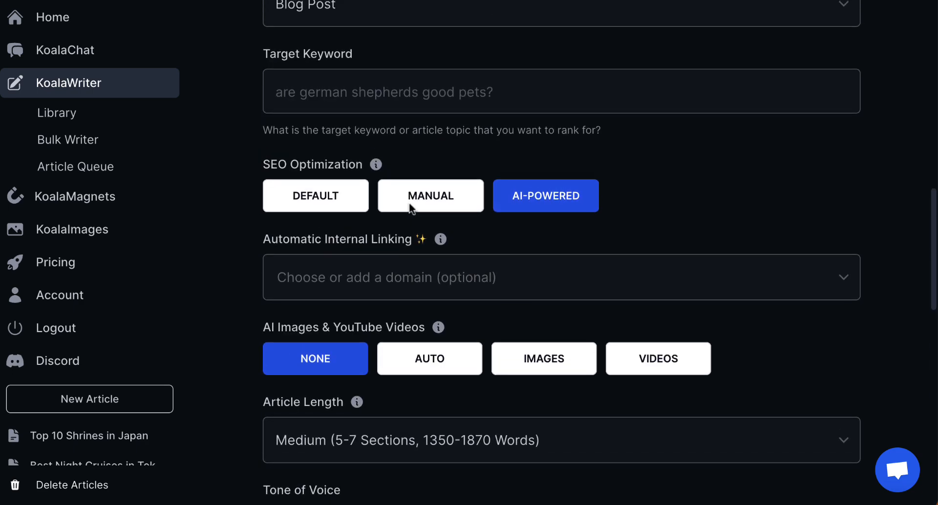
scroll(up, 3)
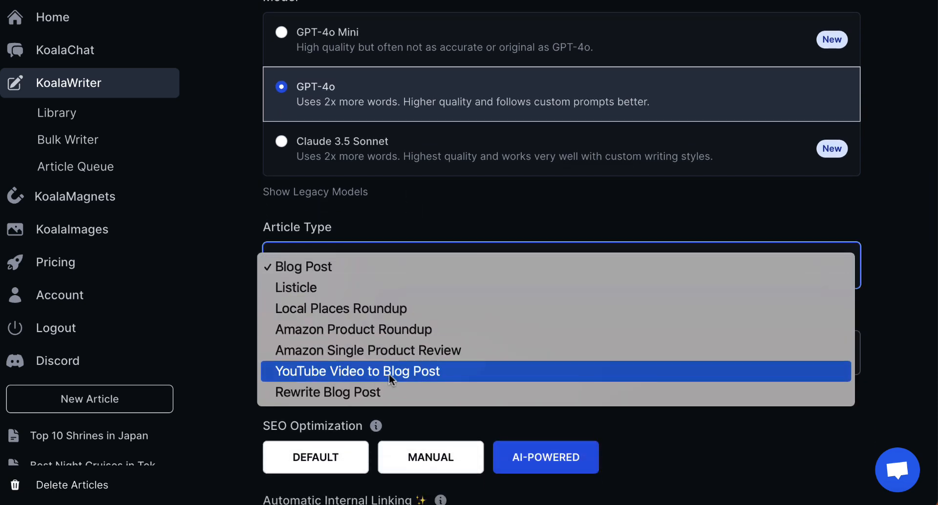
- Try YouTube Video to Blog Post and Rewrite Blog Post, then settle on Amazon Product Roundup
click(355, 372)
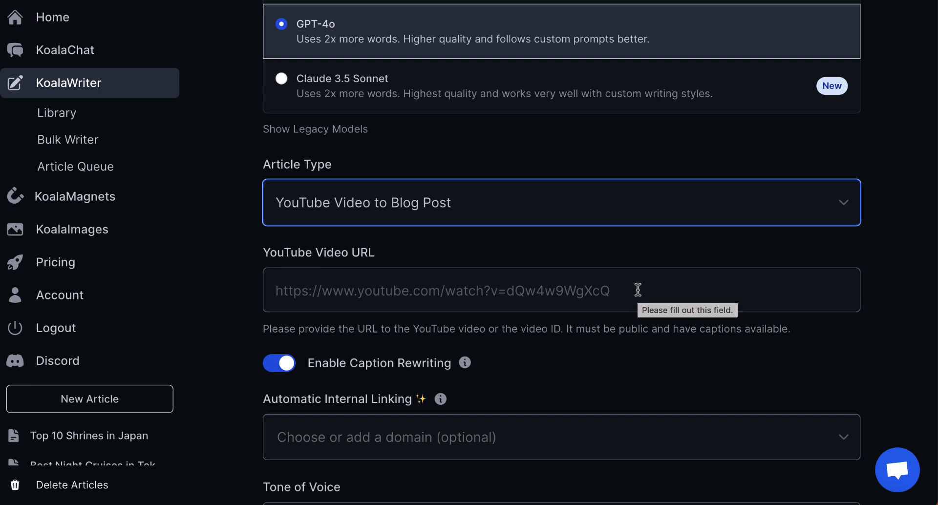
mouse_move(574, 340)
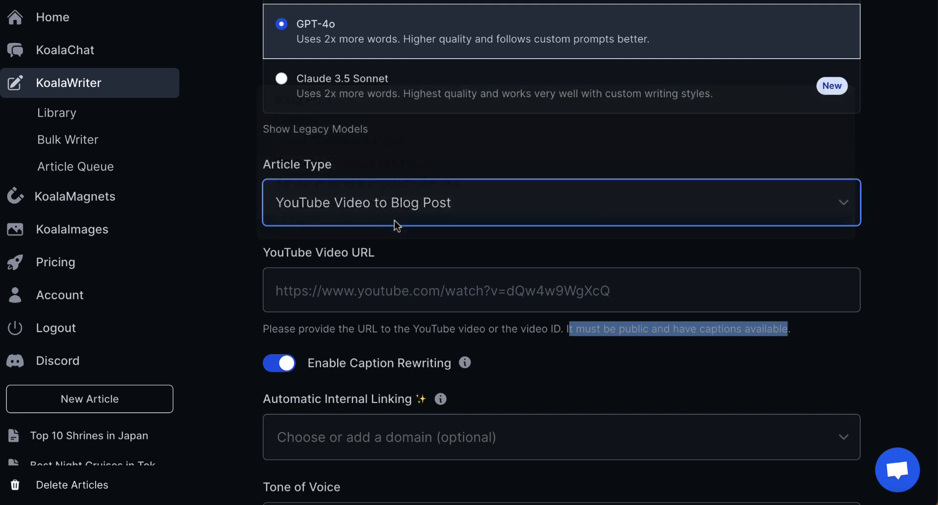
click(561, 202)
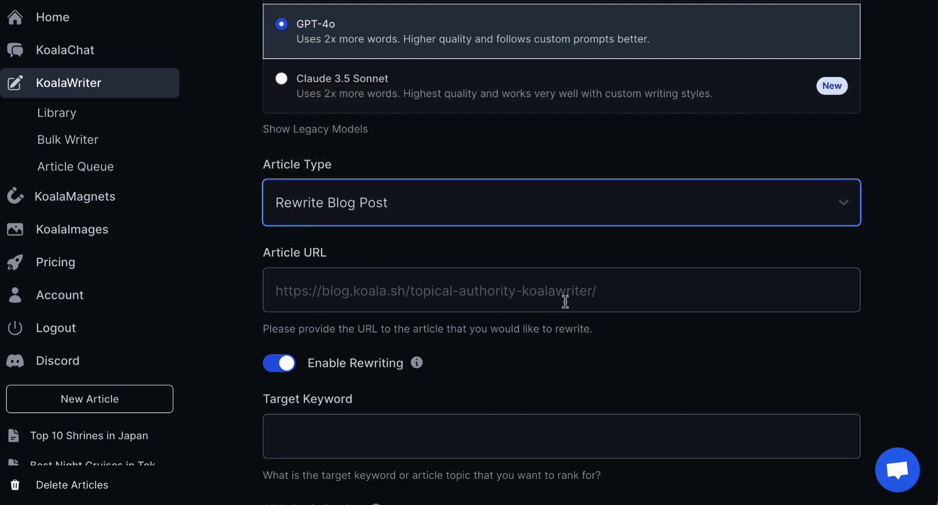
click(561, 202)
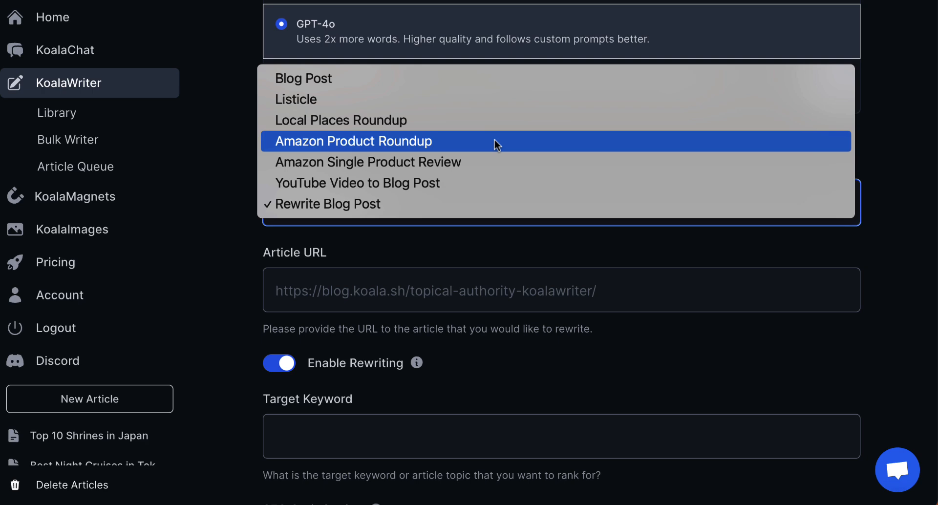
click(353, 141)
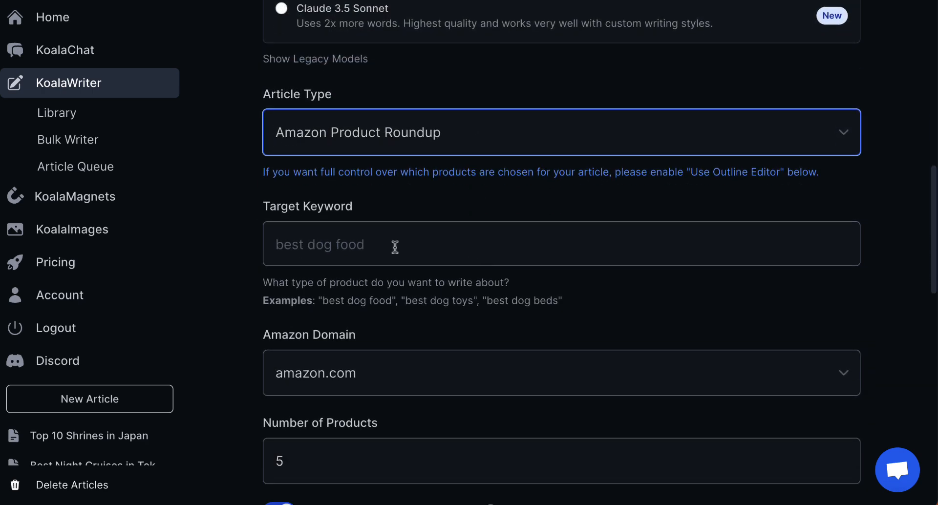
scroll(down, 3)
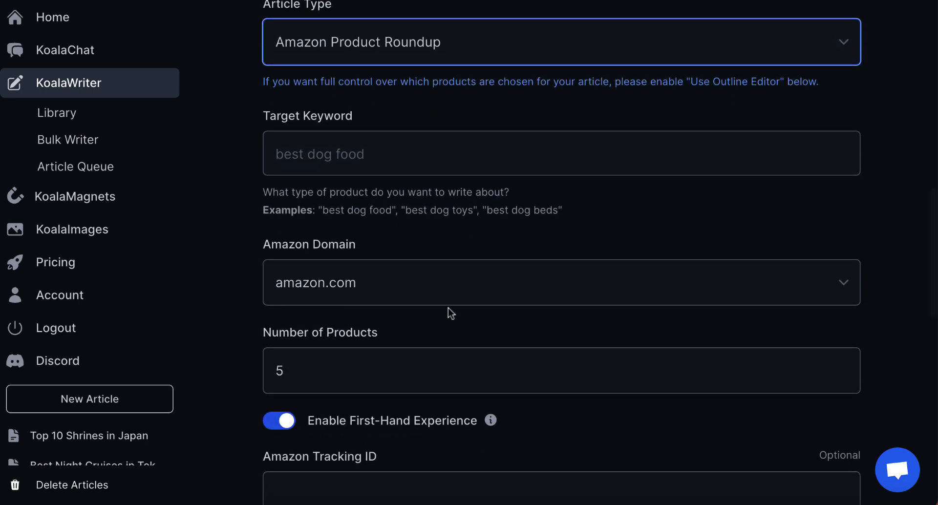
mouse_move(307, 184)
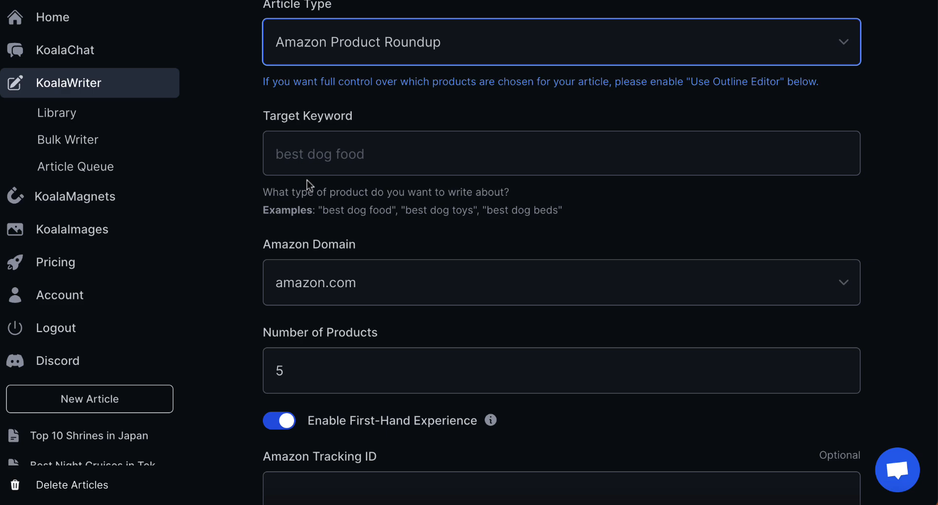
scroll(down, 3)
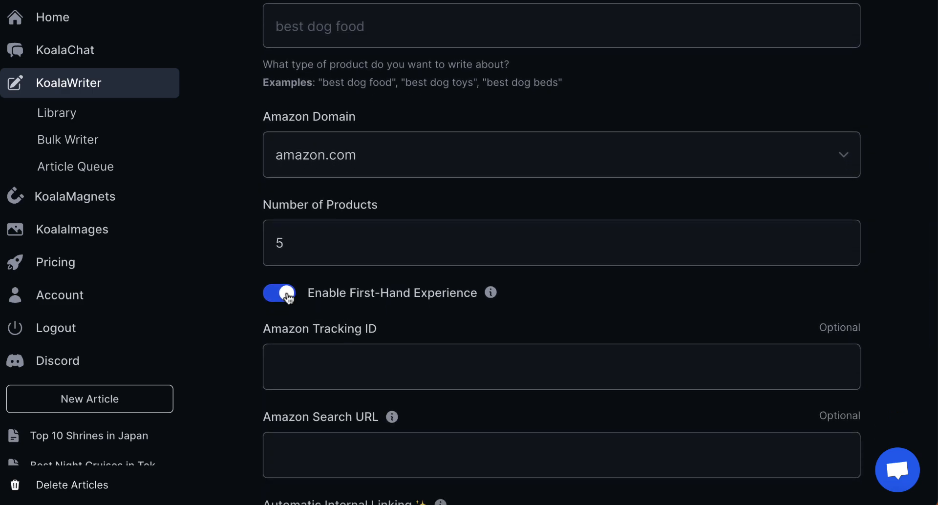
mouse_move(622, 313)
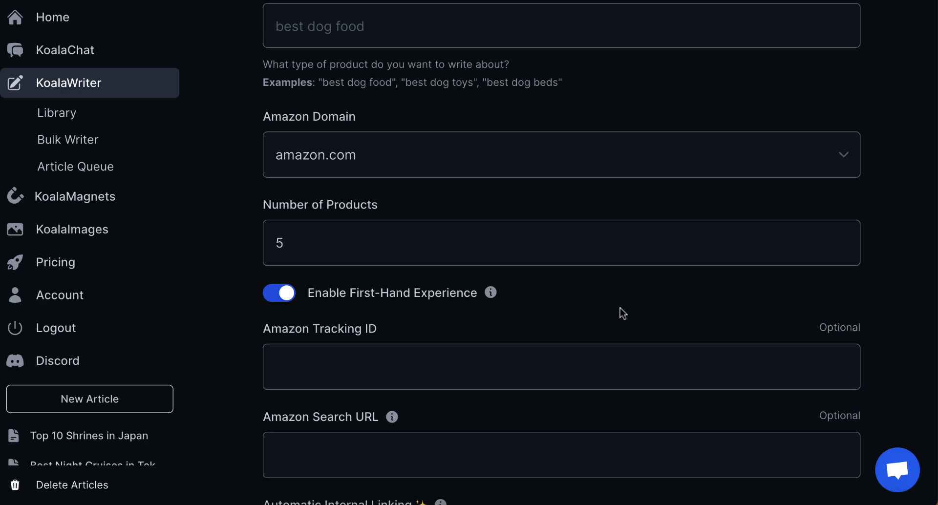
scroll(down, 3)
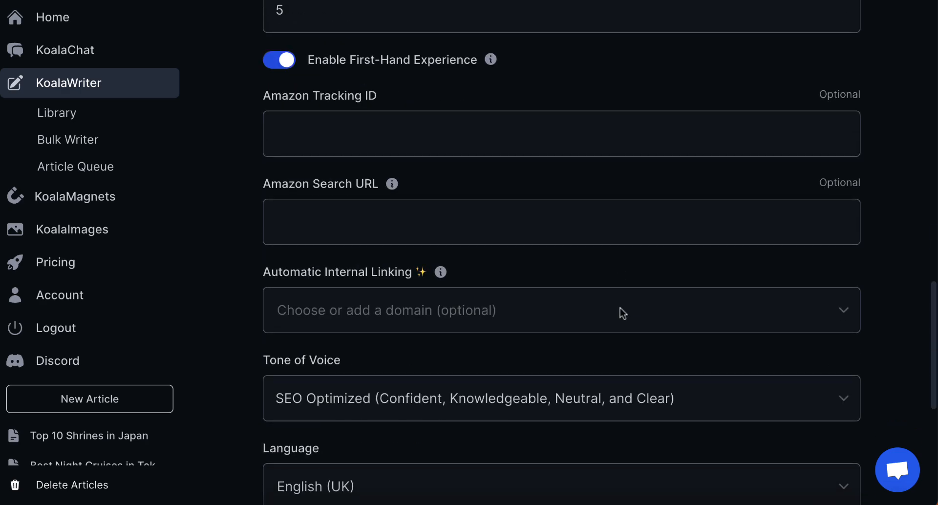
scroll(up, 3)
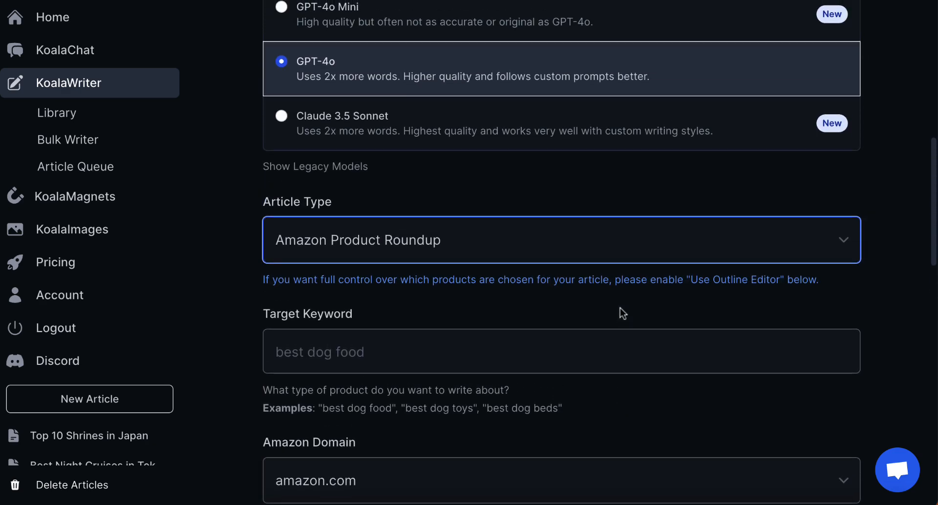
scroll(up, 3)
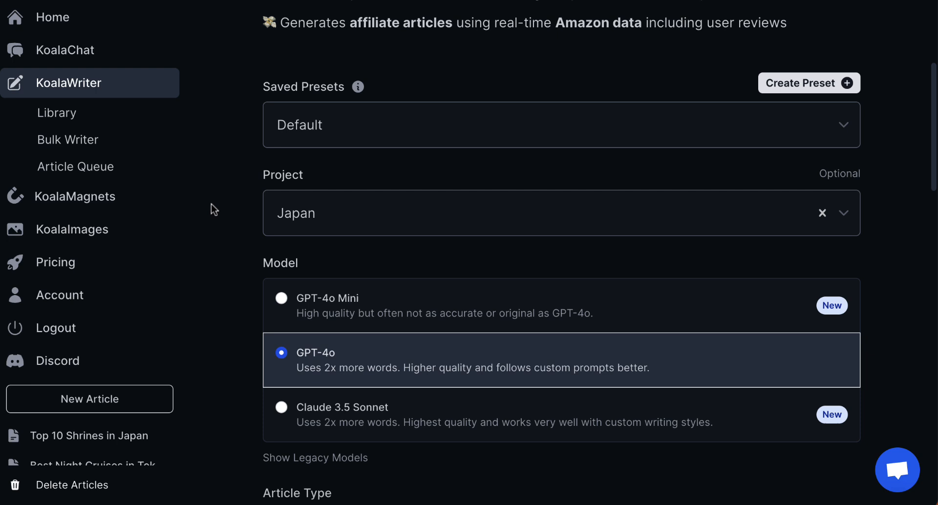
mouse_move(188, 163)
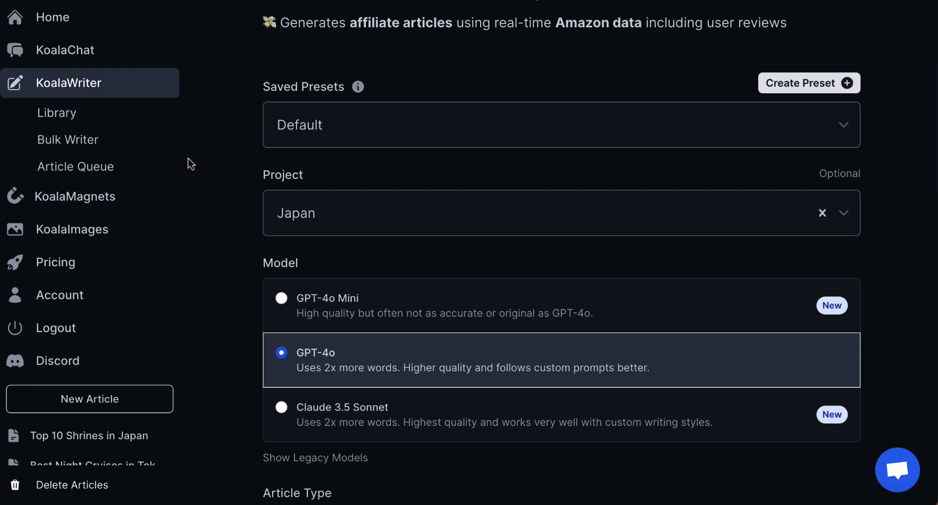
mouse_move(183, 163)
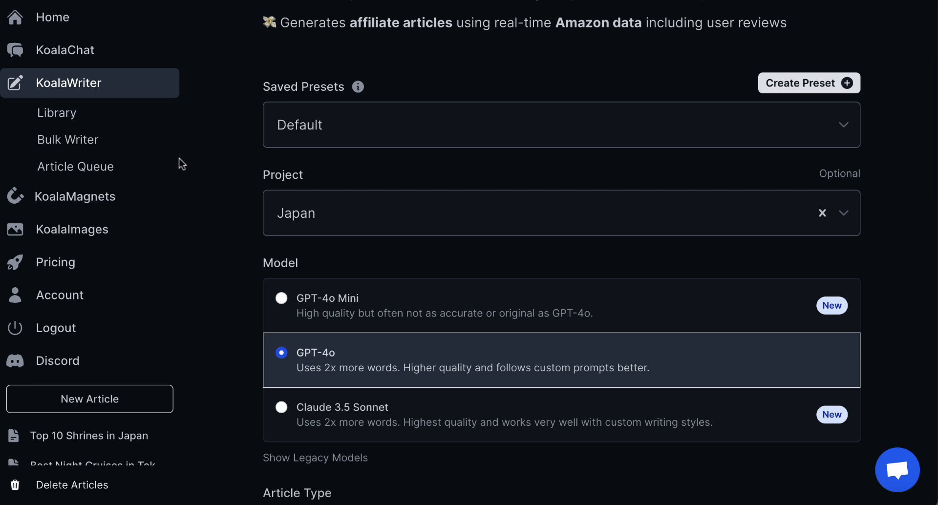
mouse_move(67, 139)
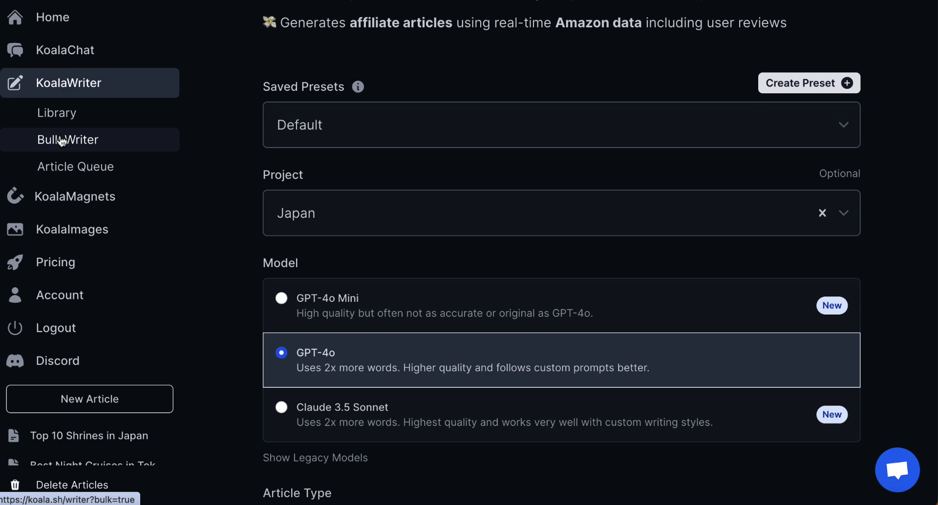
mouse_move(85, 214)
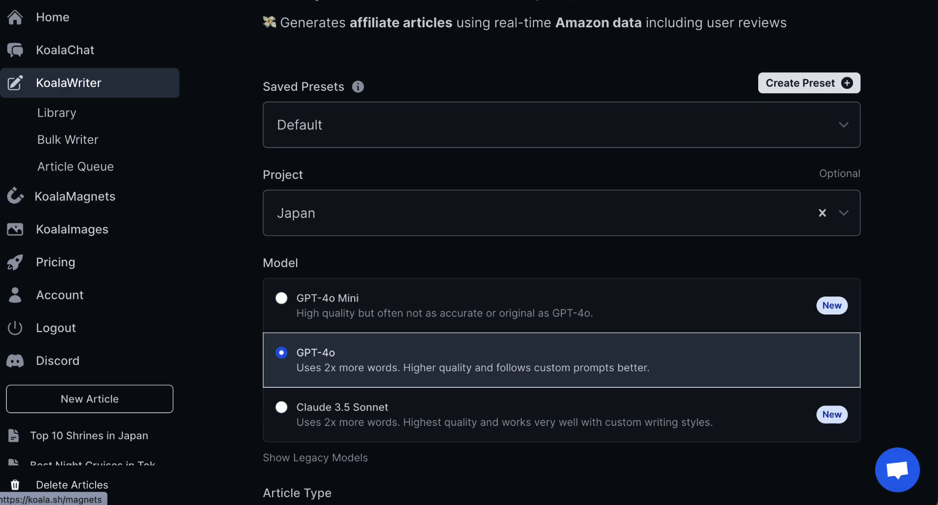
- Create a new magnet described as 'Japanese regional food generator', correcting the 'regioanl' typo
click(75, 196)
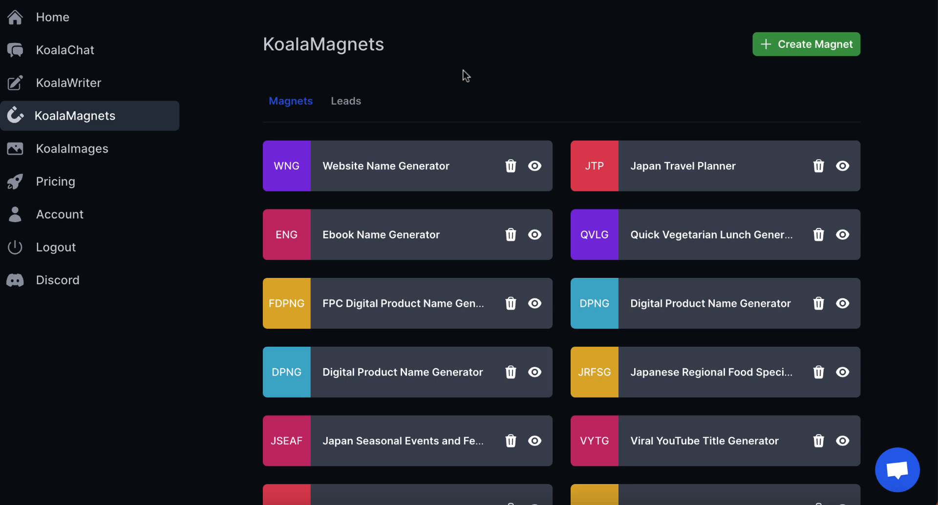
mouse_move(751, 72)
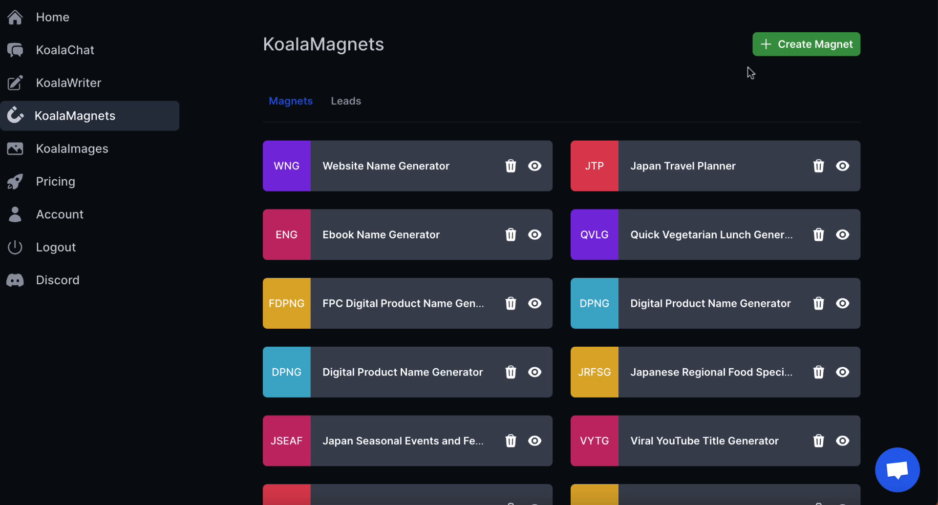
click(806, 43)
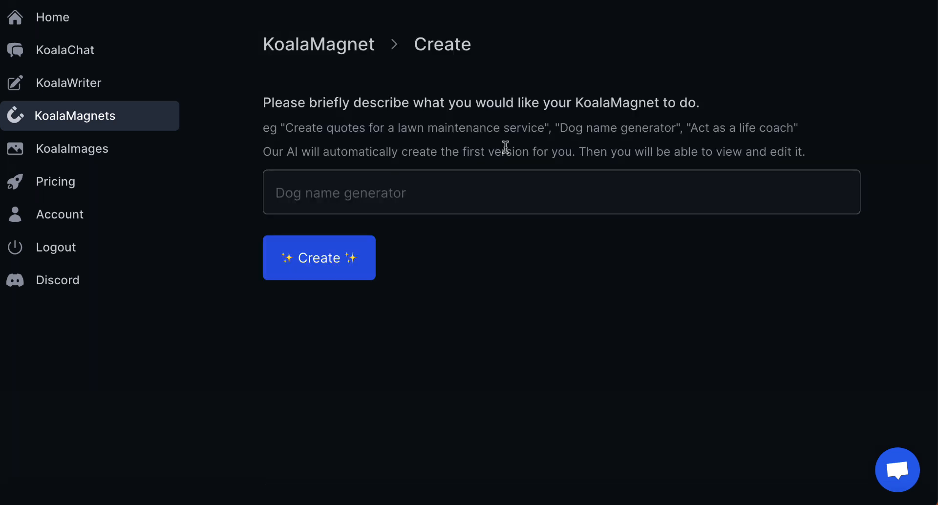
text(J)
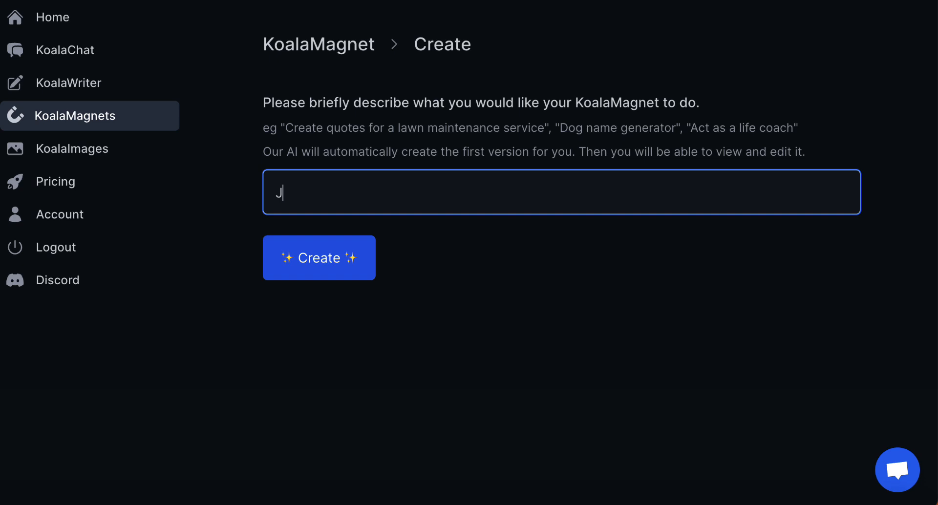
text(apanese)
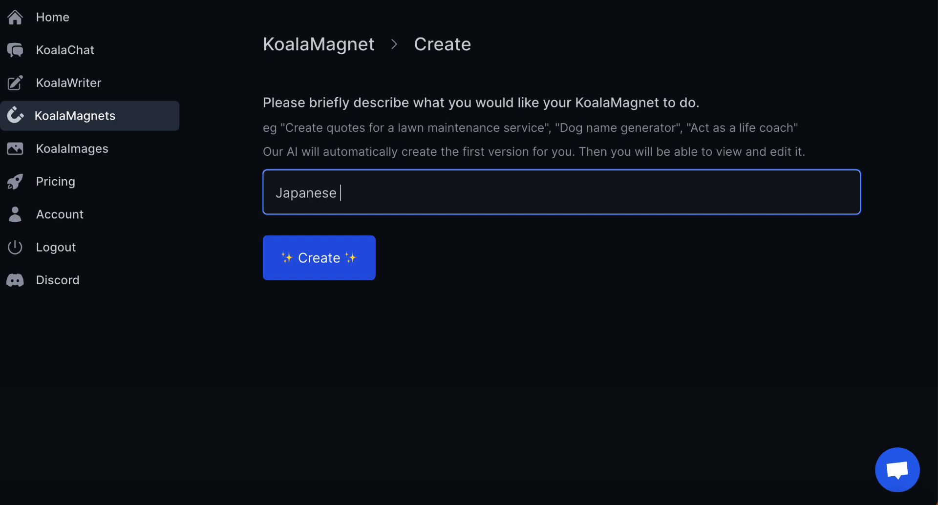
text(regioanl food)
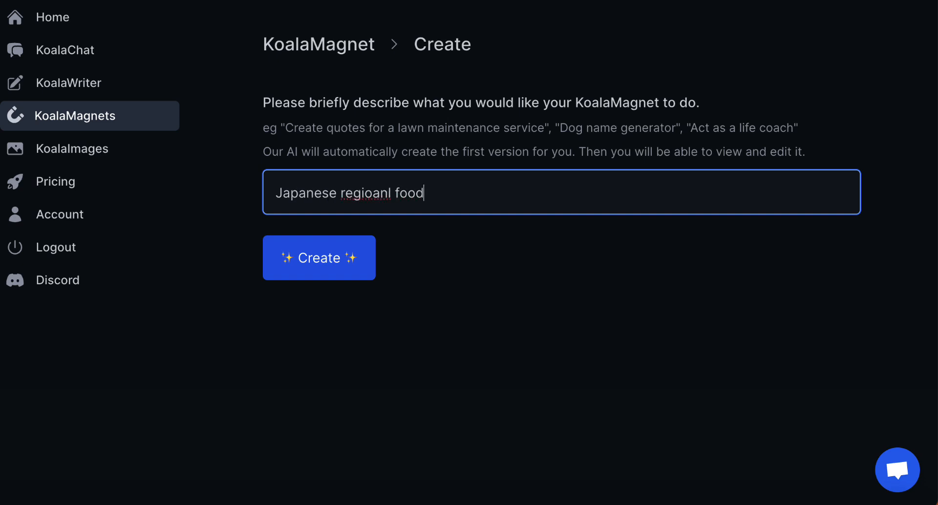
right_click(359, 192)
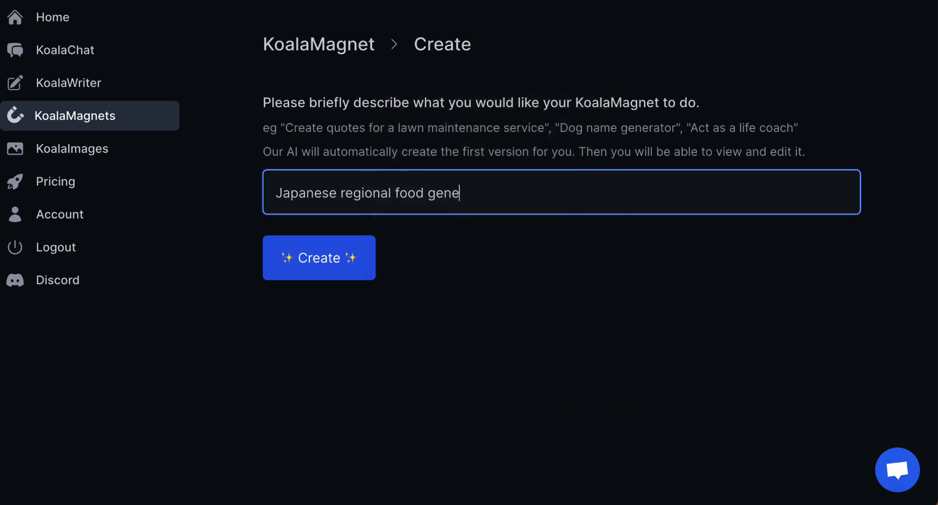
click(319, 257)
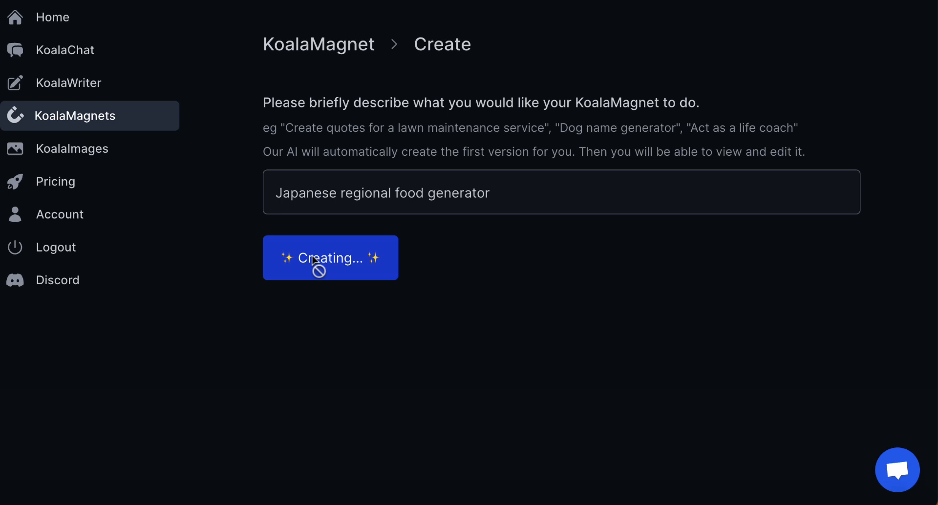
mouse_move(316, 263)
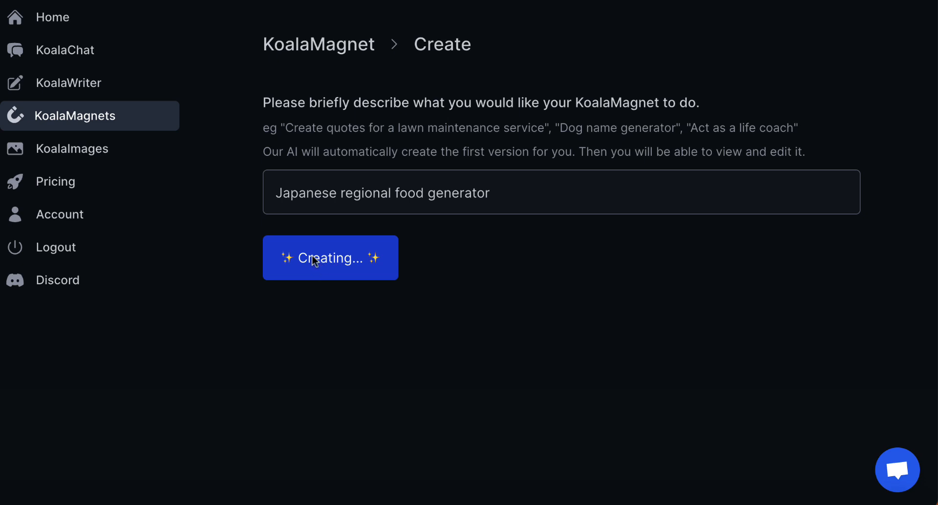
- Change the prompt to list 7 foods and set Tokyo as the example region
click(330, 258)
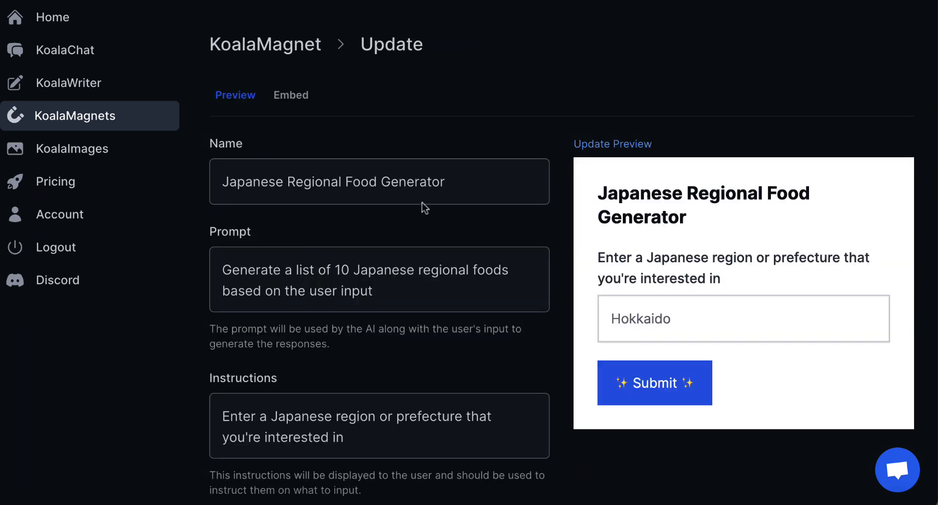
scroll(down, 3)
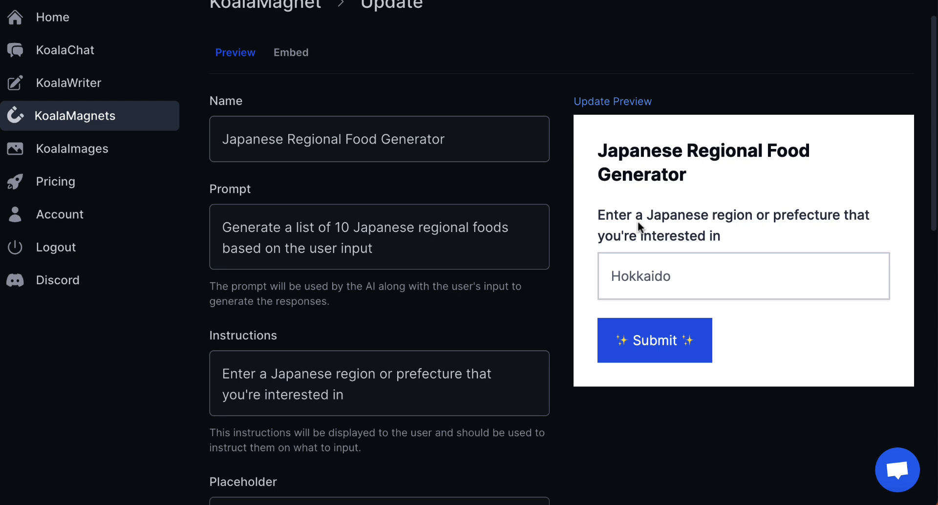
mouse_move(706, 246)
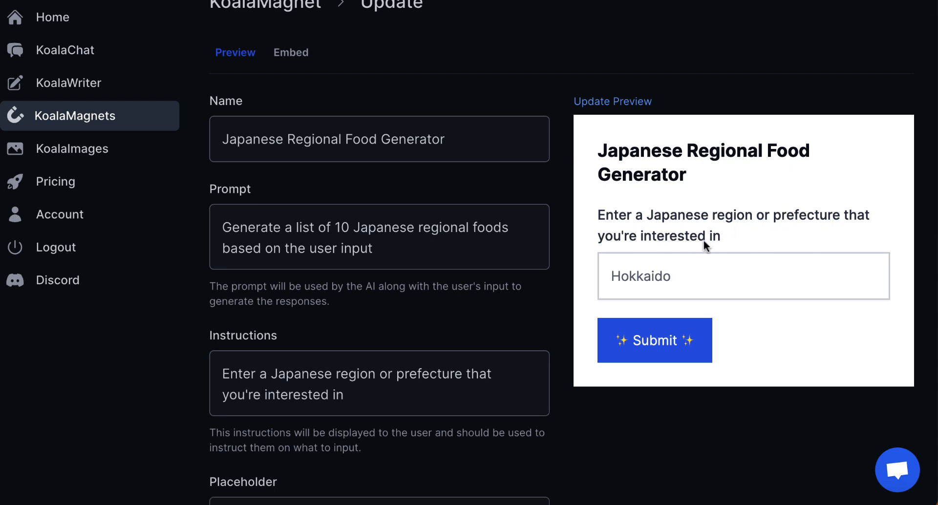
mouse_move(327, 235)
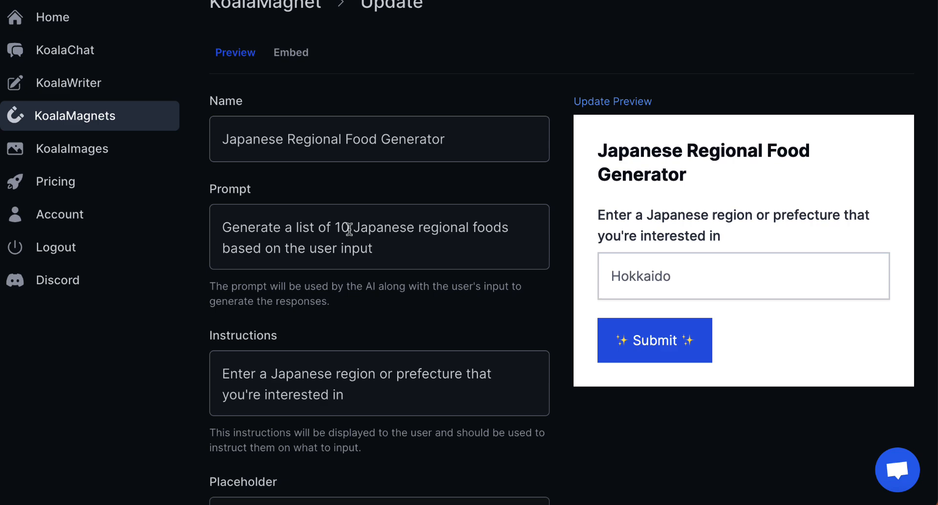
double_click(342, 227)
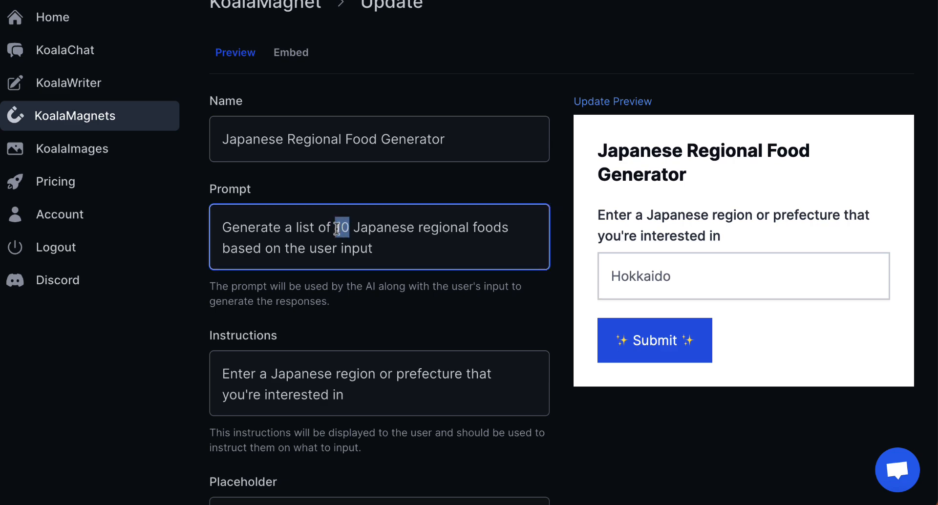
text(7)
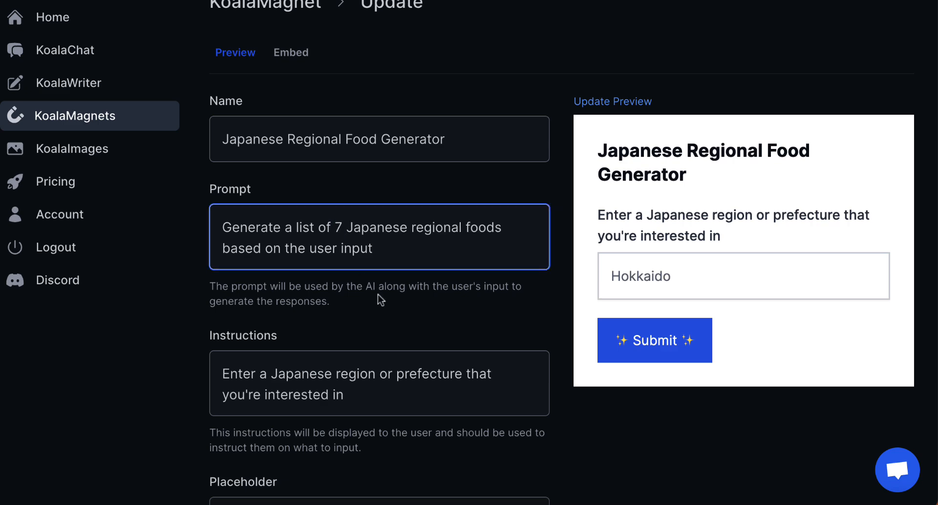
scroll(down, 3)
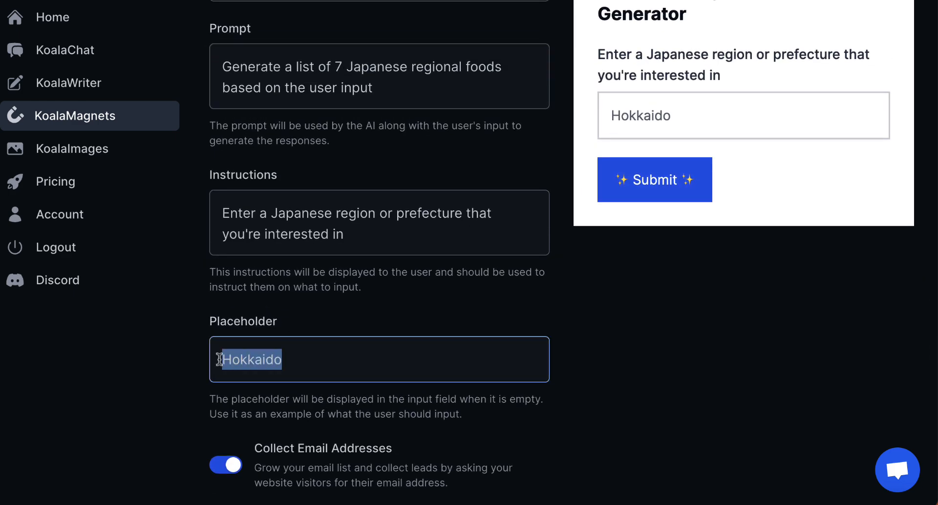
text(Tokyo)
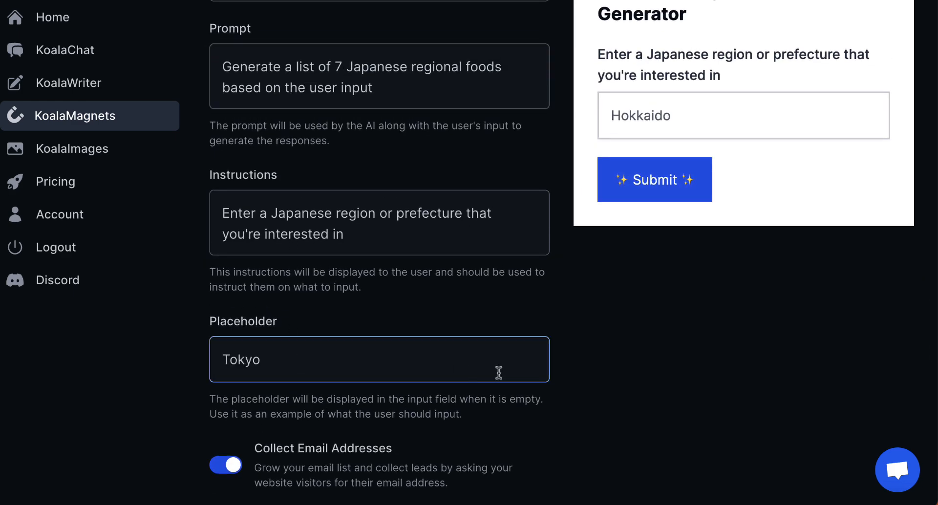
- Rewrite the call to action to invite visitors to plan their next Japan visit
scroll(down, 3)
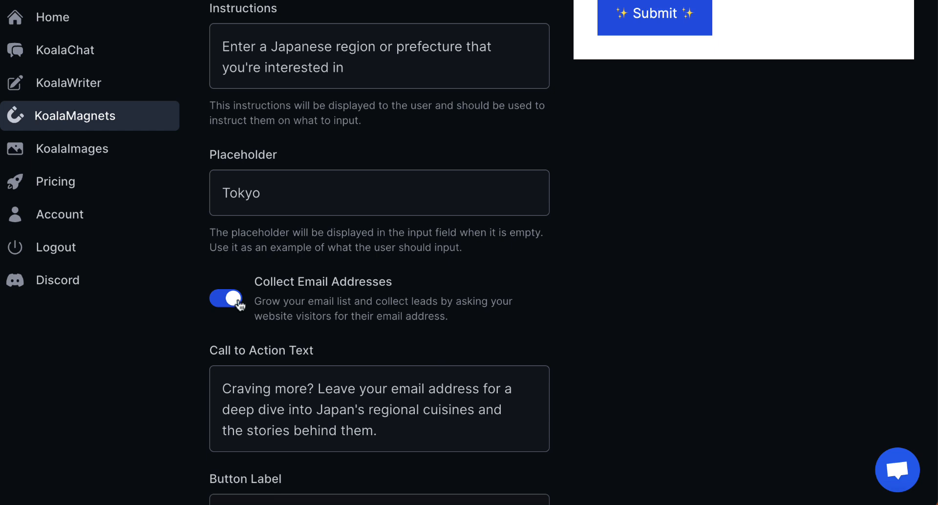
scroll(down, 3)
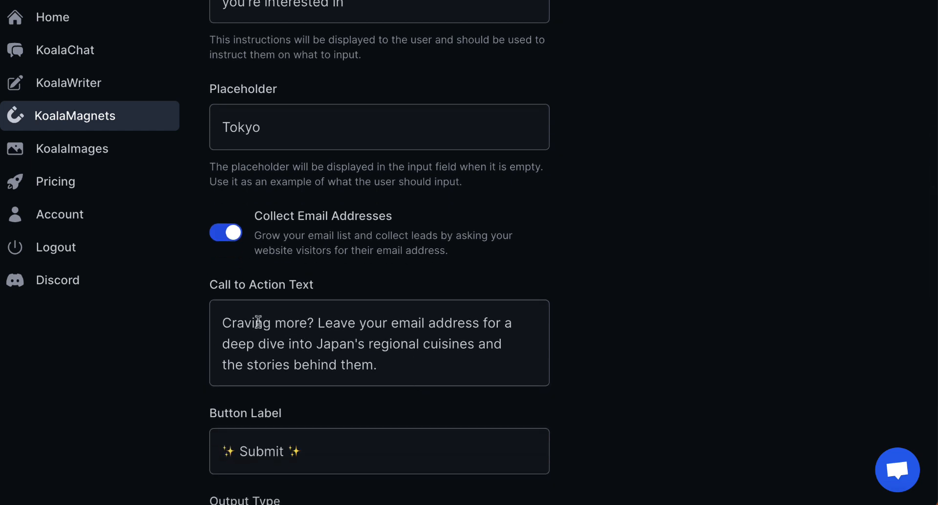
mouse_move(322, 322)
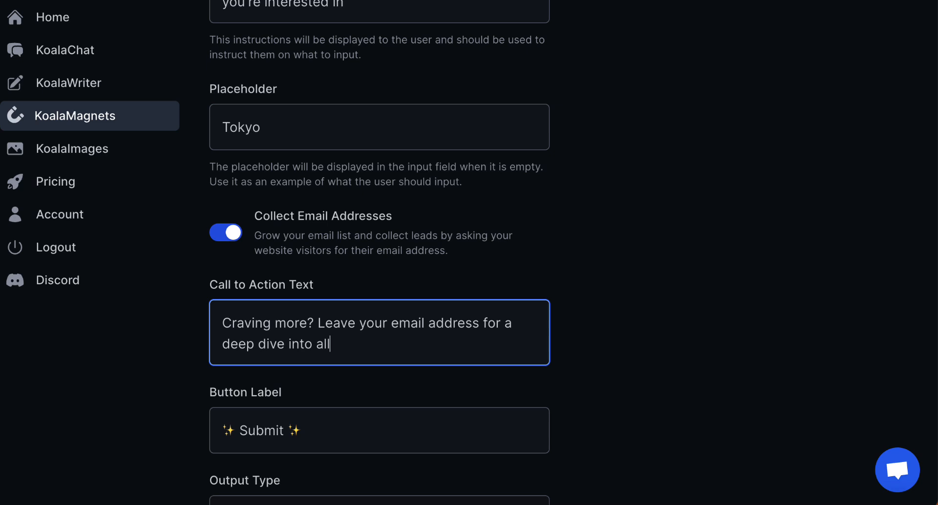
text(things related to)
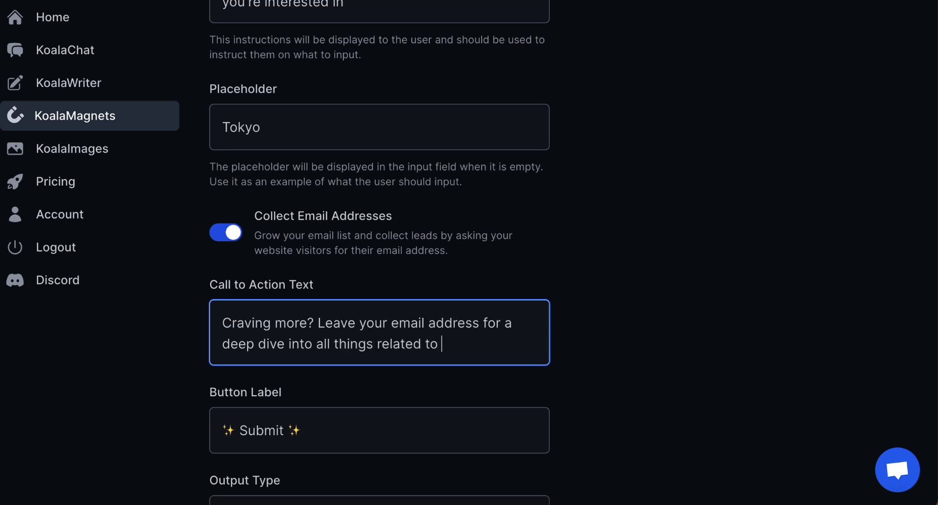
text(Japan so you can plan y)
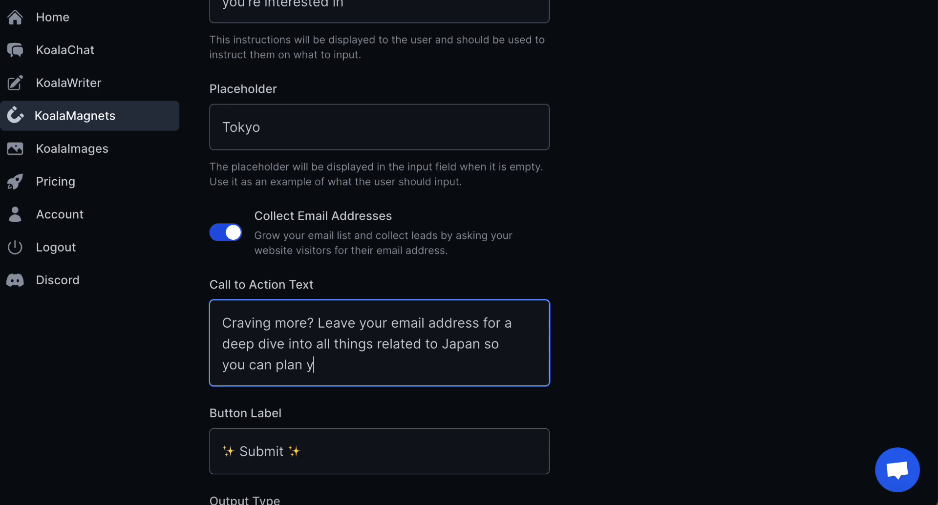
text(our next visi)
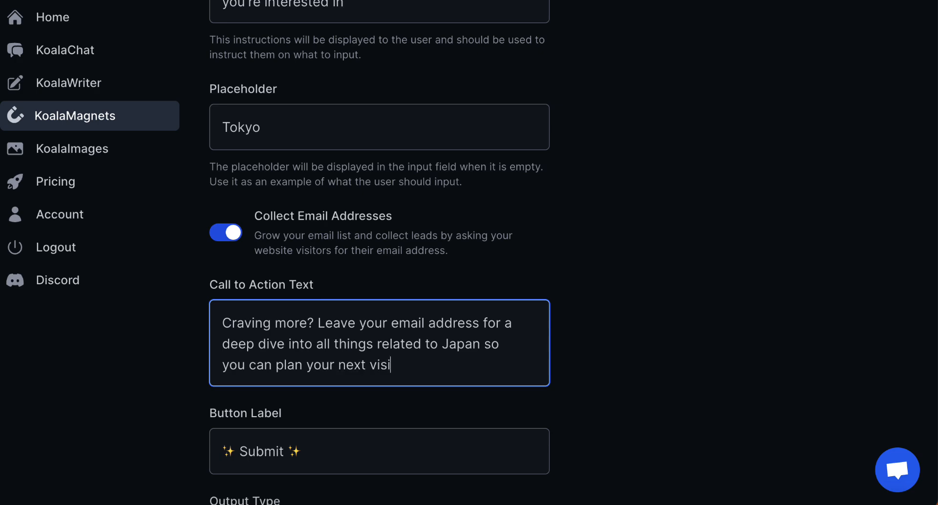
scroll(down, 3)
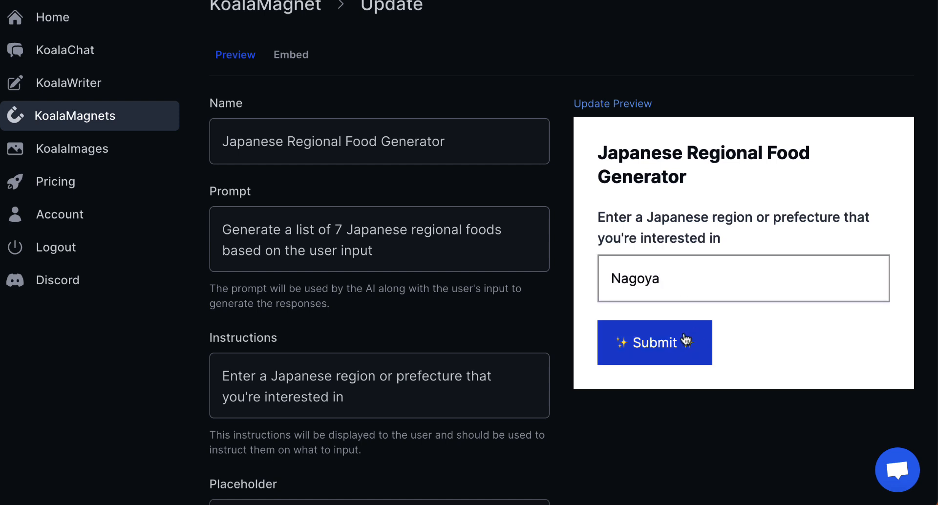
- Preview the generator with Nagoya, review dishes like Hitsumabushi and Miso katsu, then save
click(654, 343)
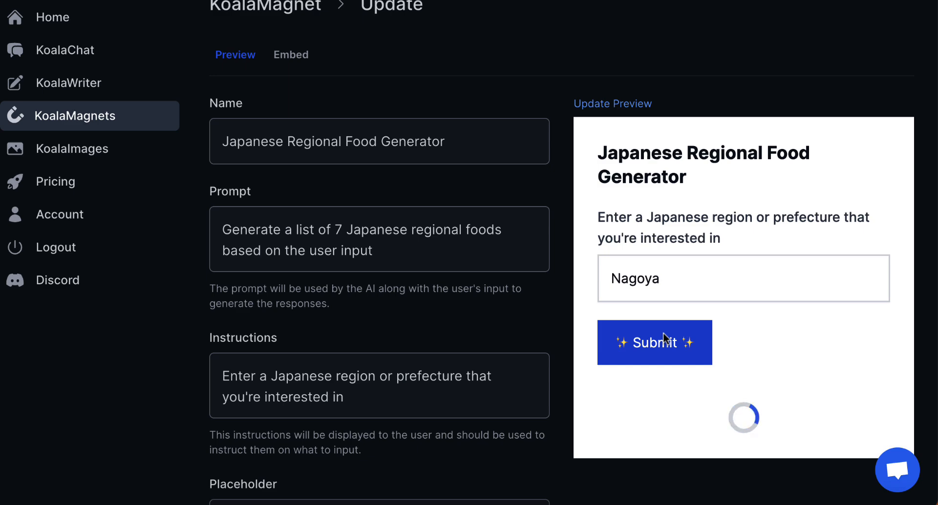
scroll(down, 3)
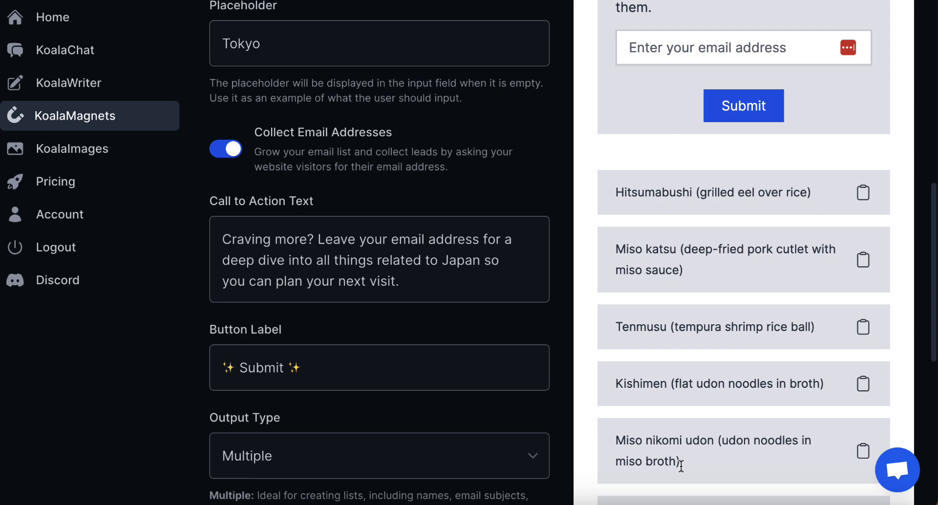
scroll(down, 3)
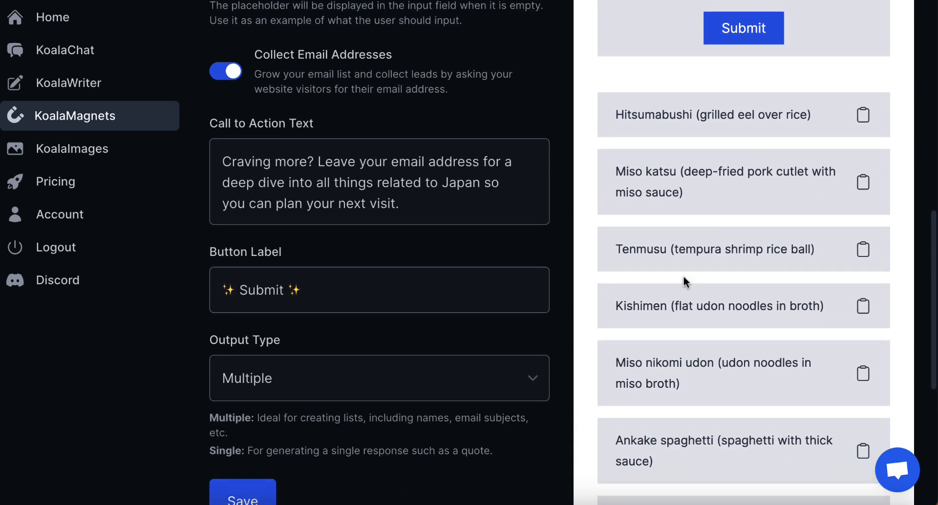
scroll(down, 3)
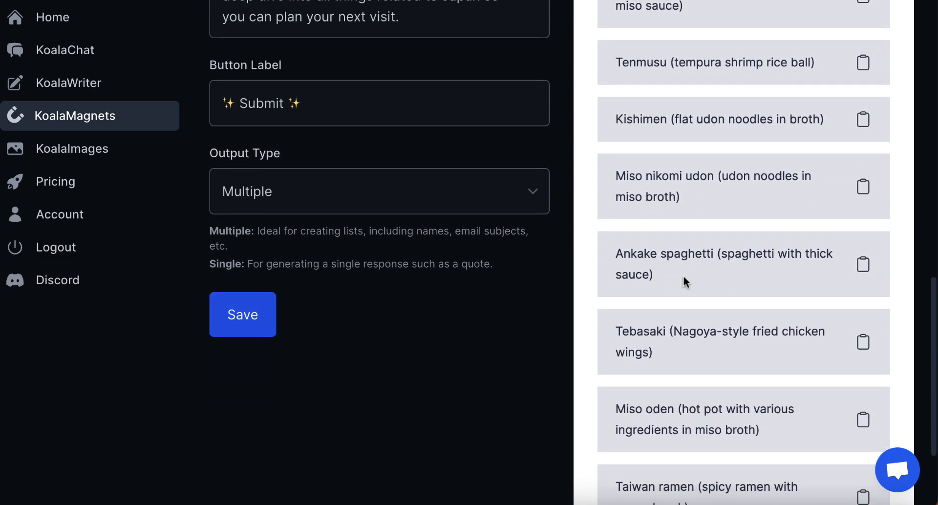
scroll(up, 3)
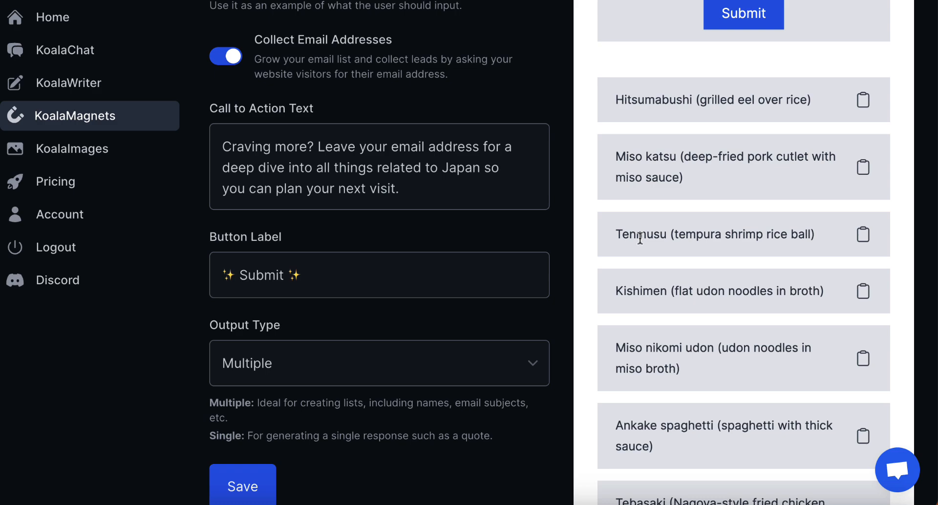
scroll(down, 3)
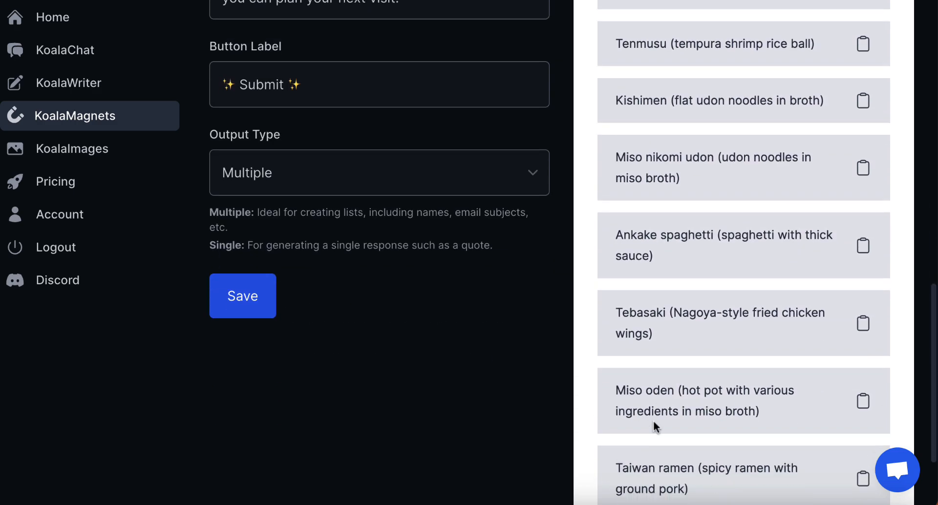
scroll(up, 3)
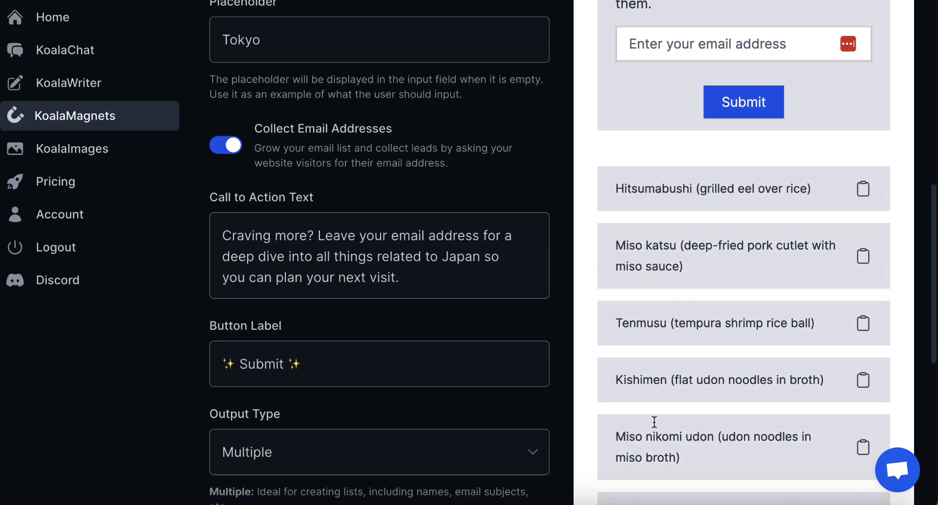
scroll(down, 3)
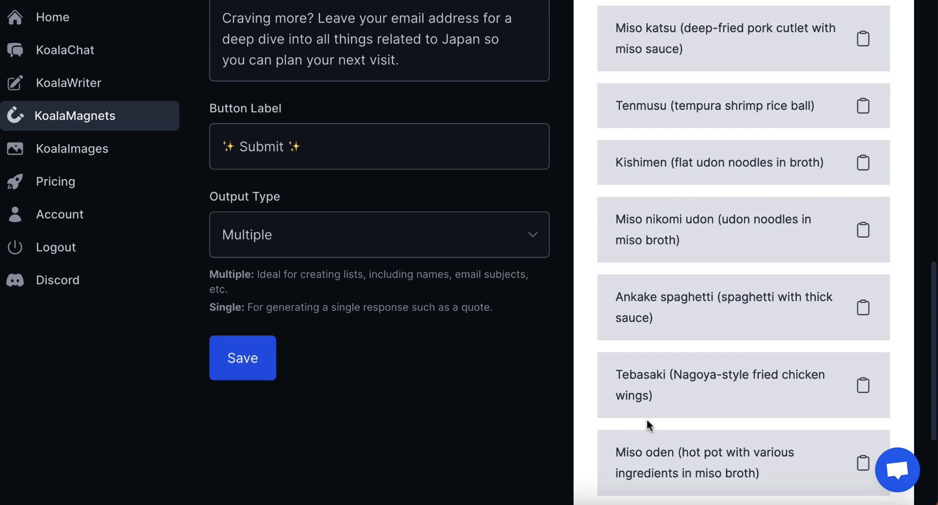
click(254, 359)
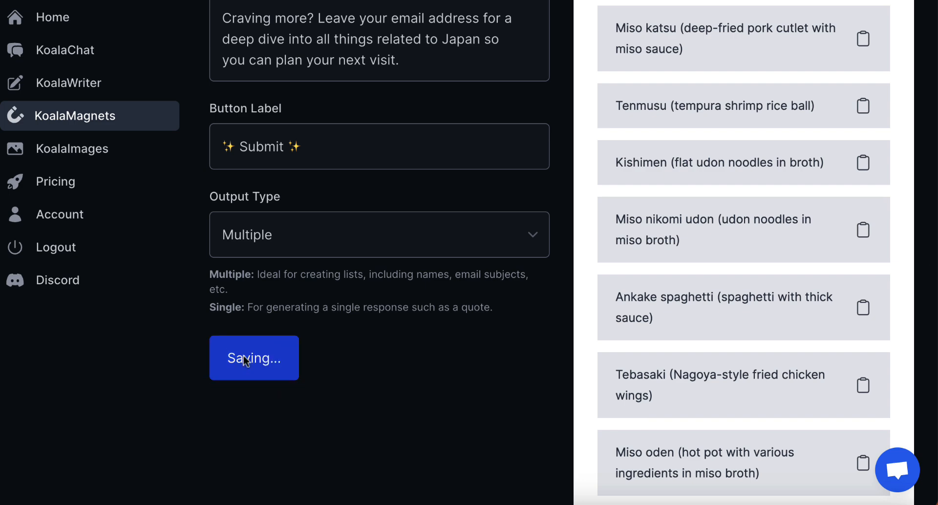
- Save the food generator magnet, view its embed script, then return to the magnets list
click(254, 358)
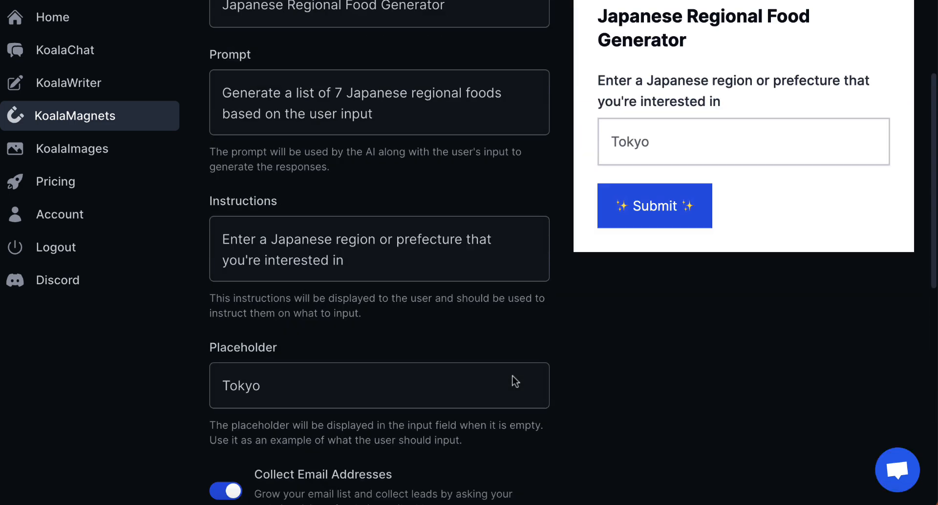
scroll(up, 3)
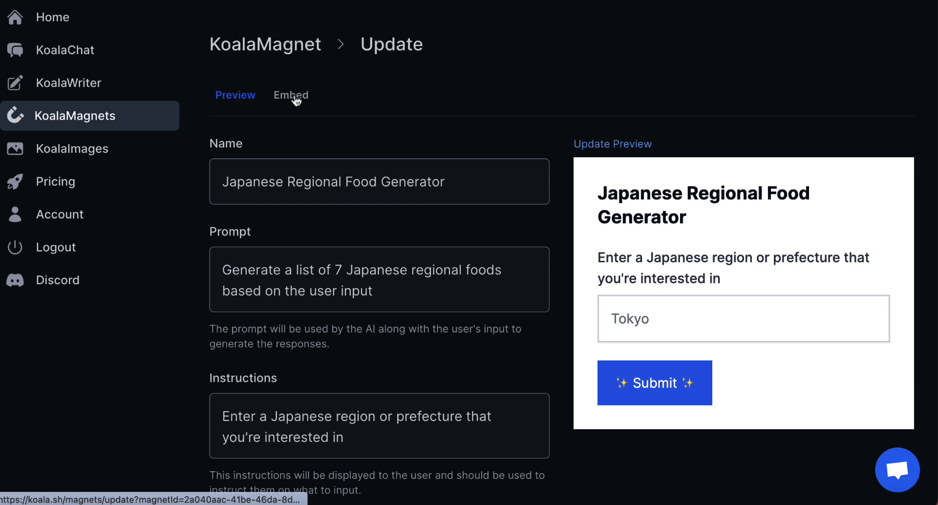
click(291, 95)
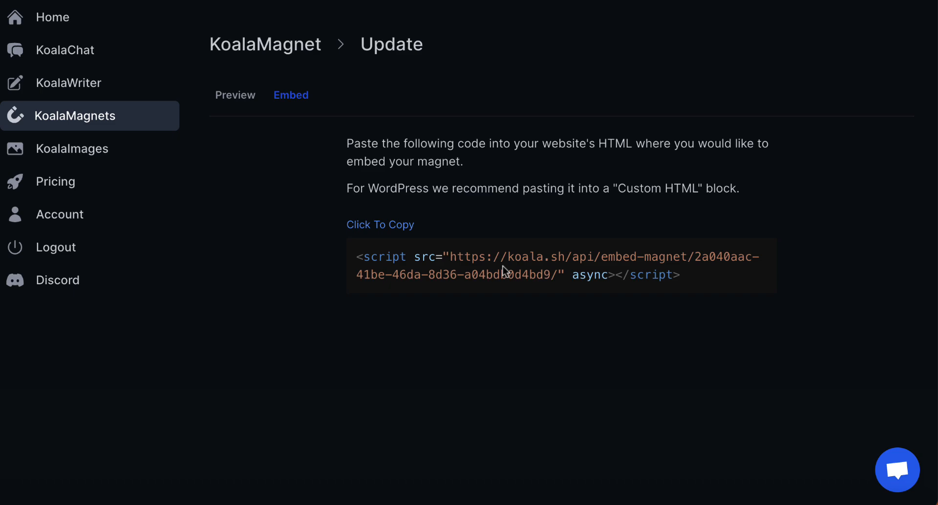
mouse_move(703, 234)
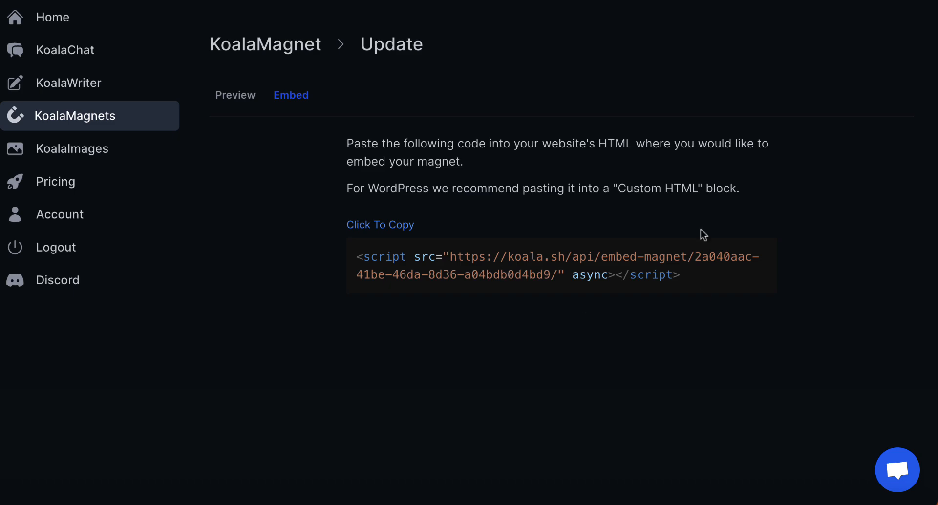
click(235, 95)
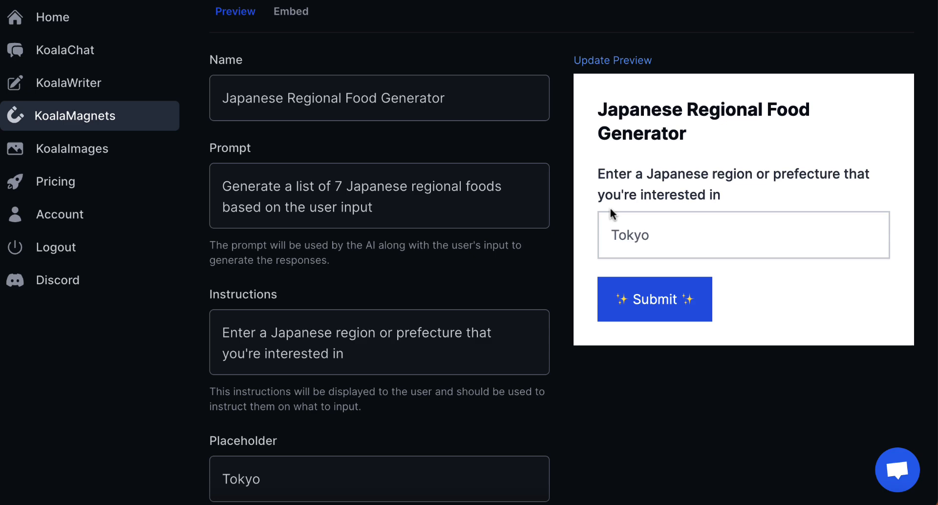
mouse_move(722, 400)
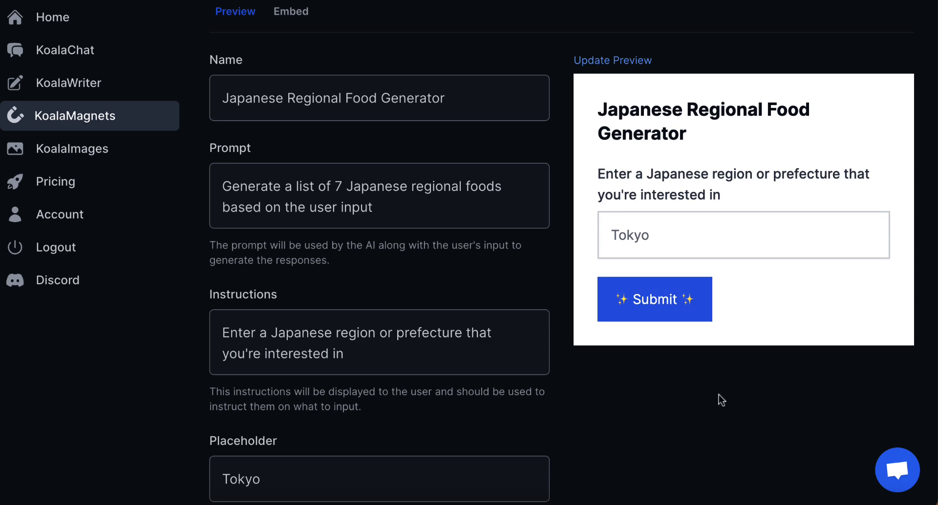
mouse_move(546, 322)
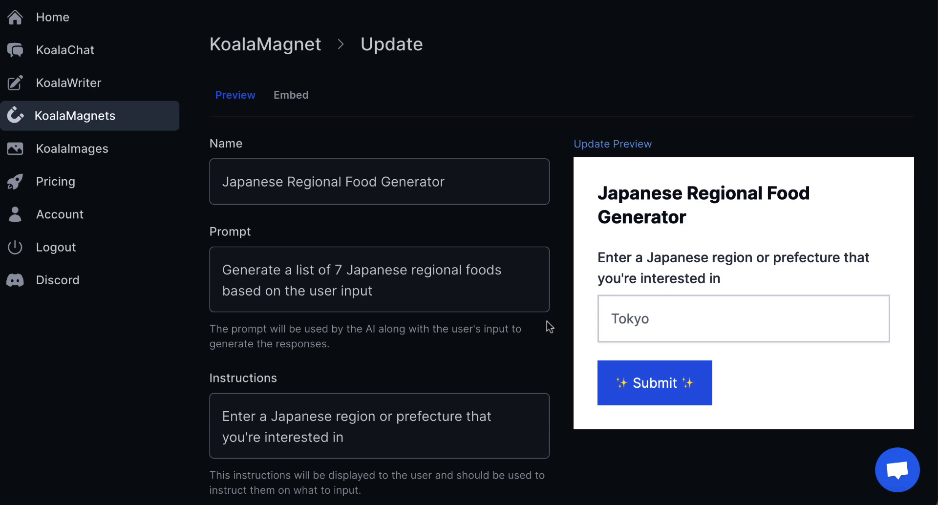
click(75, 115)
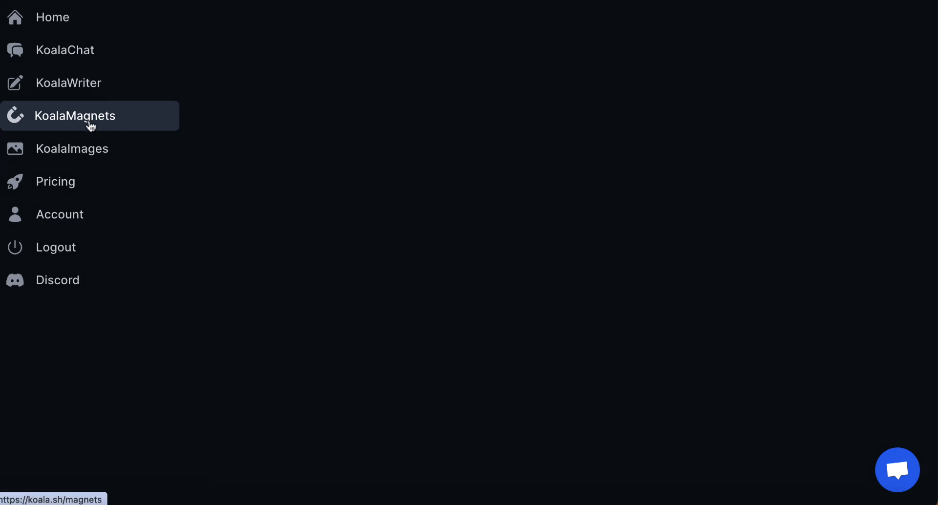
- Review the magnets list showing Japanese Regional Food Generator first, then go to KoalaImages
click(75, 115)
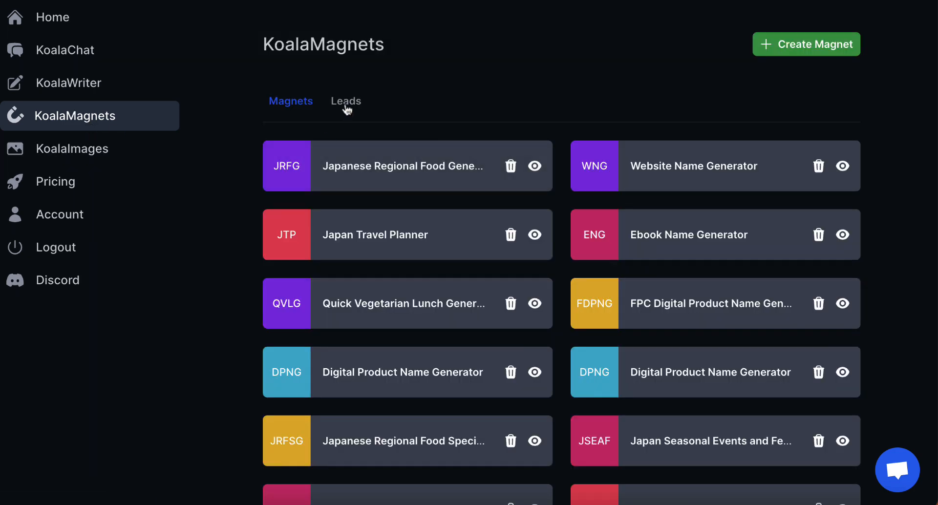
mouse_move(448, 426)
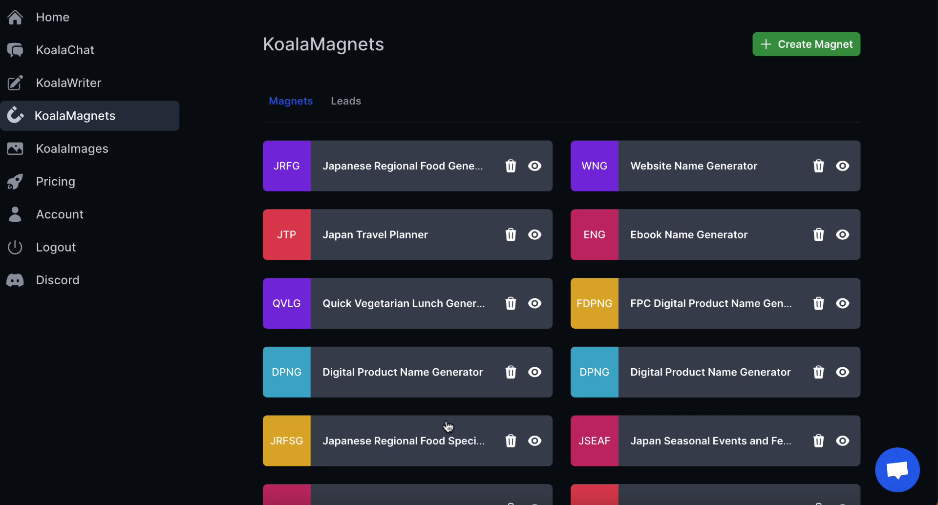
mouse_move(581, 187)
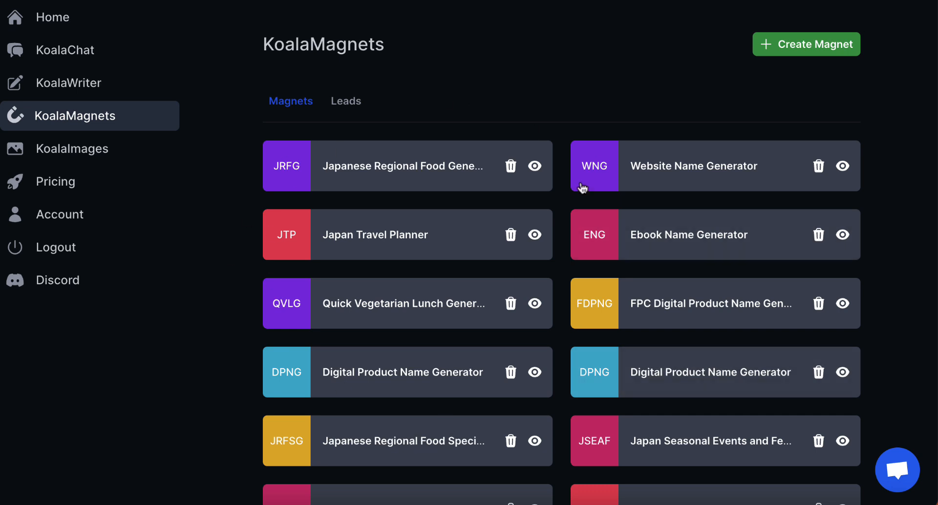
mouse_move(570, 104)
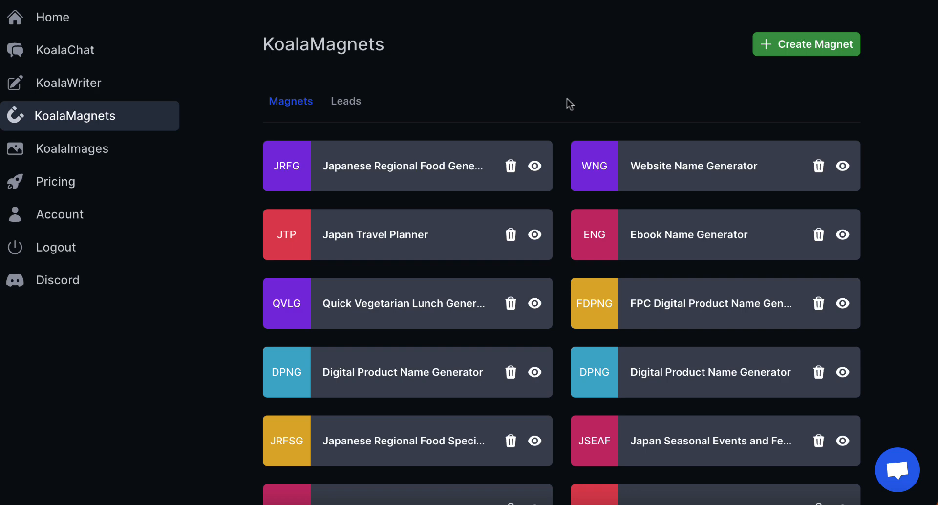
mouse_move(346, 100)
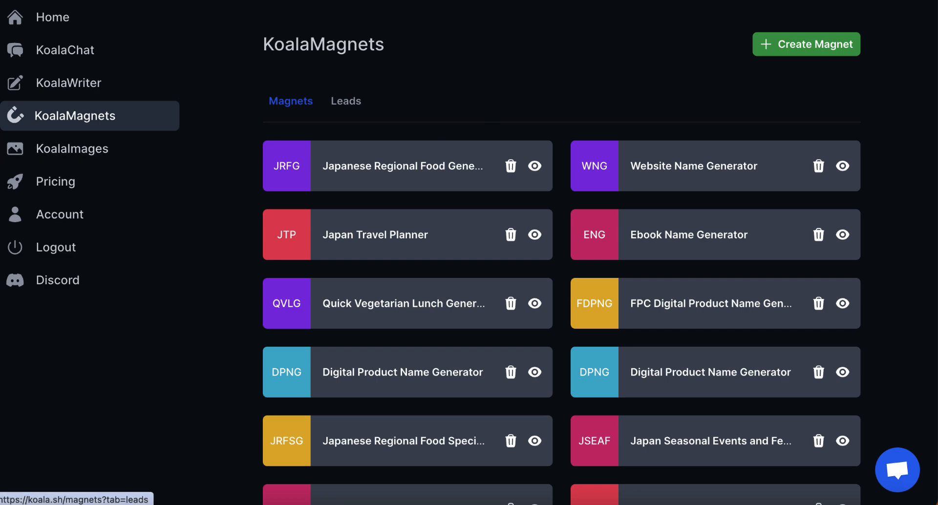
click(74, 148)
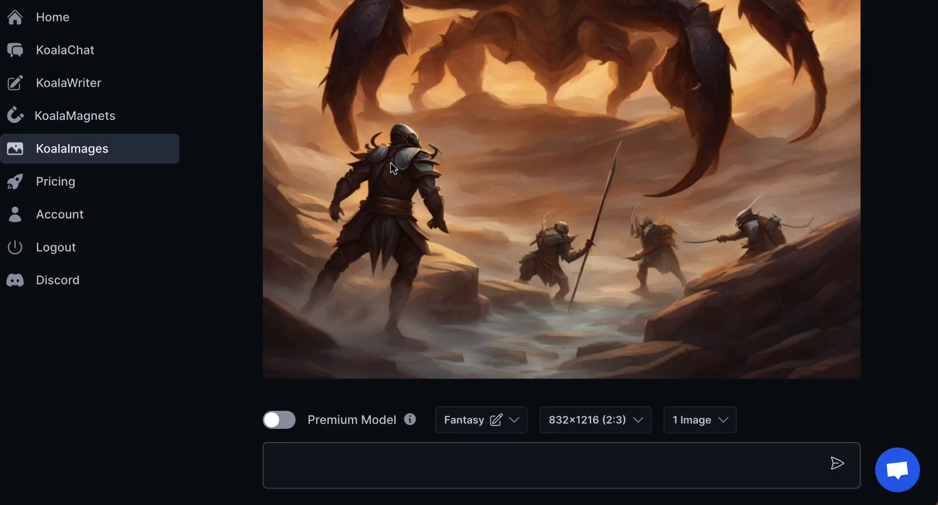
mouse_move(495, 425)
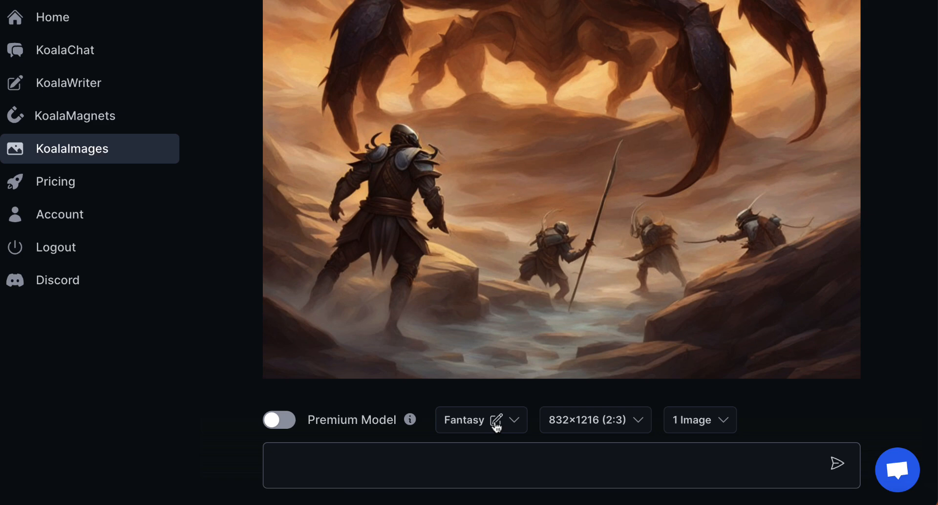
- Choose the Photo style, enable Premium Model, and keep the 832×1216 (2:3) size
click(480, 419)
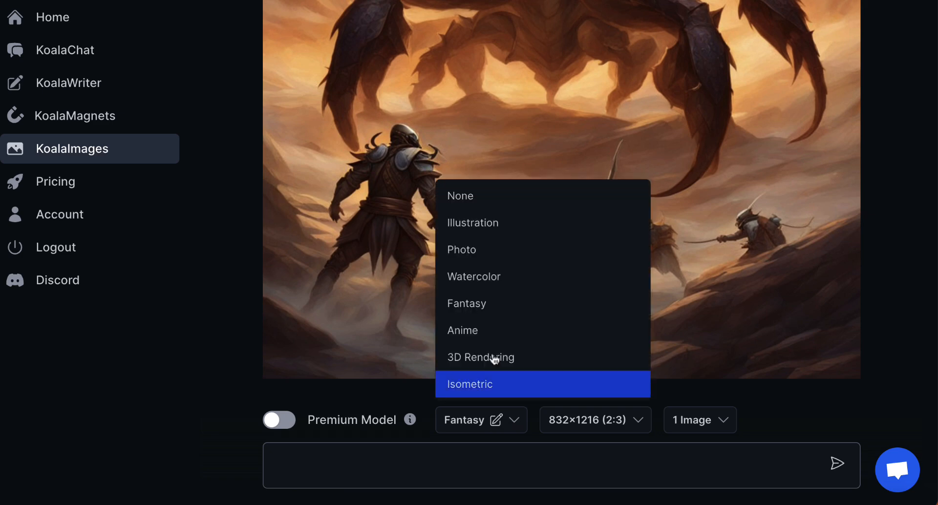
mouse_move(476, 335)
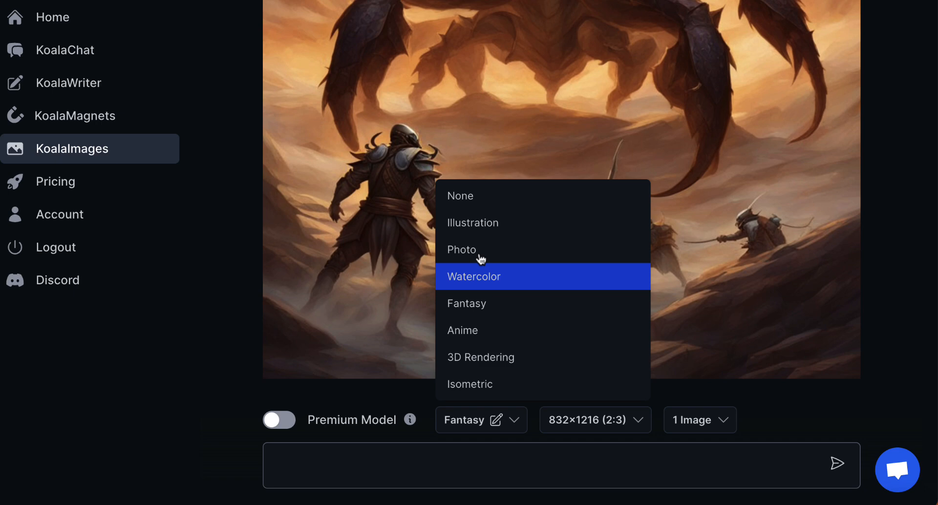
click(461, 250)
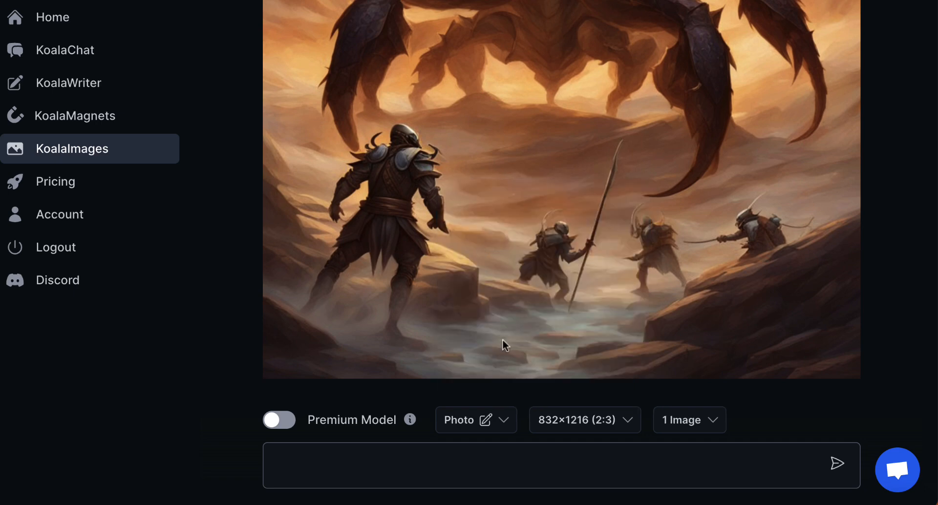
click(279, 420)
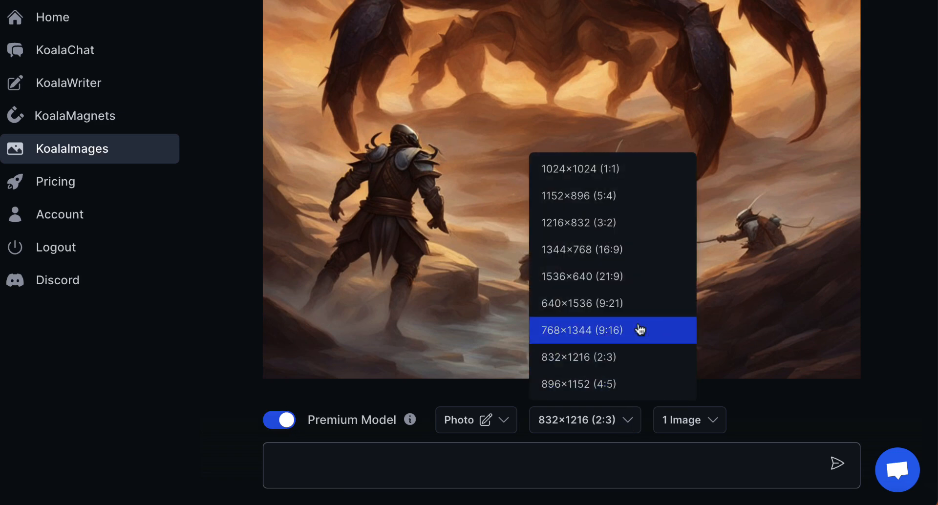
mouse_move(598, 168)
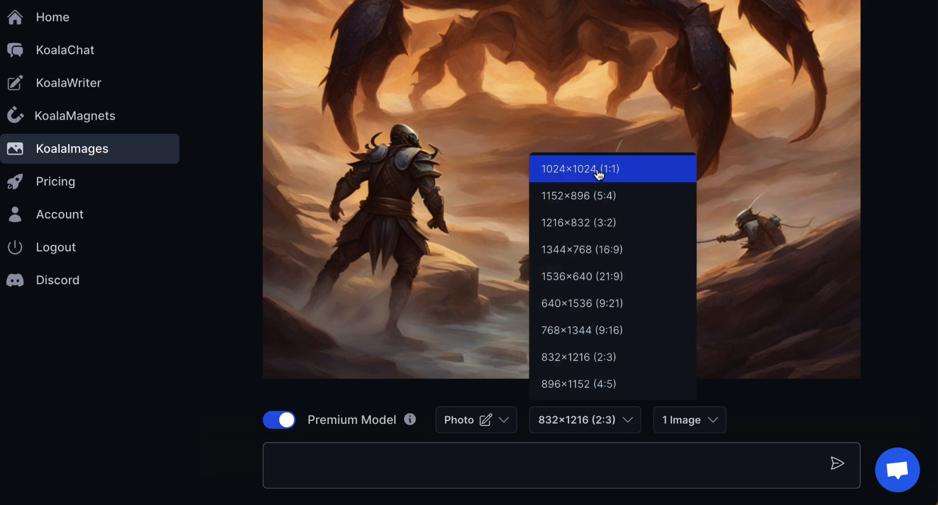
mouse_move(585, 357)
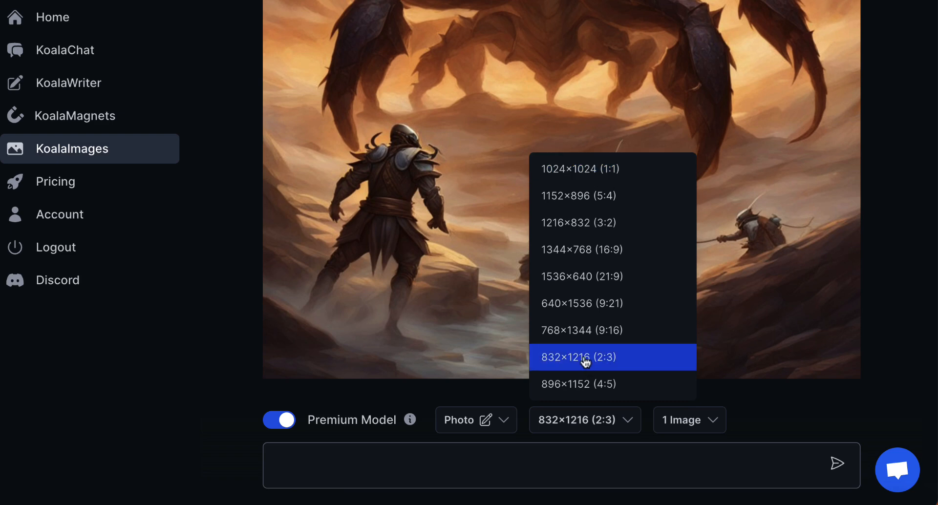
click(689, 419)
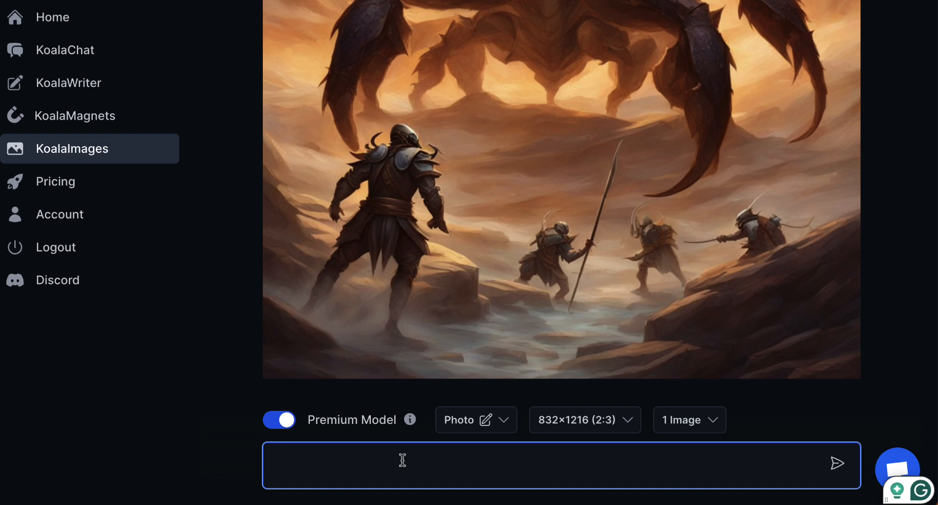
- Generate a photo from the prompt 'Grilled eel on rice - Japanese'
text(Gri)
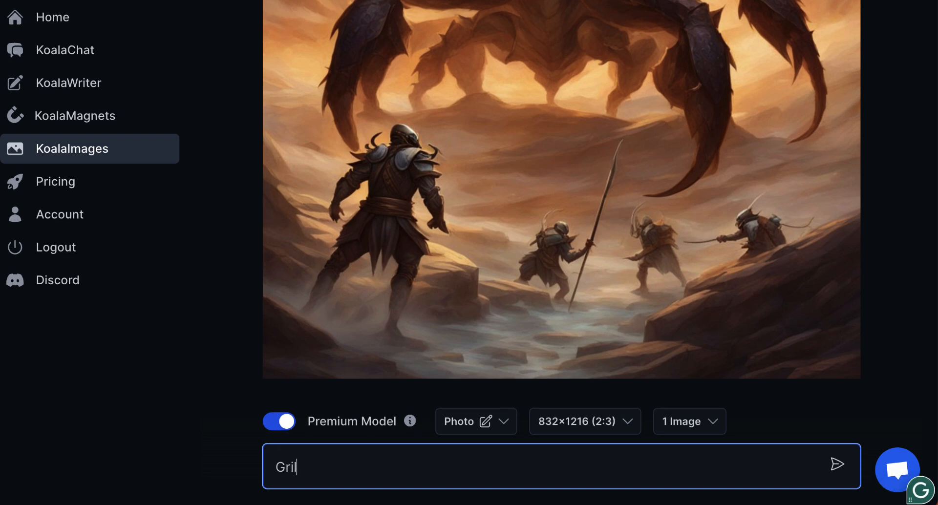
text(led eels on ric)
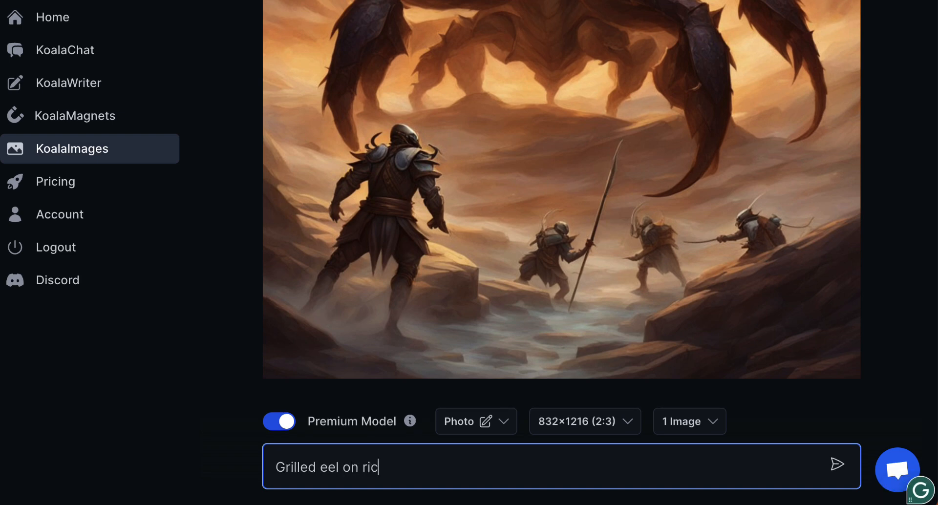
text(e - J)
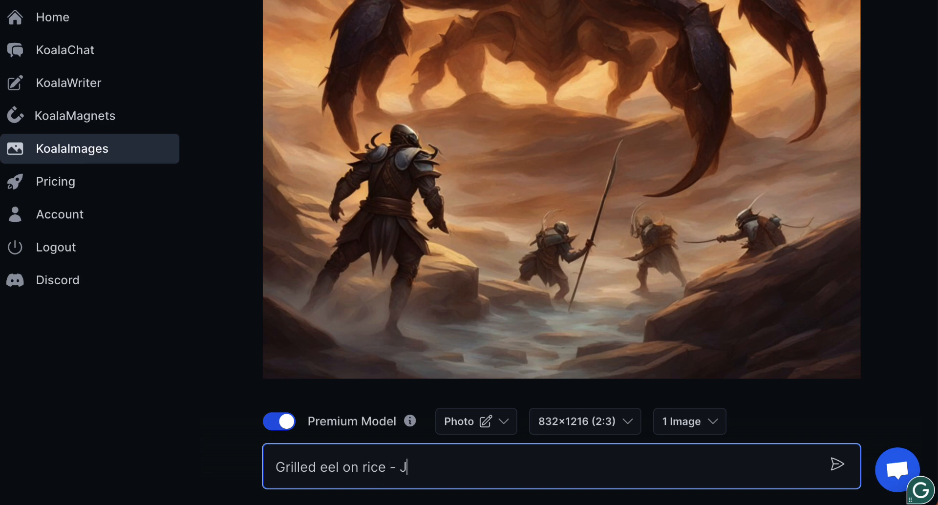
text(apanese)
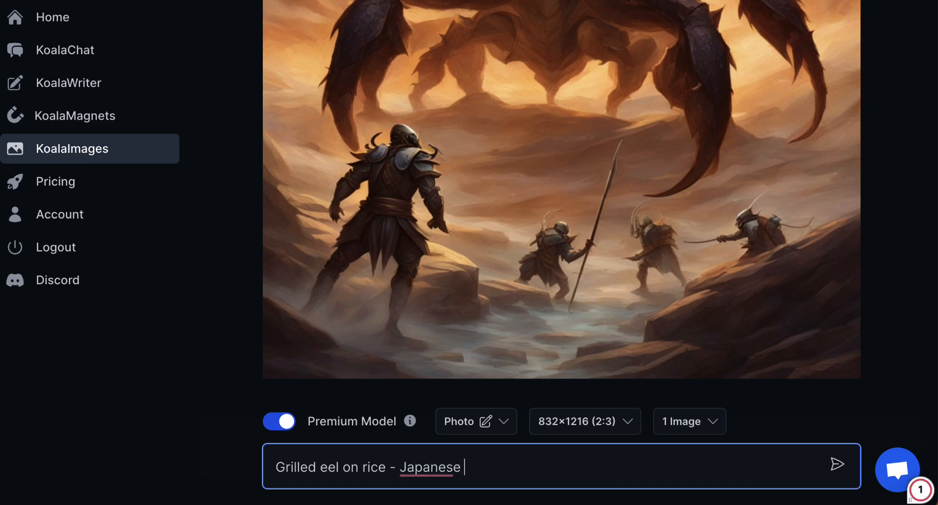
click(837, 466)
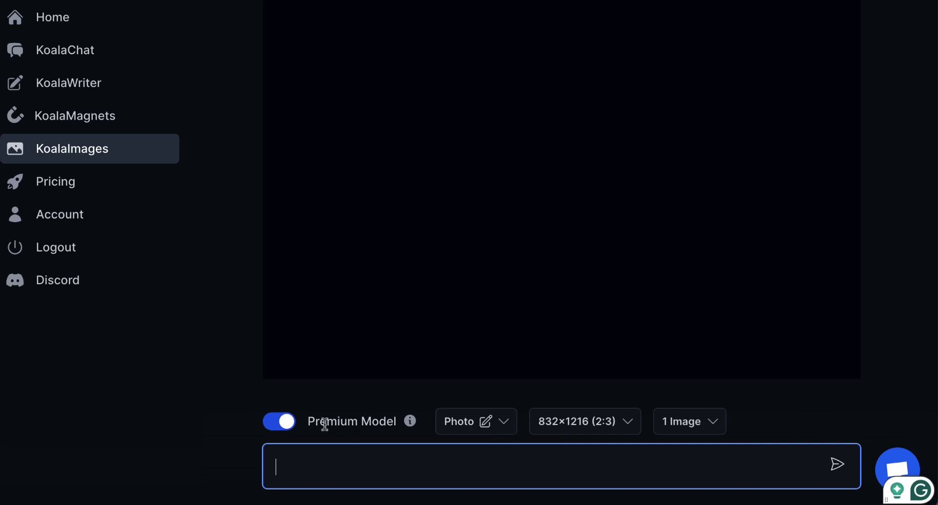
mouse_move(511, 423)
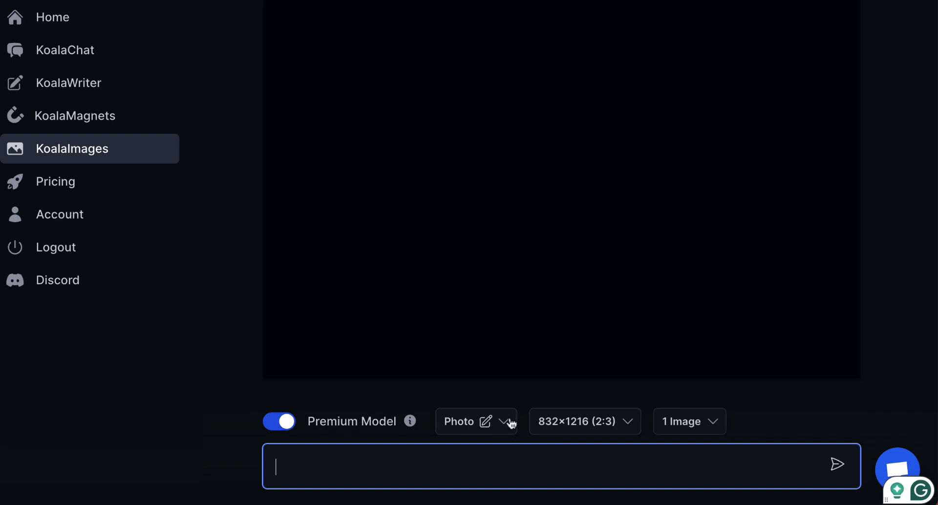
mouse_move(219, 372)
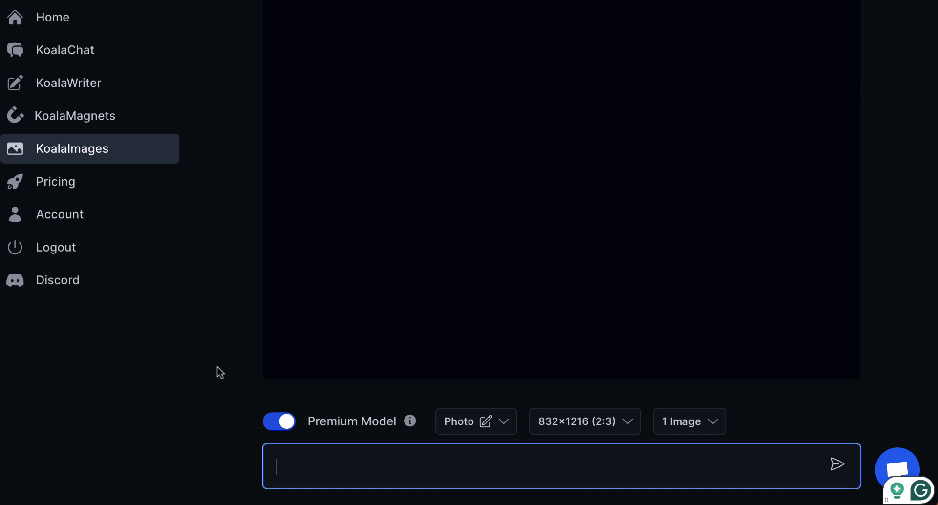
mouse_move(319, 336)
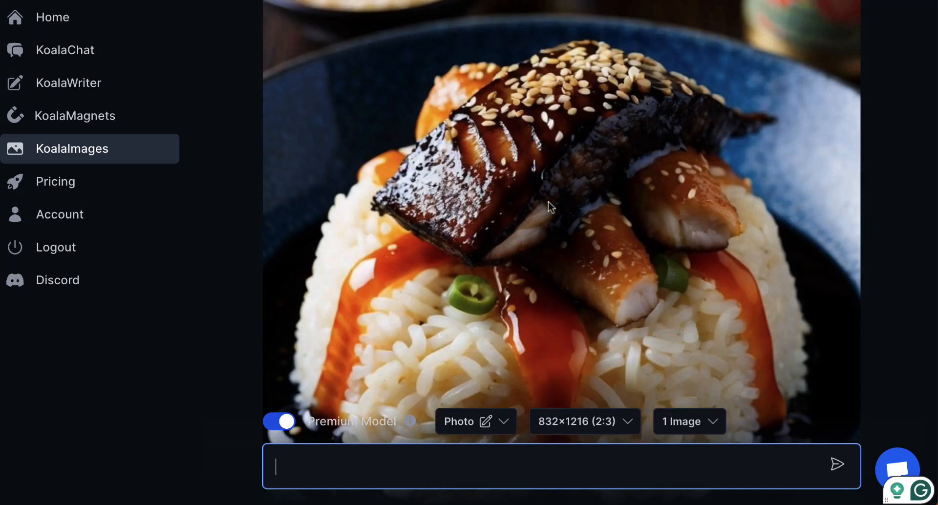
- Scroll down to view the generated glazed grilled eel on rice photo (Photo, Premium, 832×1216)
scroll(down, 3)
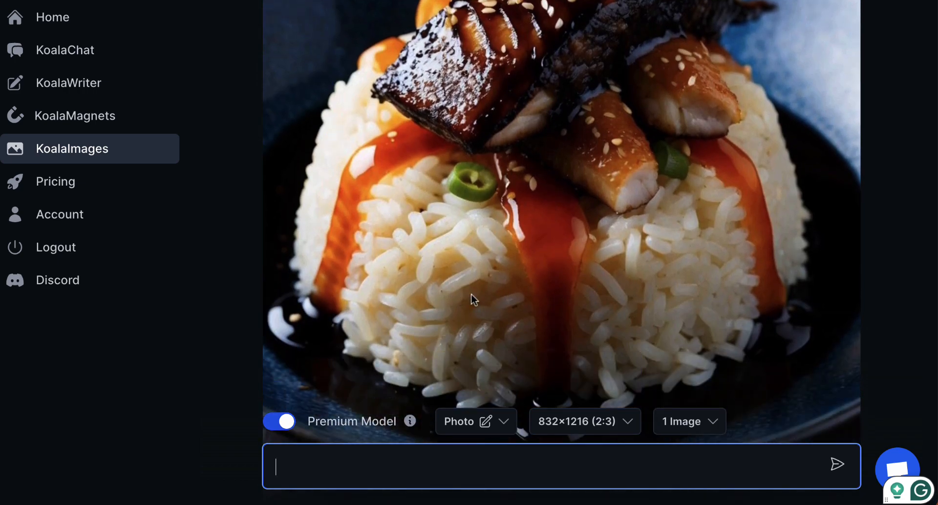
scroll(down, 3)
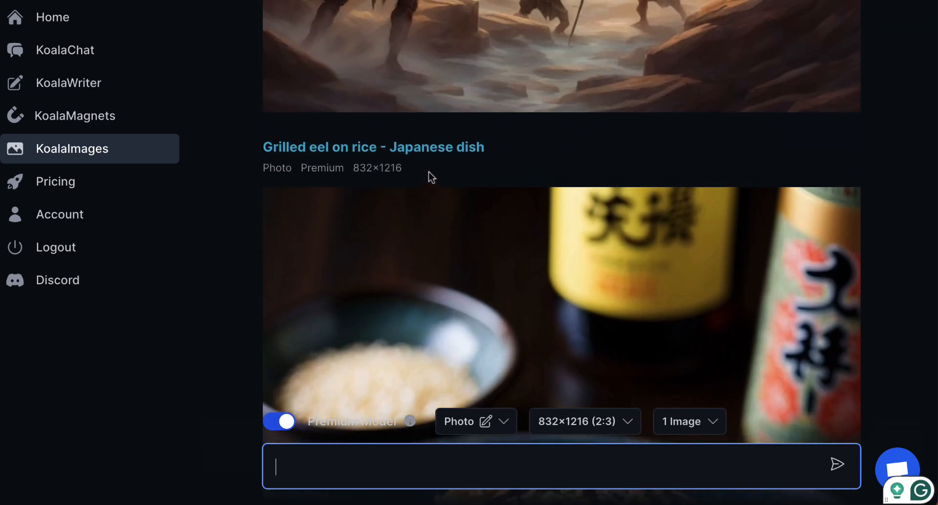
scroll(down, 3)
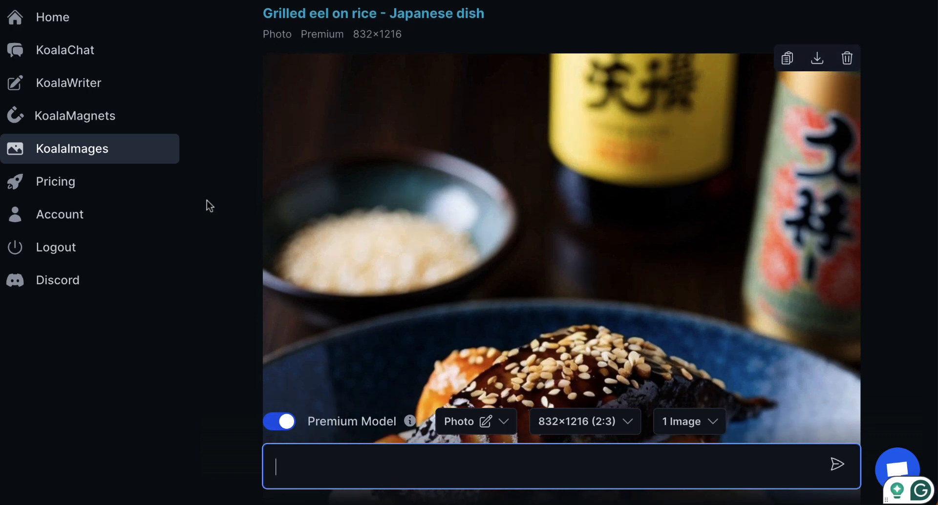
mouse_move(59, 215)
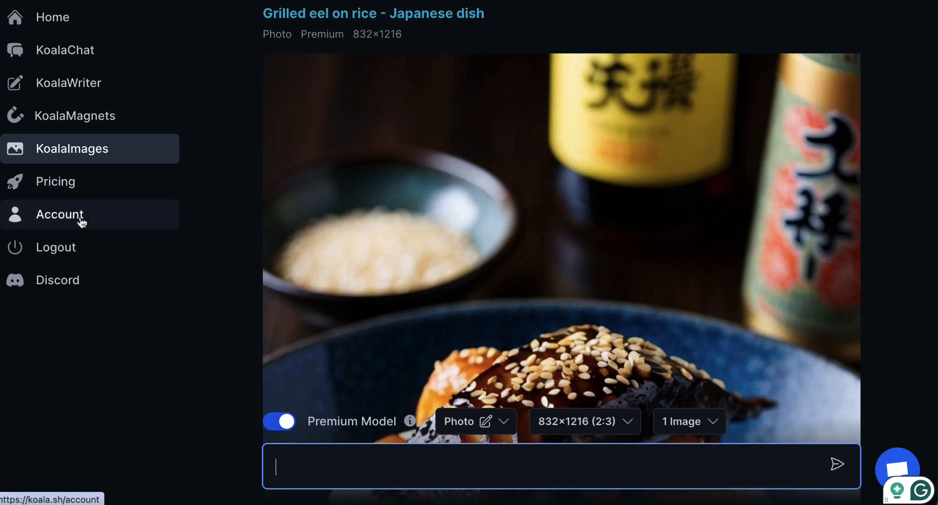
mouse_move(58, 280)
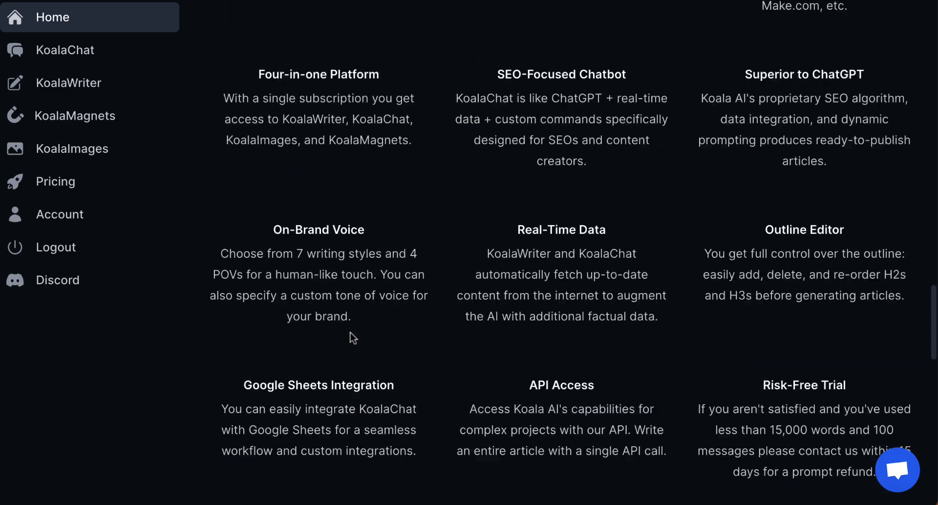
scroll(down, 3)
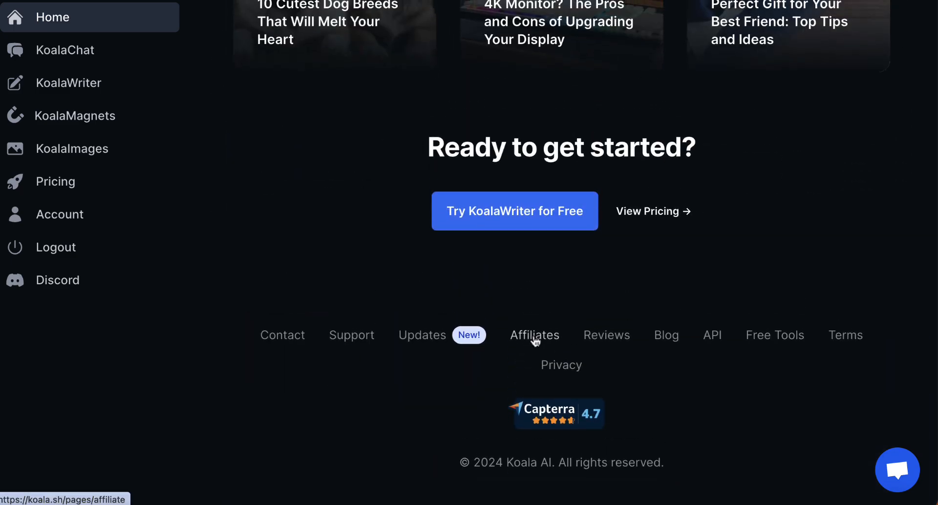
mouse_move(275, 336)
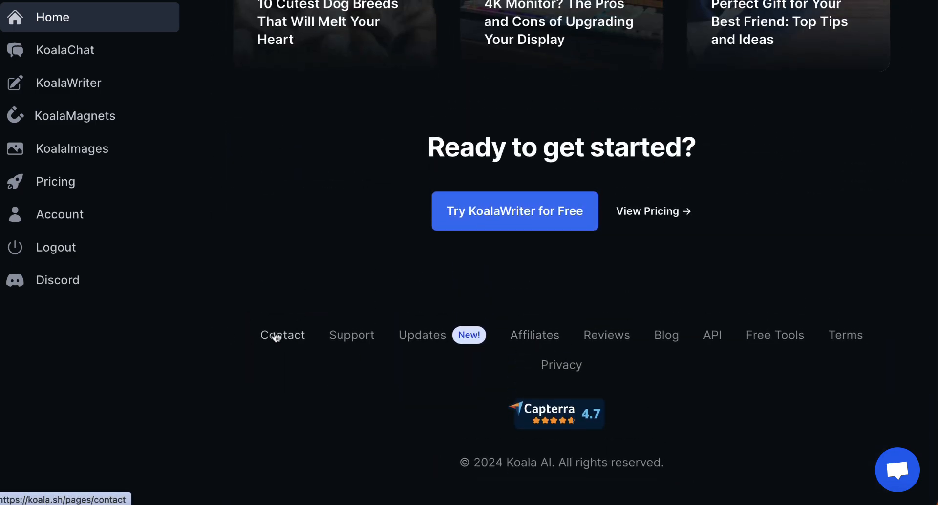
scroll(up, 3)
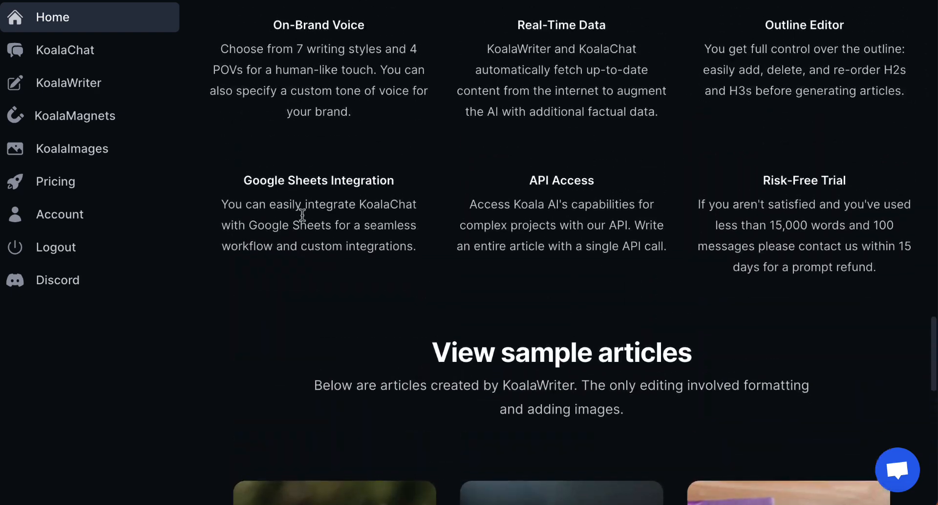
scroll(up, 3)
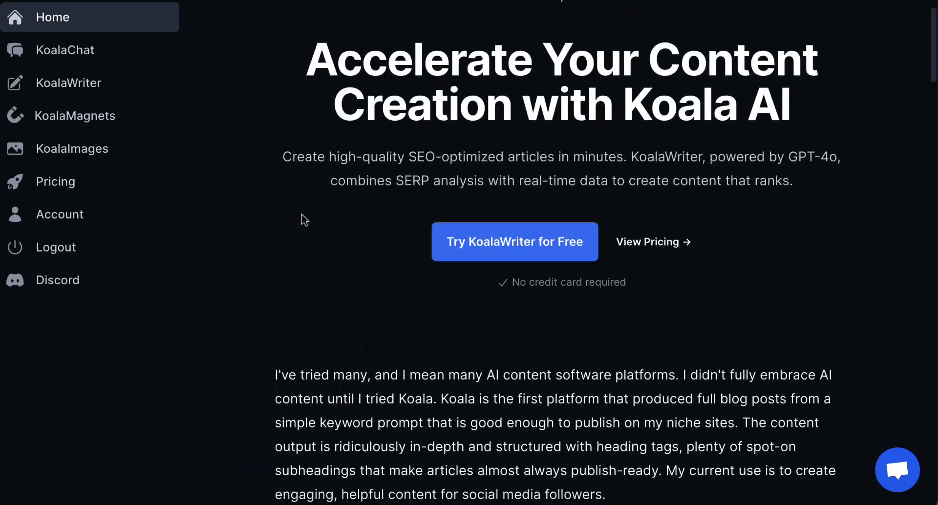
scroll(up, 3)
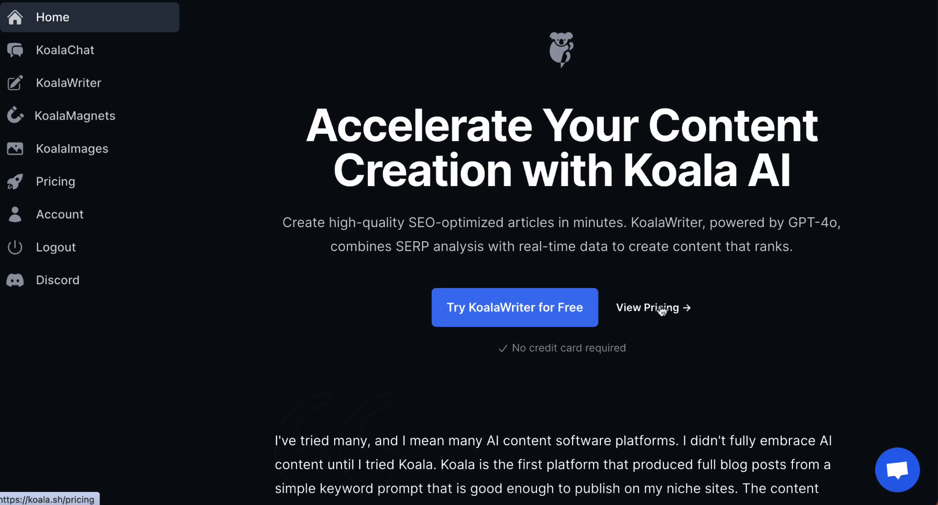
- Open the pricing page and view the annual plan cards starting from Essentials
click(648, 308)
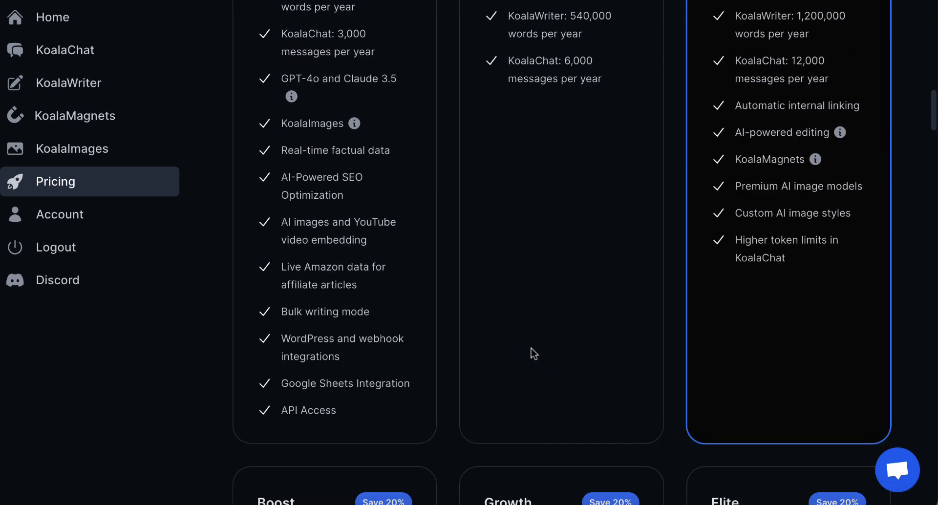
scroll(up, 3)
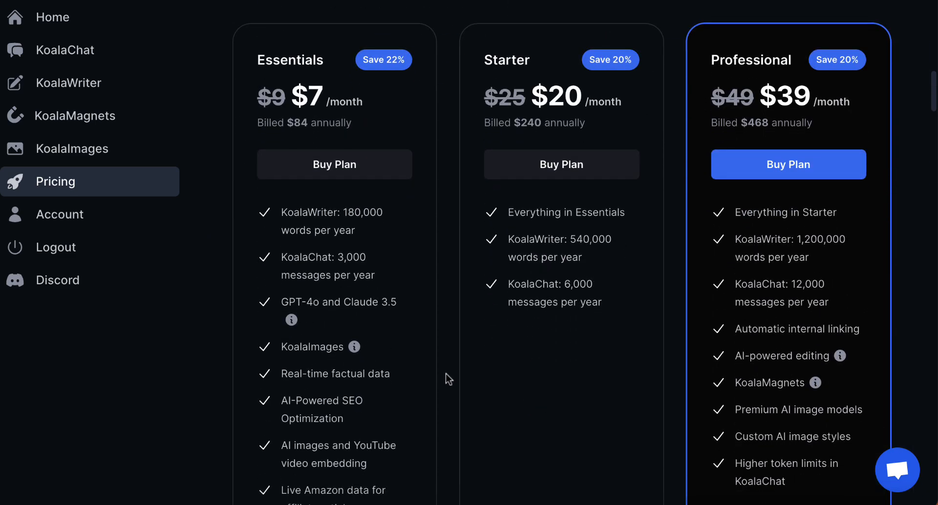
scroll(up, 3)
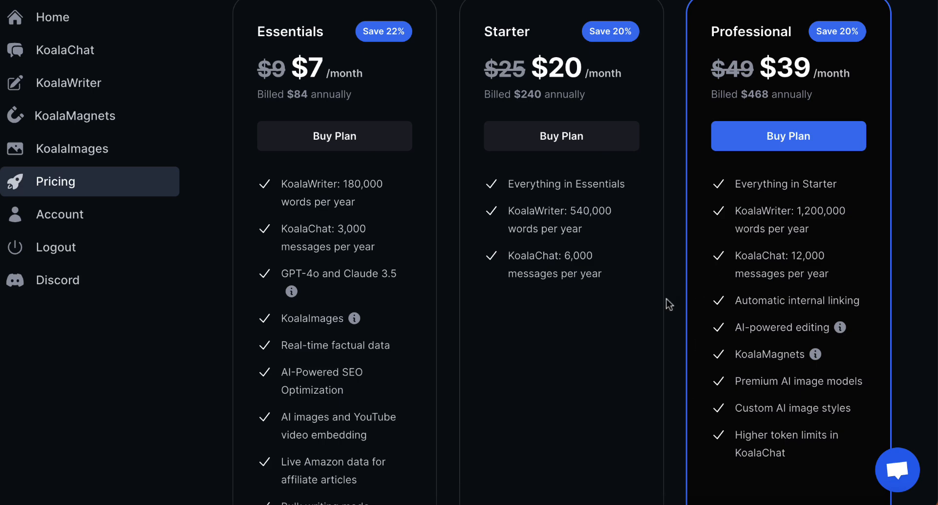
mouse_move(718, 112)
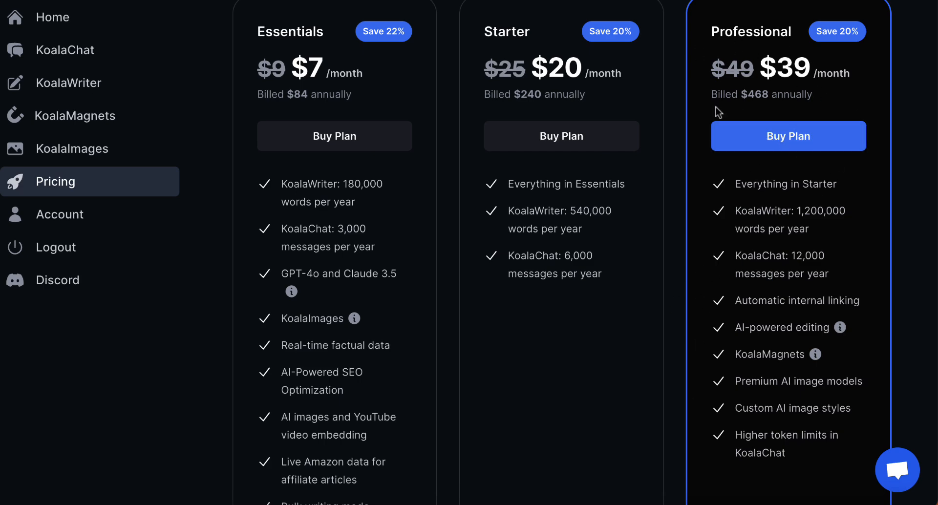
mouse_move(676, 316)
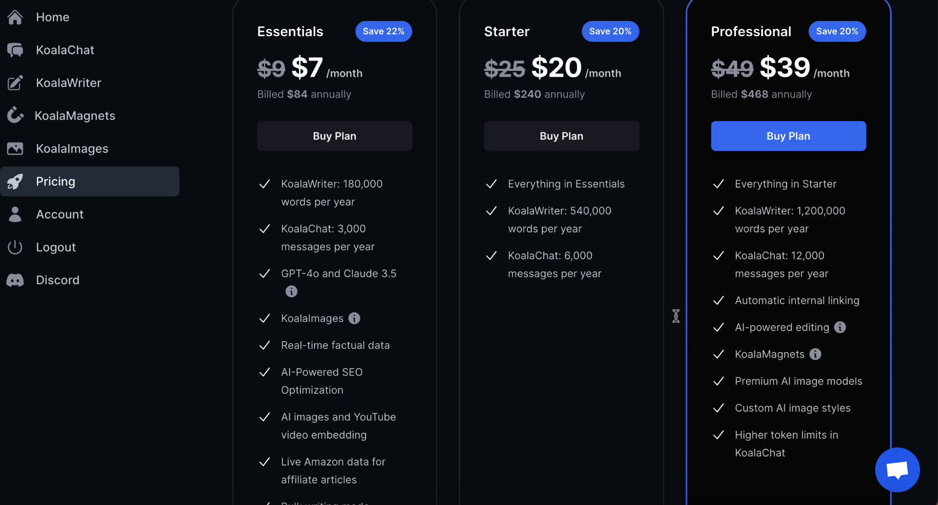
scroll(down, 3)
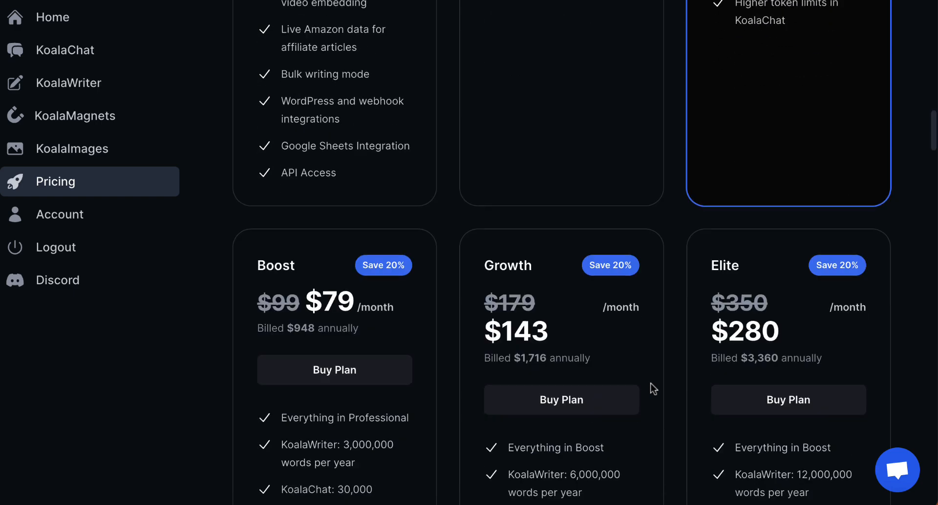
scroll(down, 3)
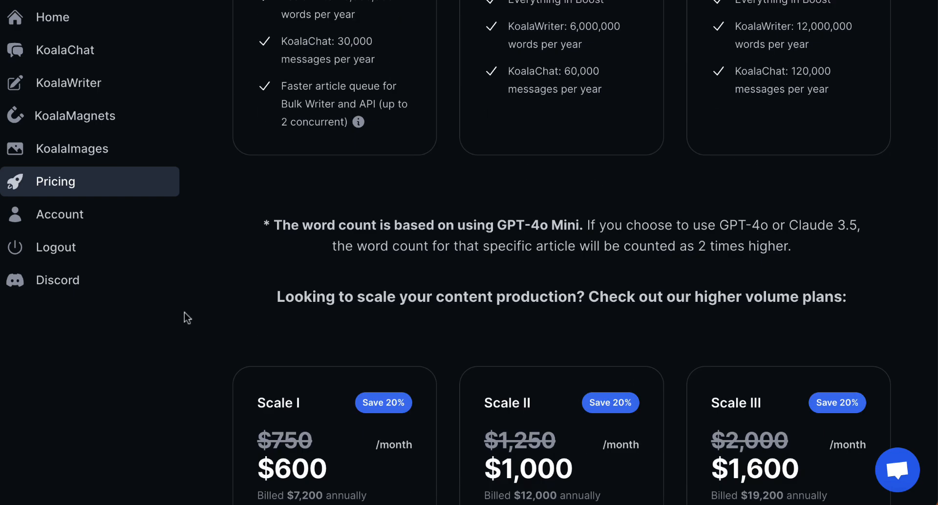
- Scroll through the annual plans up to Scale III and the feature highlights
scroll(down, 3)
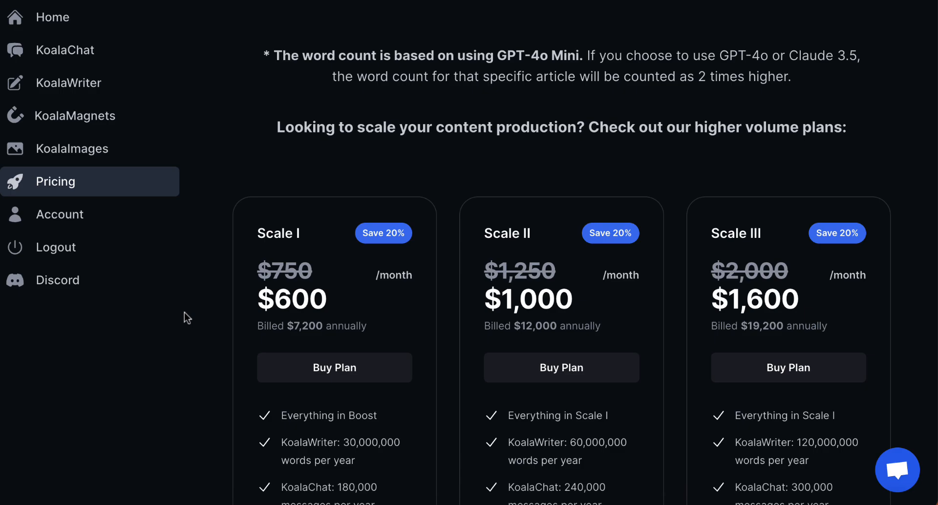
scroll(up, 3)
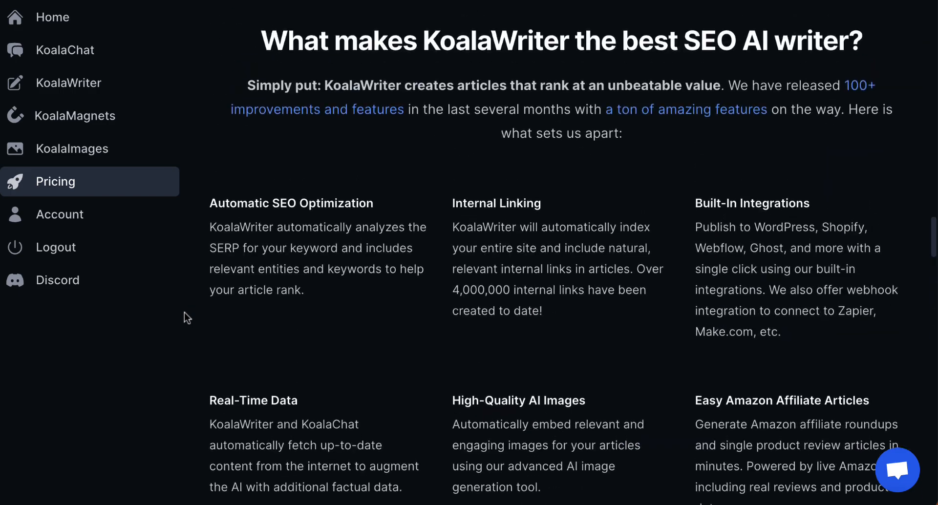
scroll(down, 3)
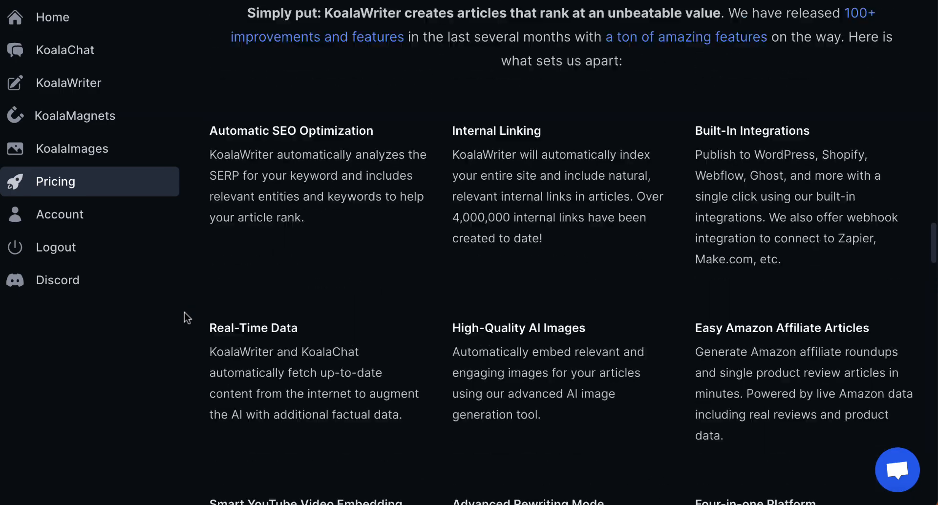
scroll(down, 3)
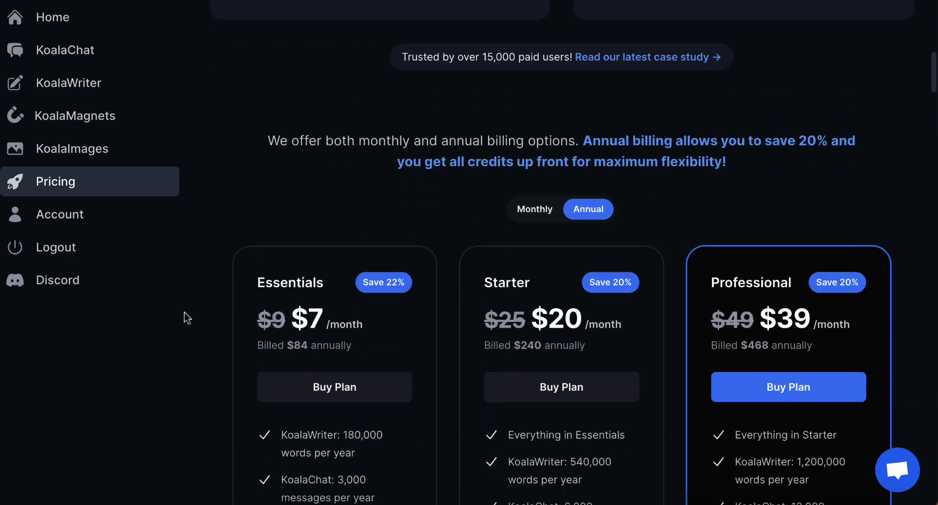
scroll(down, 3)
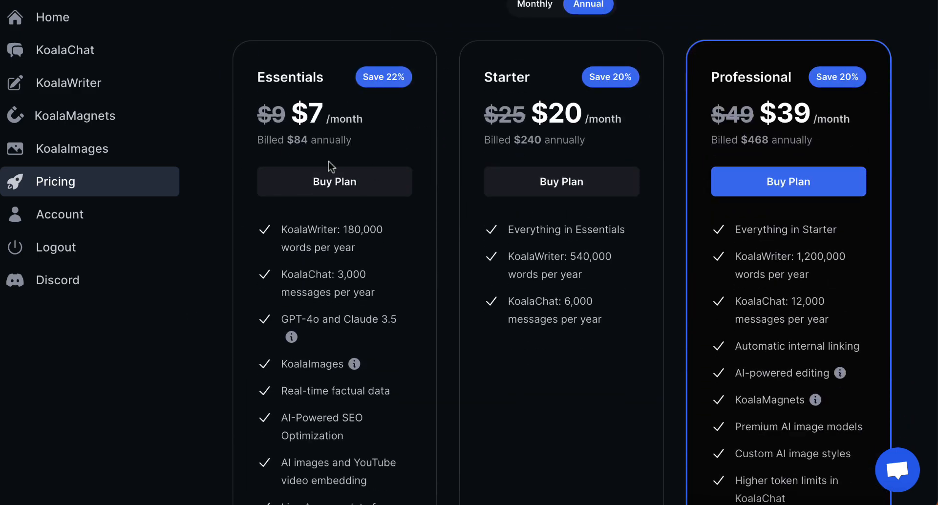
mouse_move(403, 284)
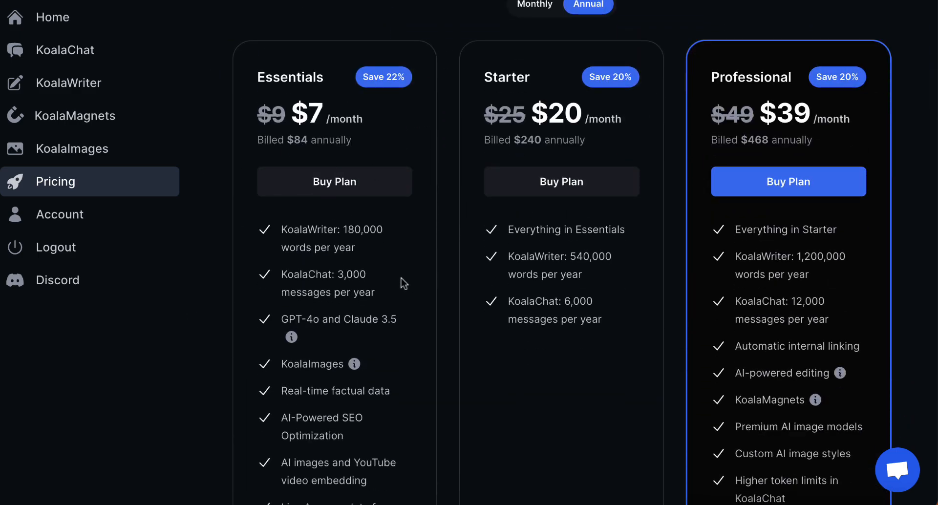
mouse_move(188, 339)
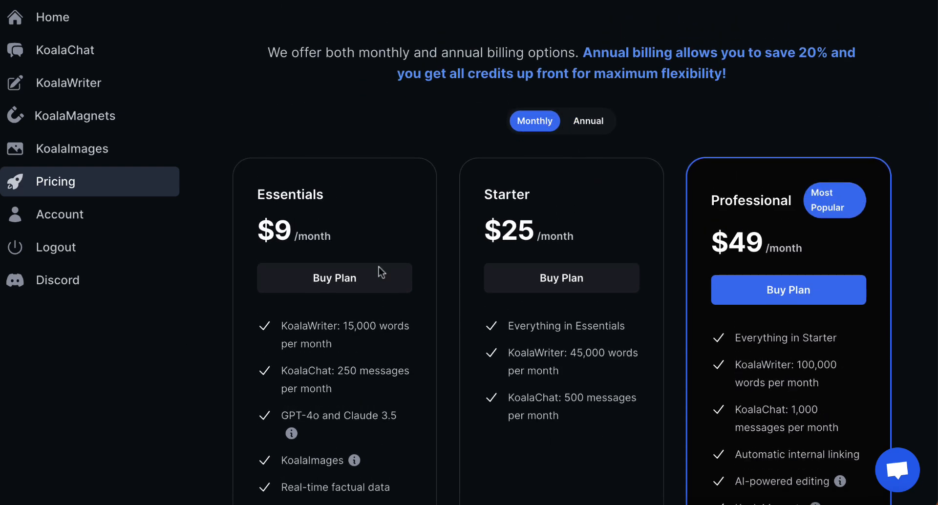
mouse_move(739, 284)
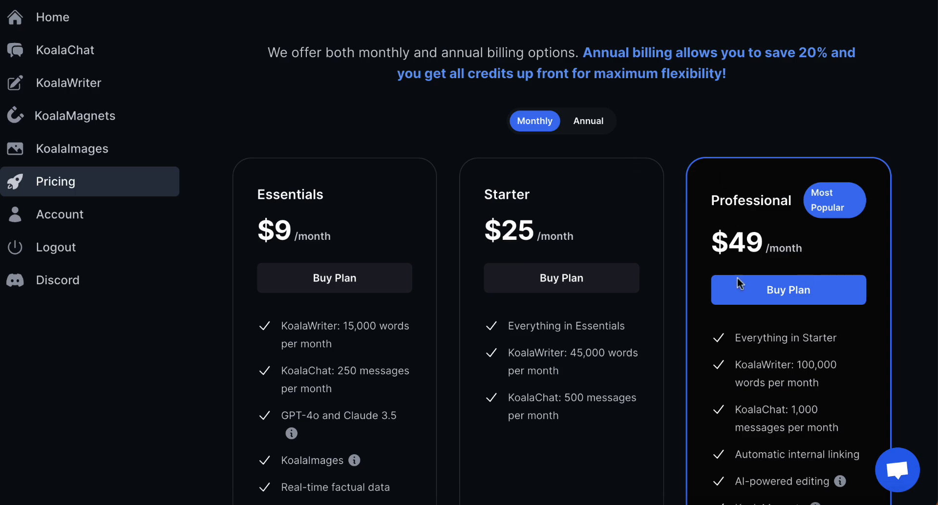
- Scroll through the monthly-billing plan prices and testimonials
scroll(down, 3)
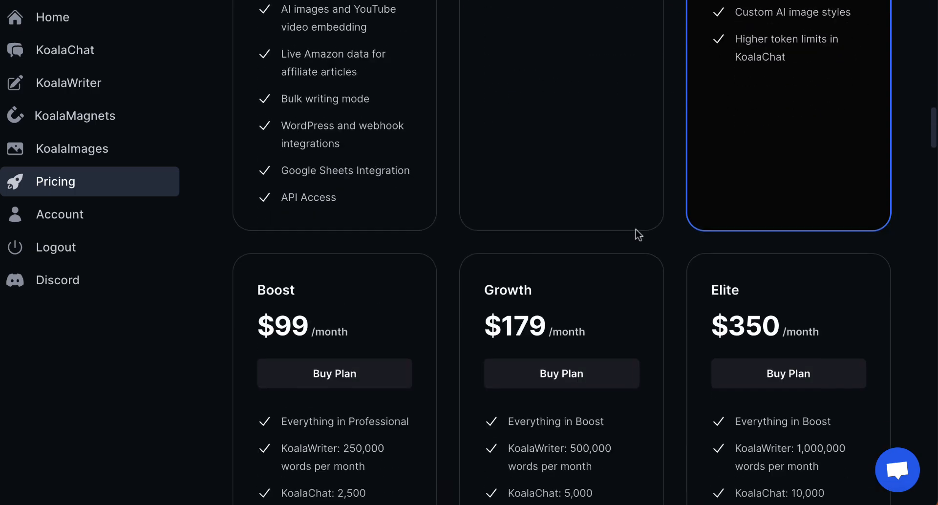
scroll(down, 3)
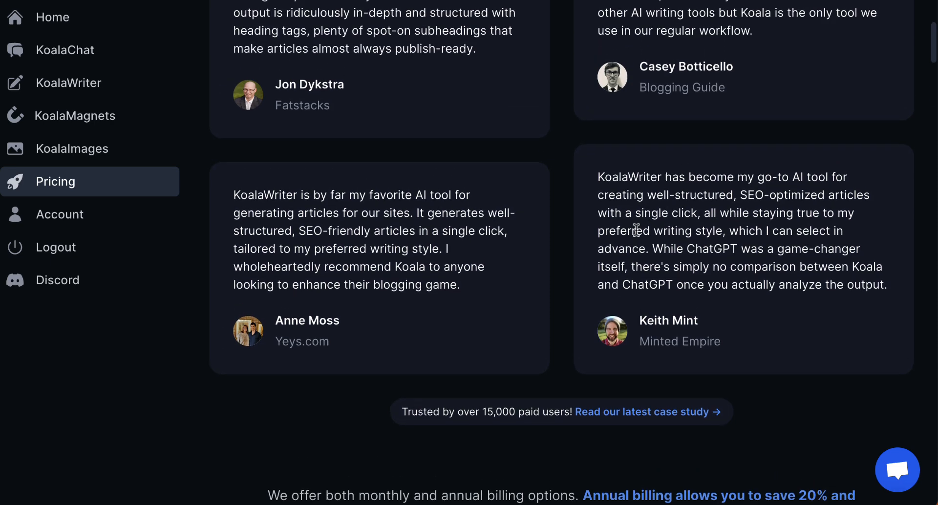
scroll(up, 3)
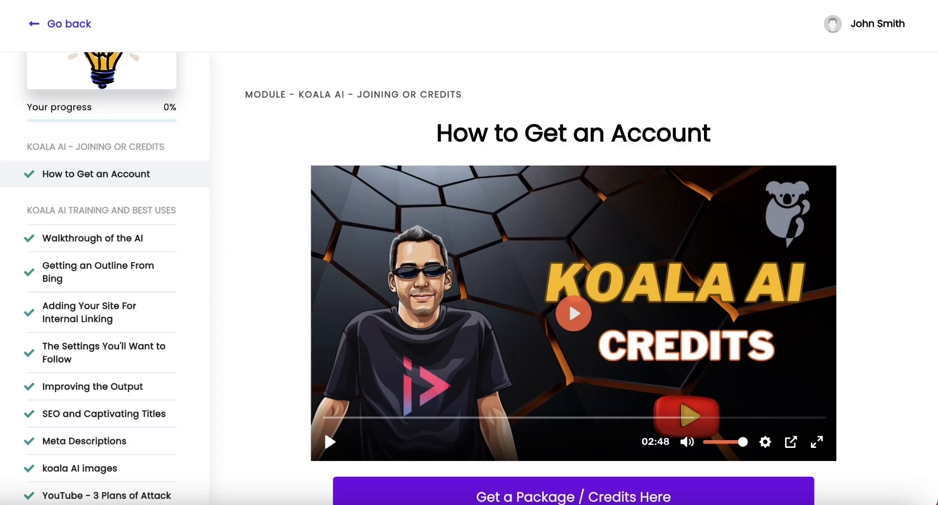
- Browse the Koala AI Bonus Course lesson list, returning to the How to Get an Account lesson
scroll(down, 3)
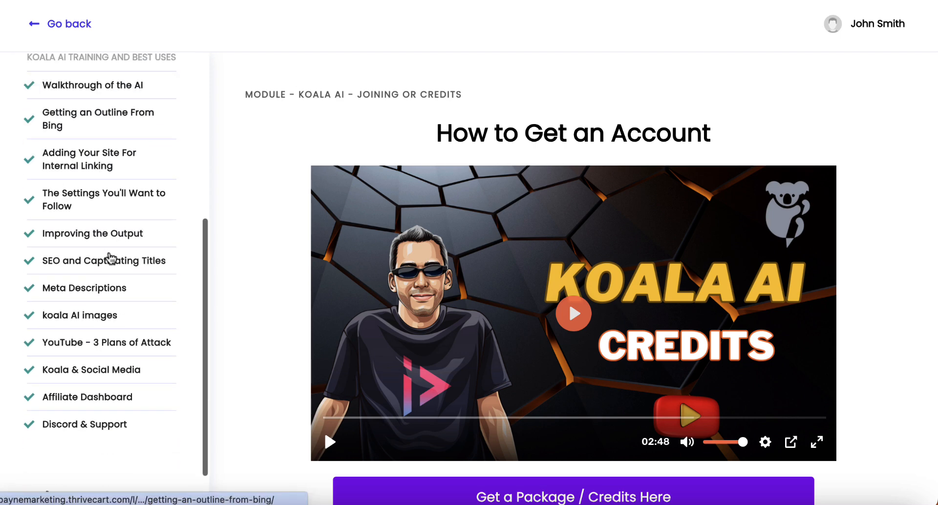
scroll(up, 3)
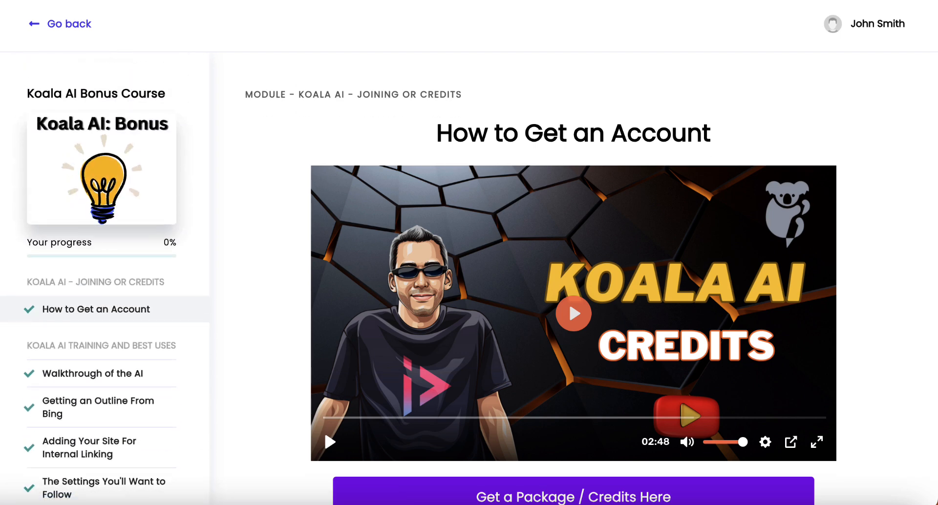